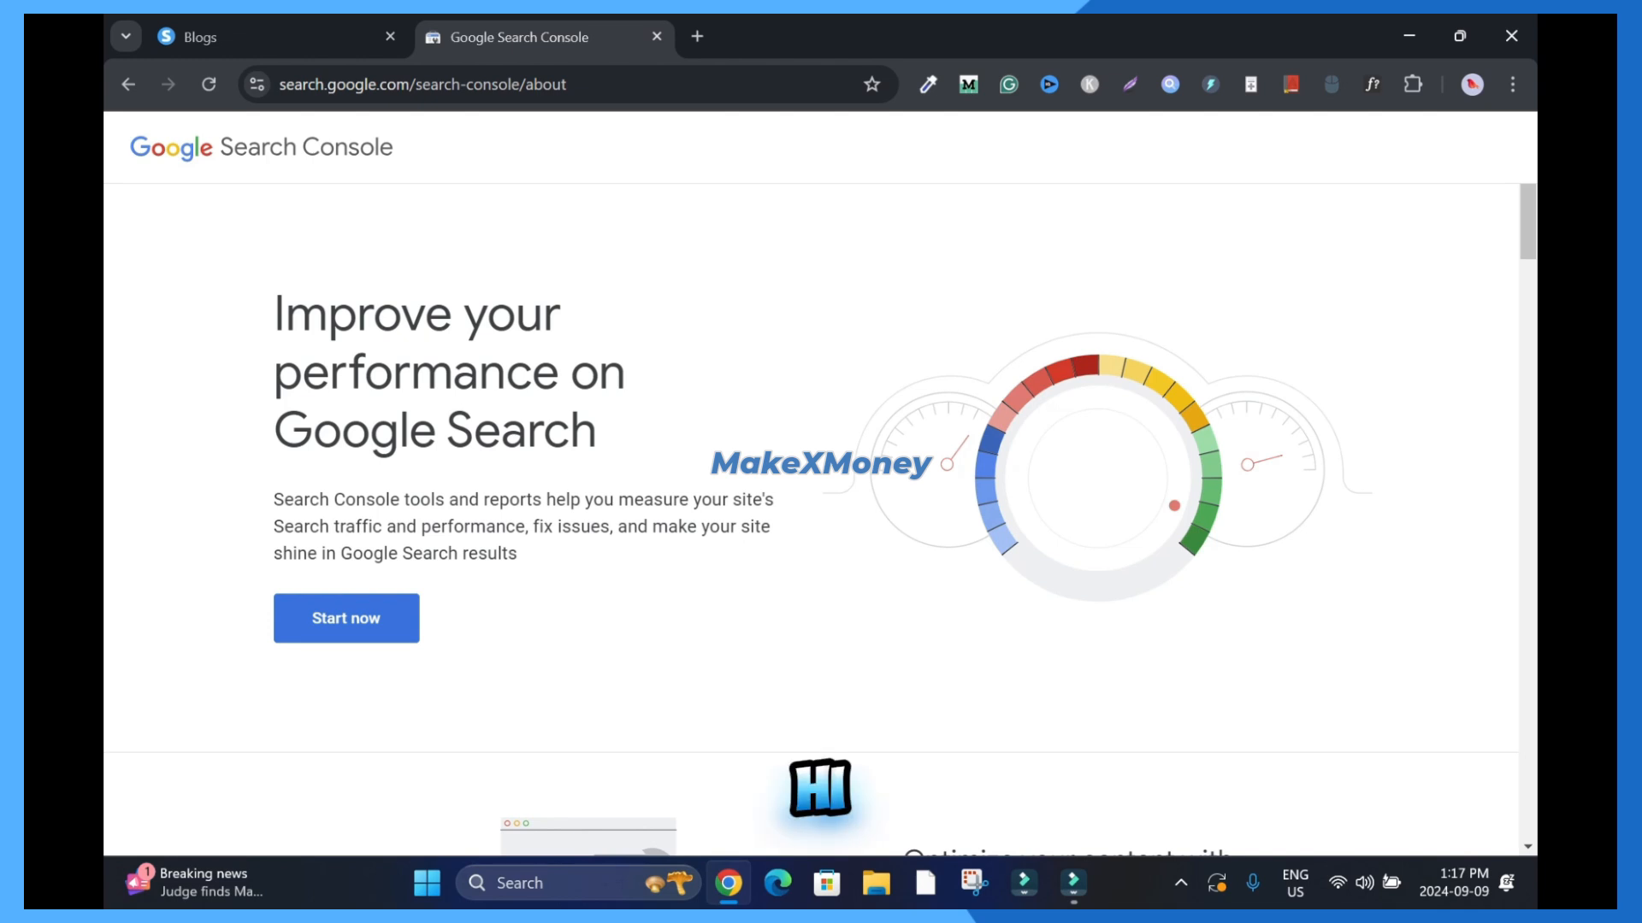
- Switch to the Systeme.io blogs list, which shows the Success Page blog
{"action": "left_click", "coordinate": [199, 37]}
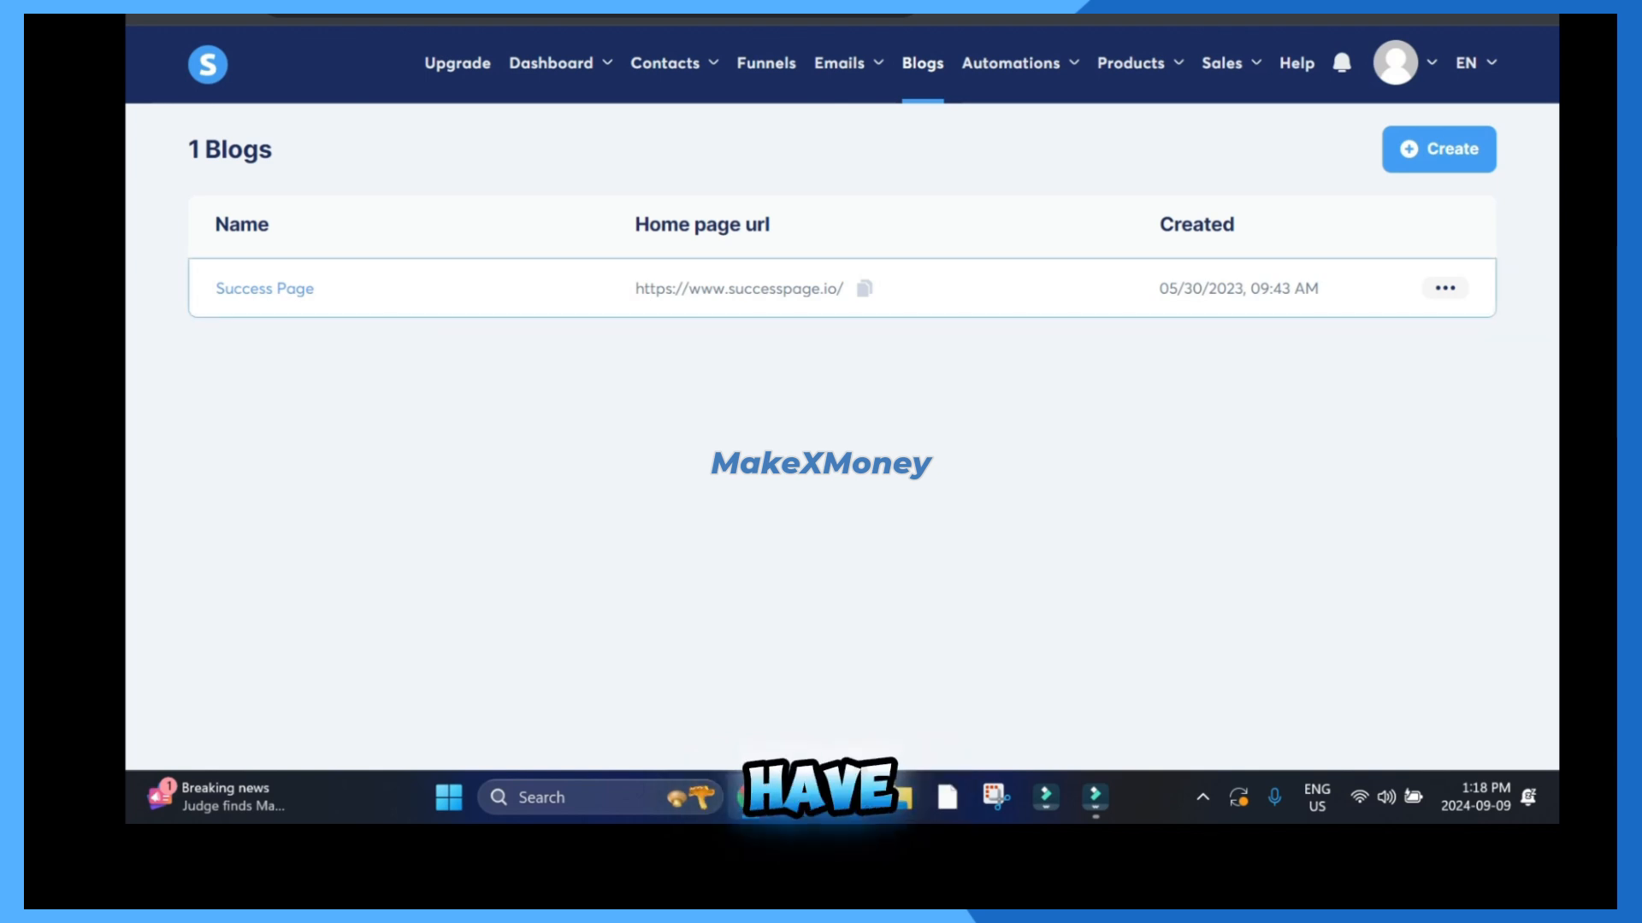
- Open the Success Page blog's Home Page in the editor and return to Search Console
{"action": "left_click", "coordinate": [264, 288]}
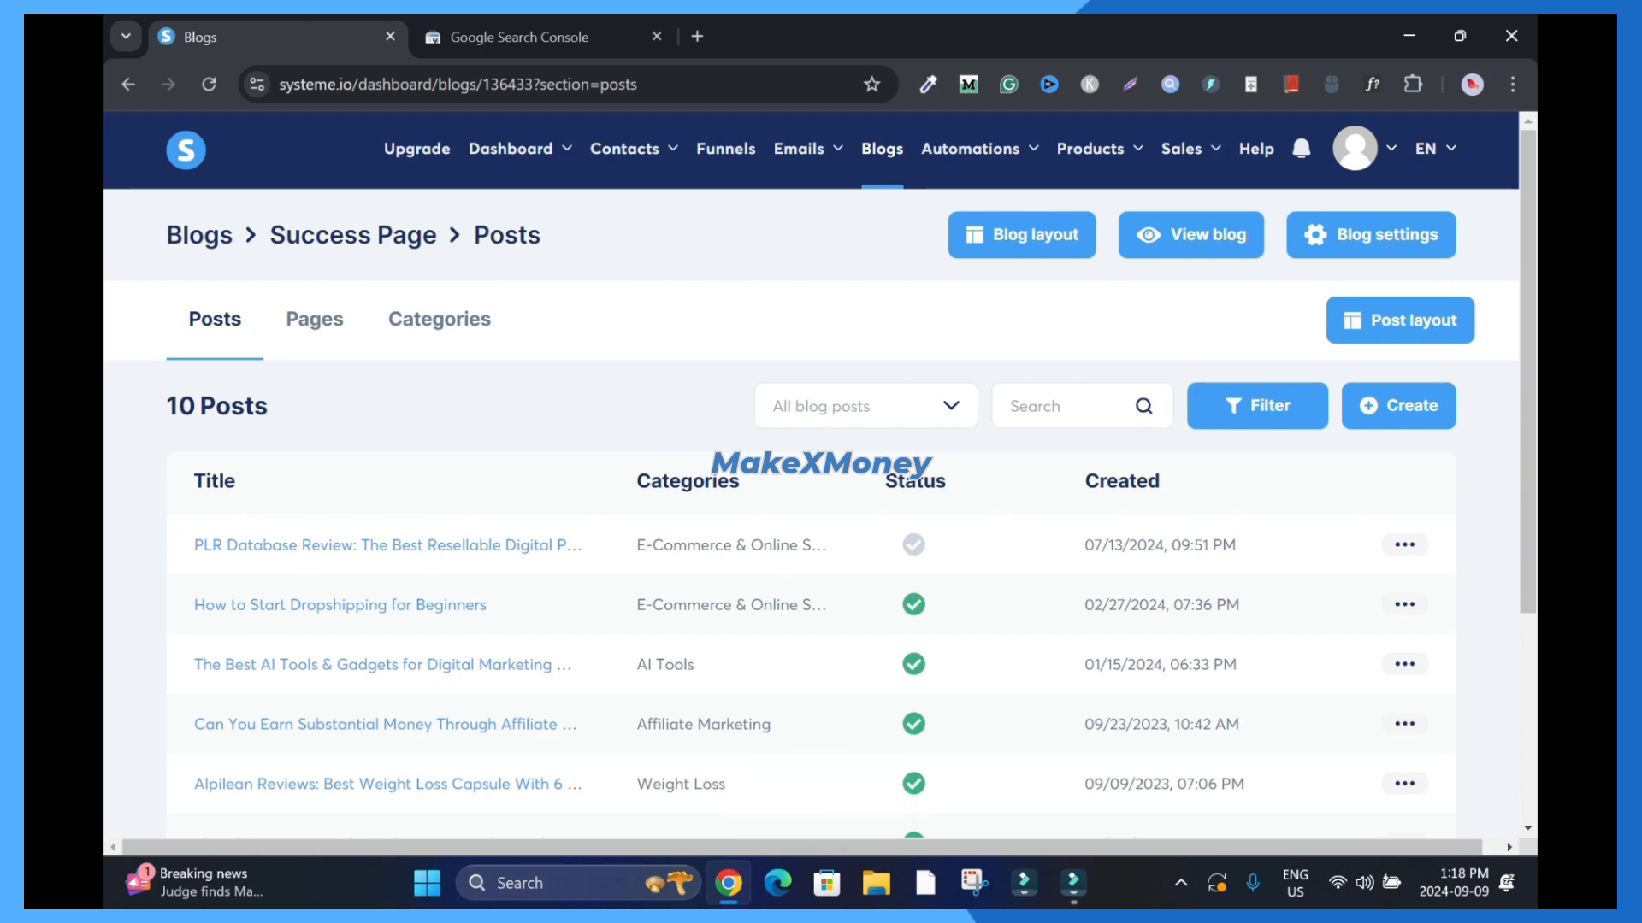
{"action": "left_click", "coordinate": [913, 783]}
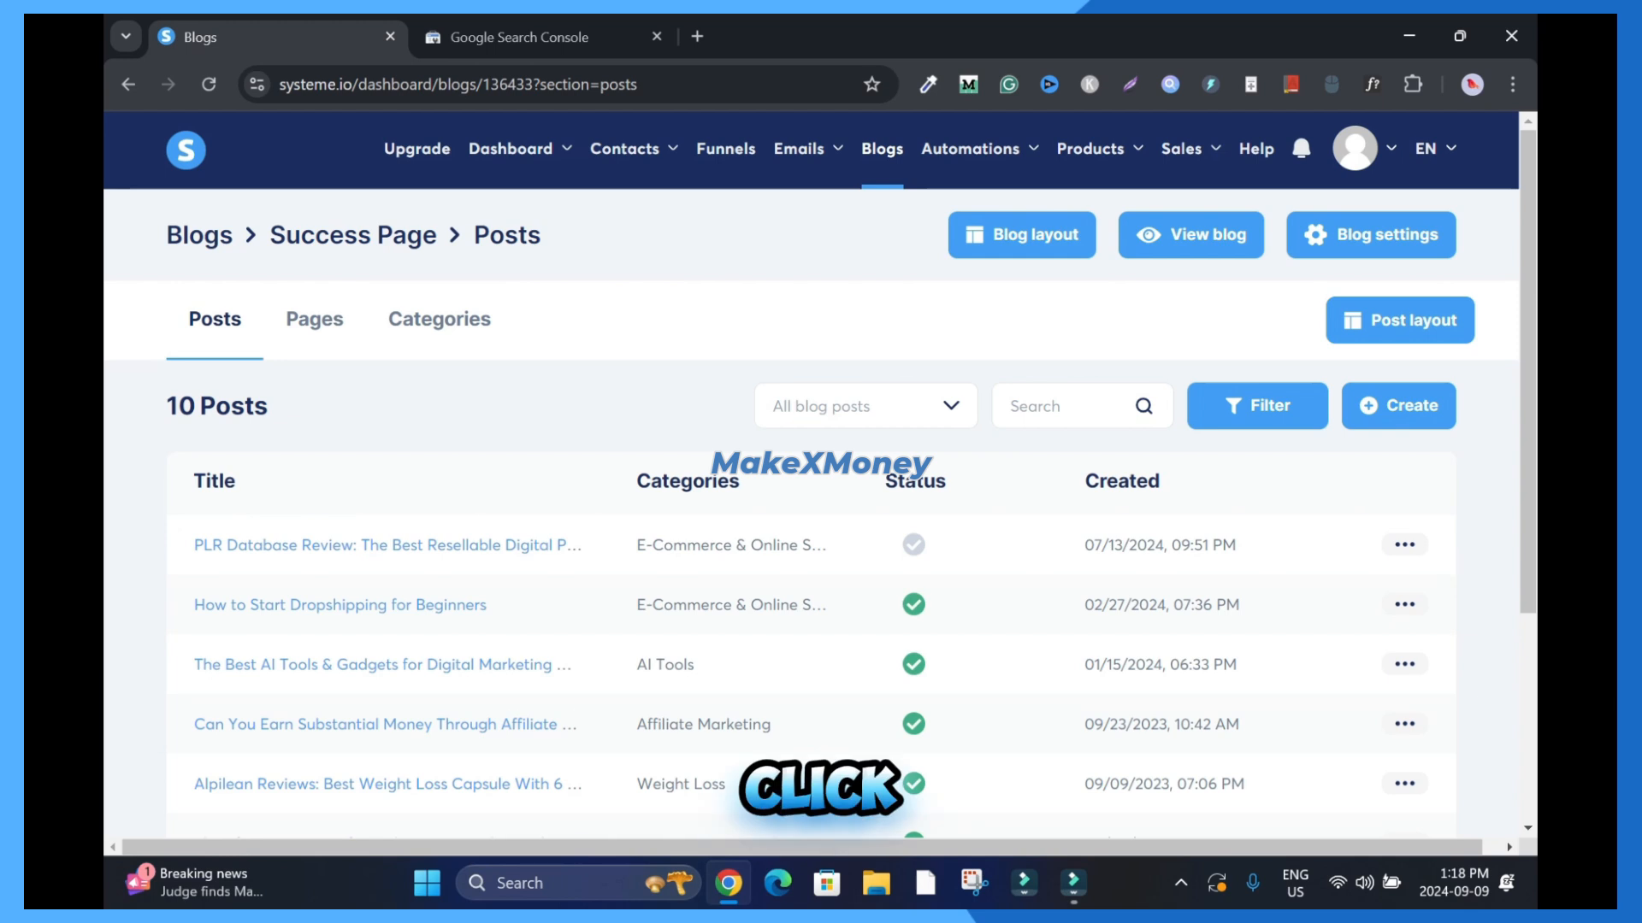
{"action": "left_click", "coordinate": [313, 319]}
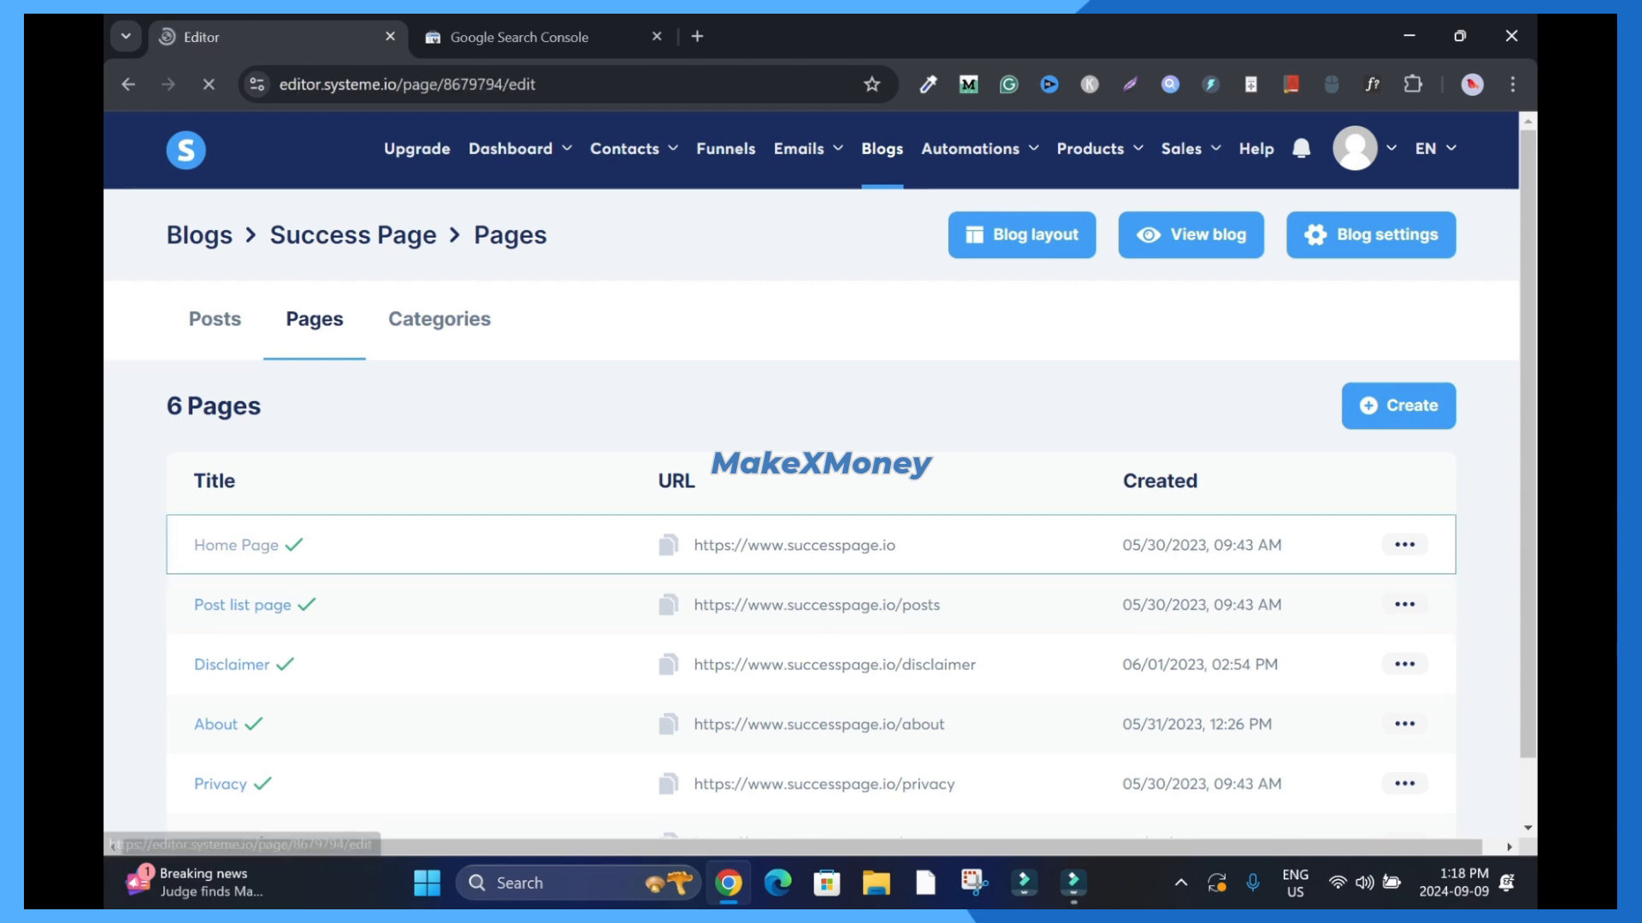
{"action": "left_click", "coordinate": [521, 37]}
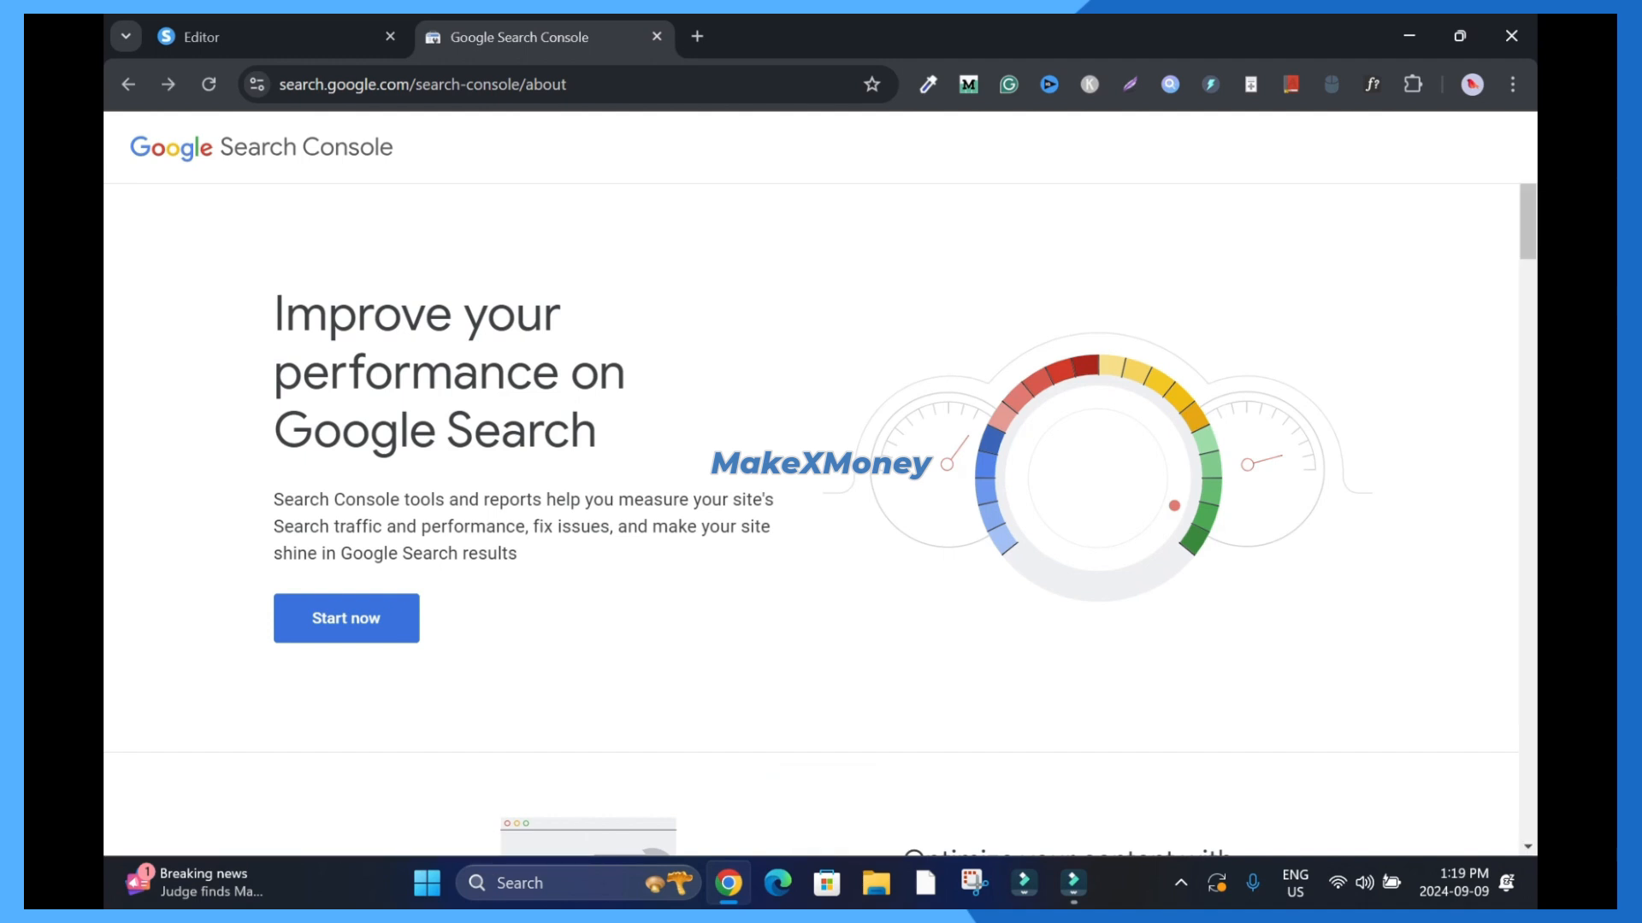
- Sign in to Google Search Console with your Google email, then return to Systeme.io blogs
{"action": "left_click", "coordinate": [346, 618]}
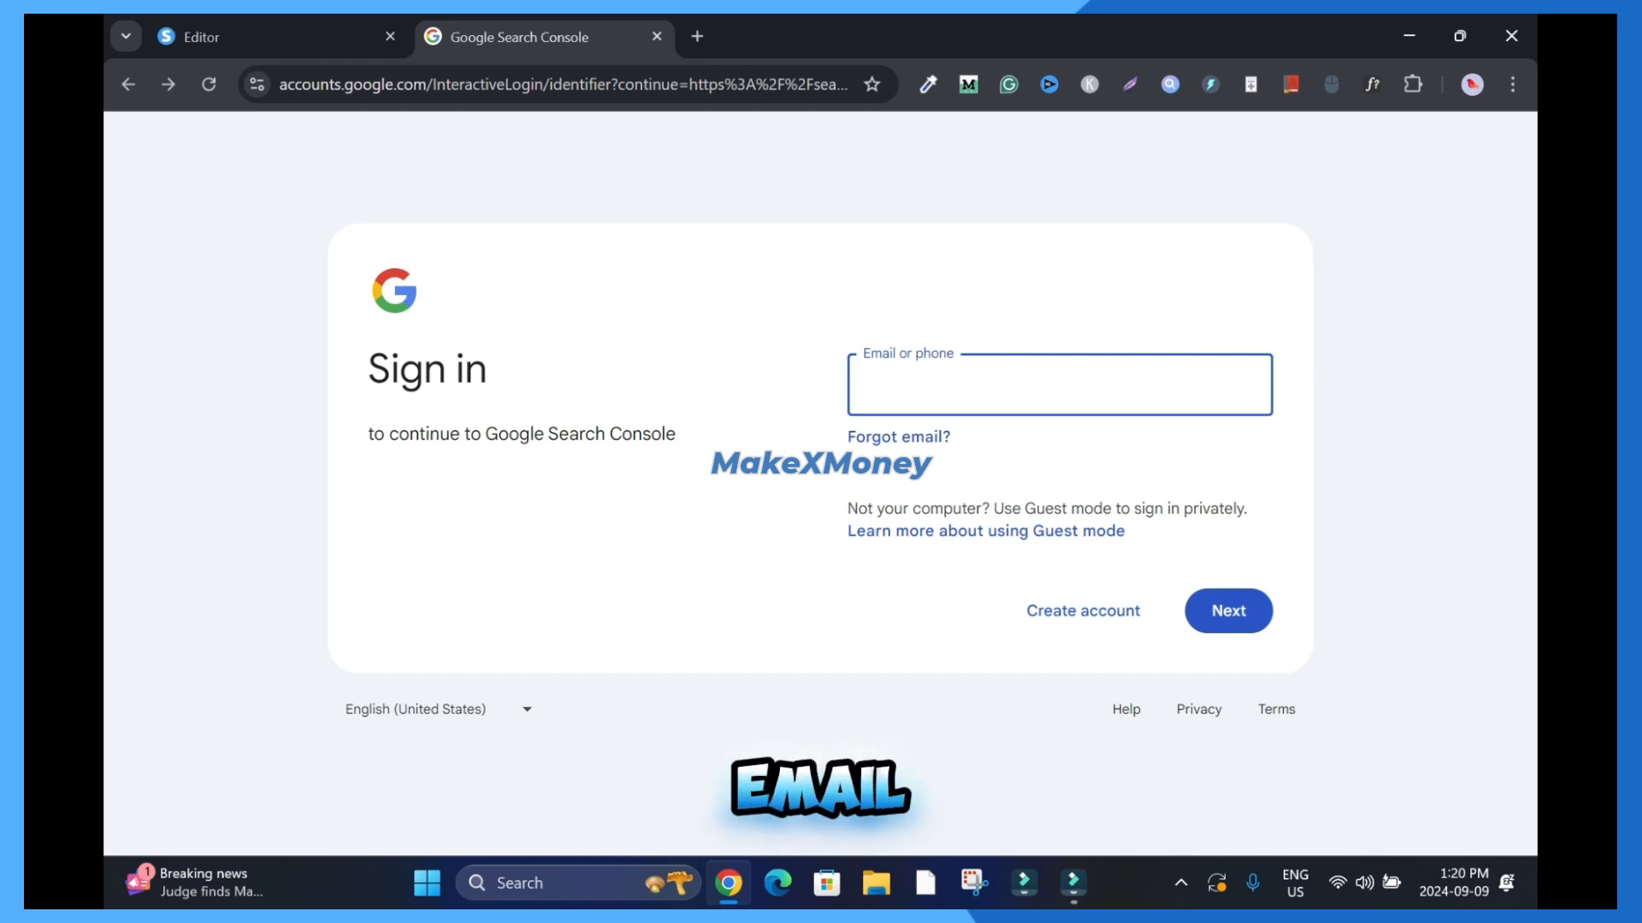
{"action": "left_click", "coordinate": [1057, 383]}
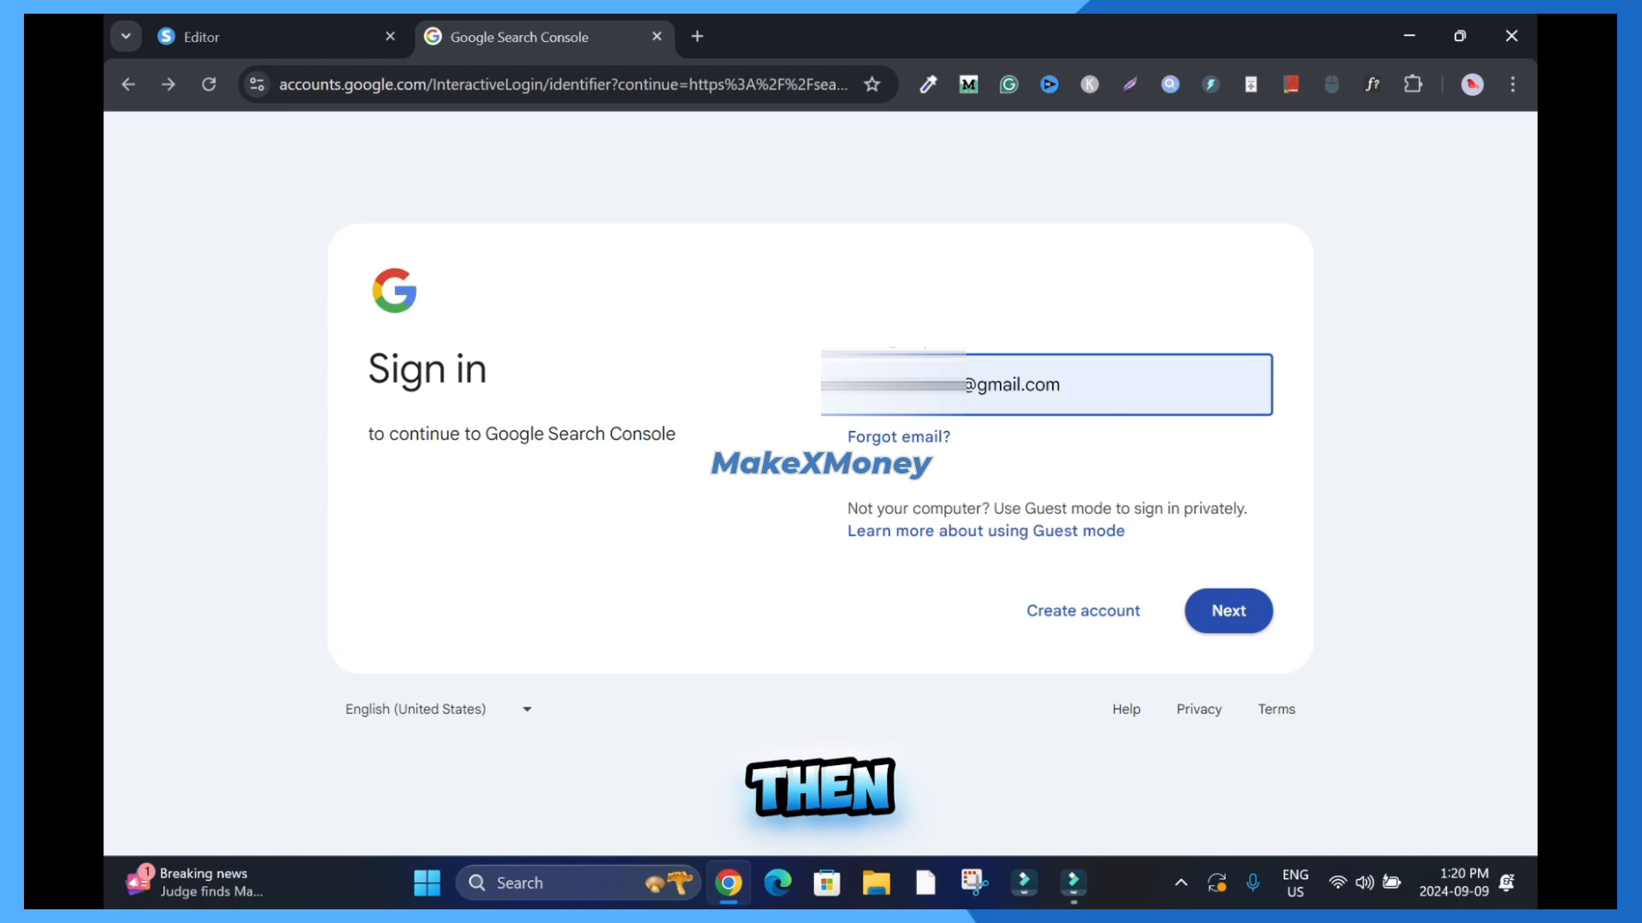
{"action": "left_click", "coordinate": [1226, 611]}
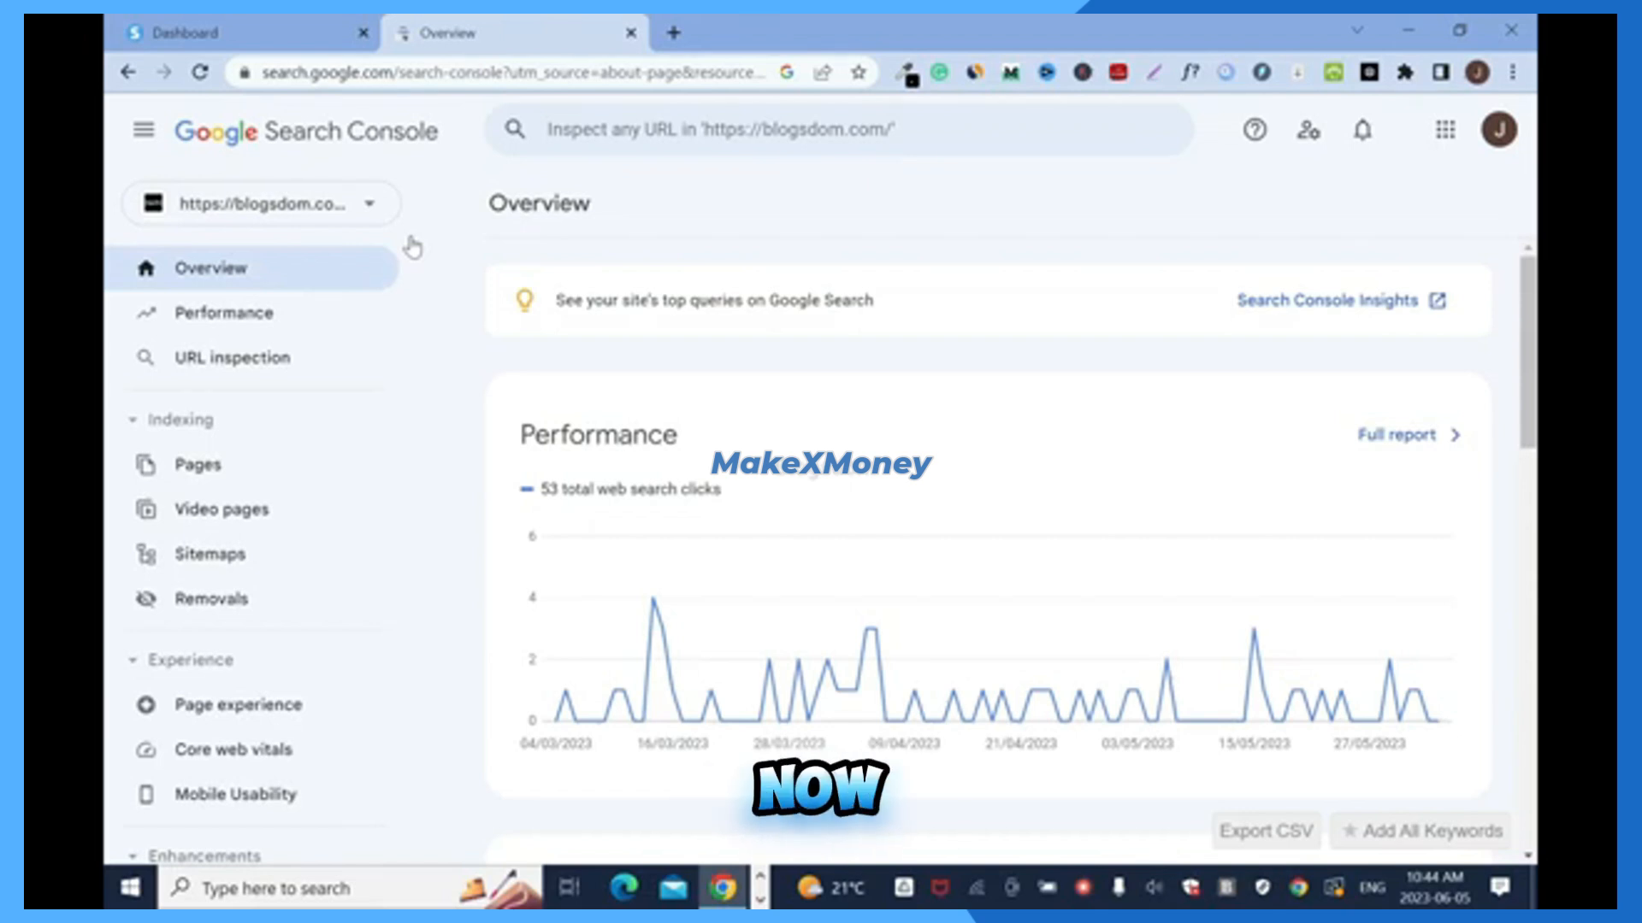
{"action": "left_click", "coordinate": [241, 33]}
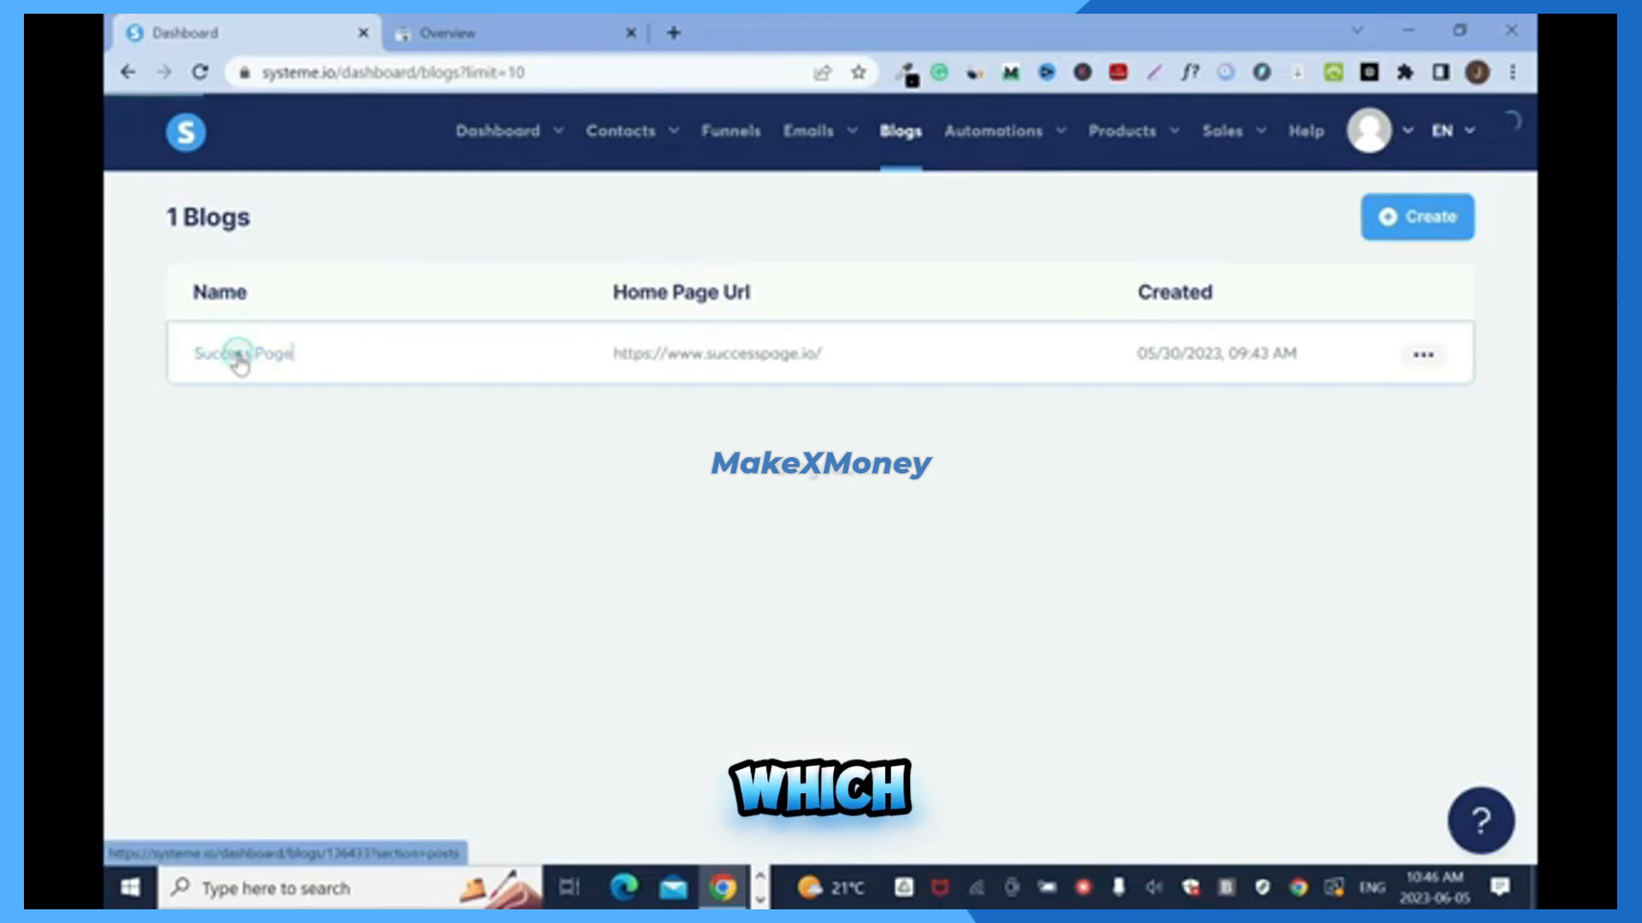
- Show the Success Page blog's six pages, Home Page through Terms, with their URLs
{"action": "left_click", "coordinate": [242, 353]}
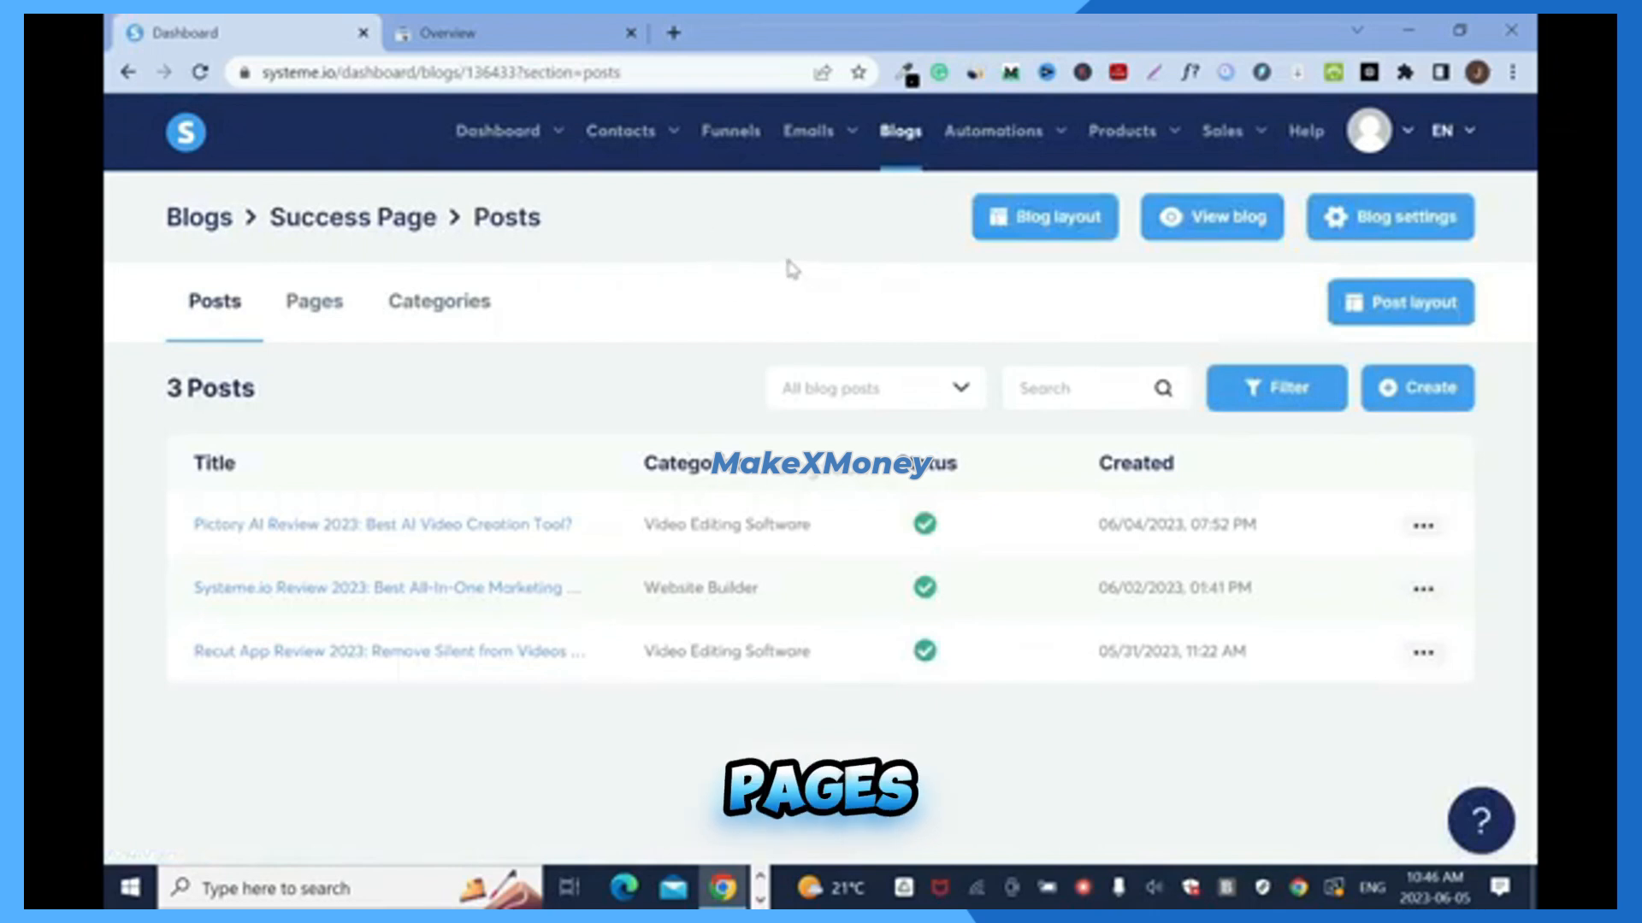
{"action": "mouse_move", "coordinate": [899, 145]}
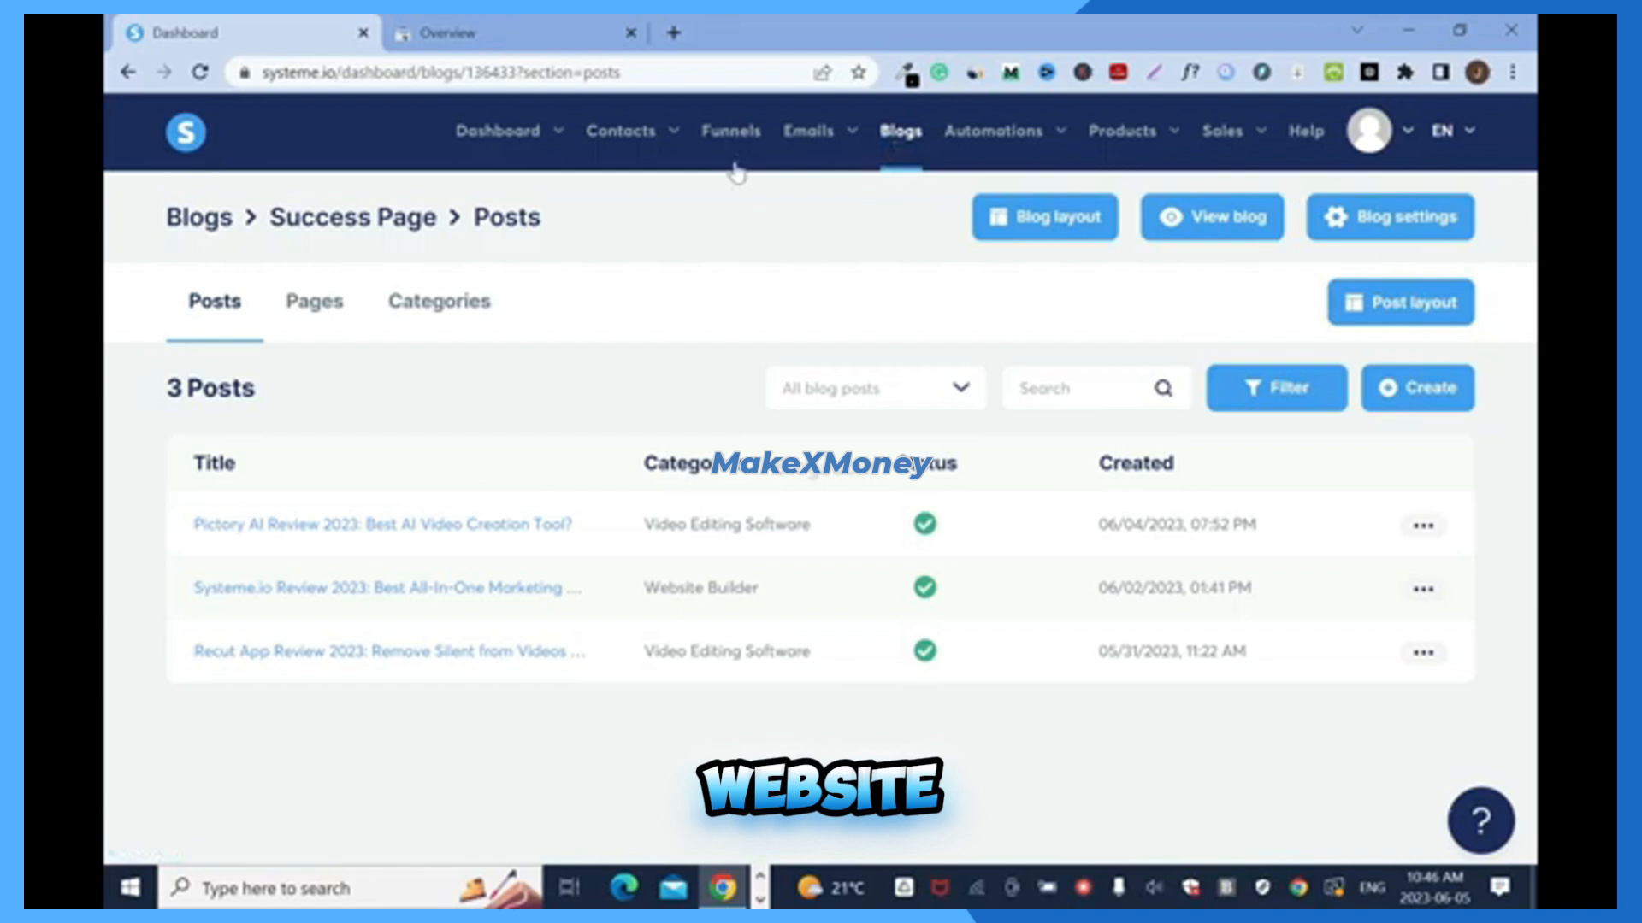
{"action": "left_click", "coordinate": [729, 131]}
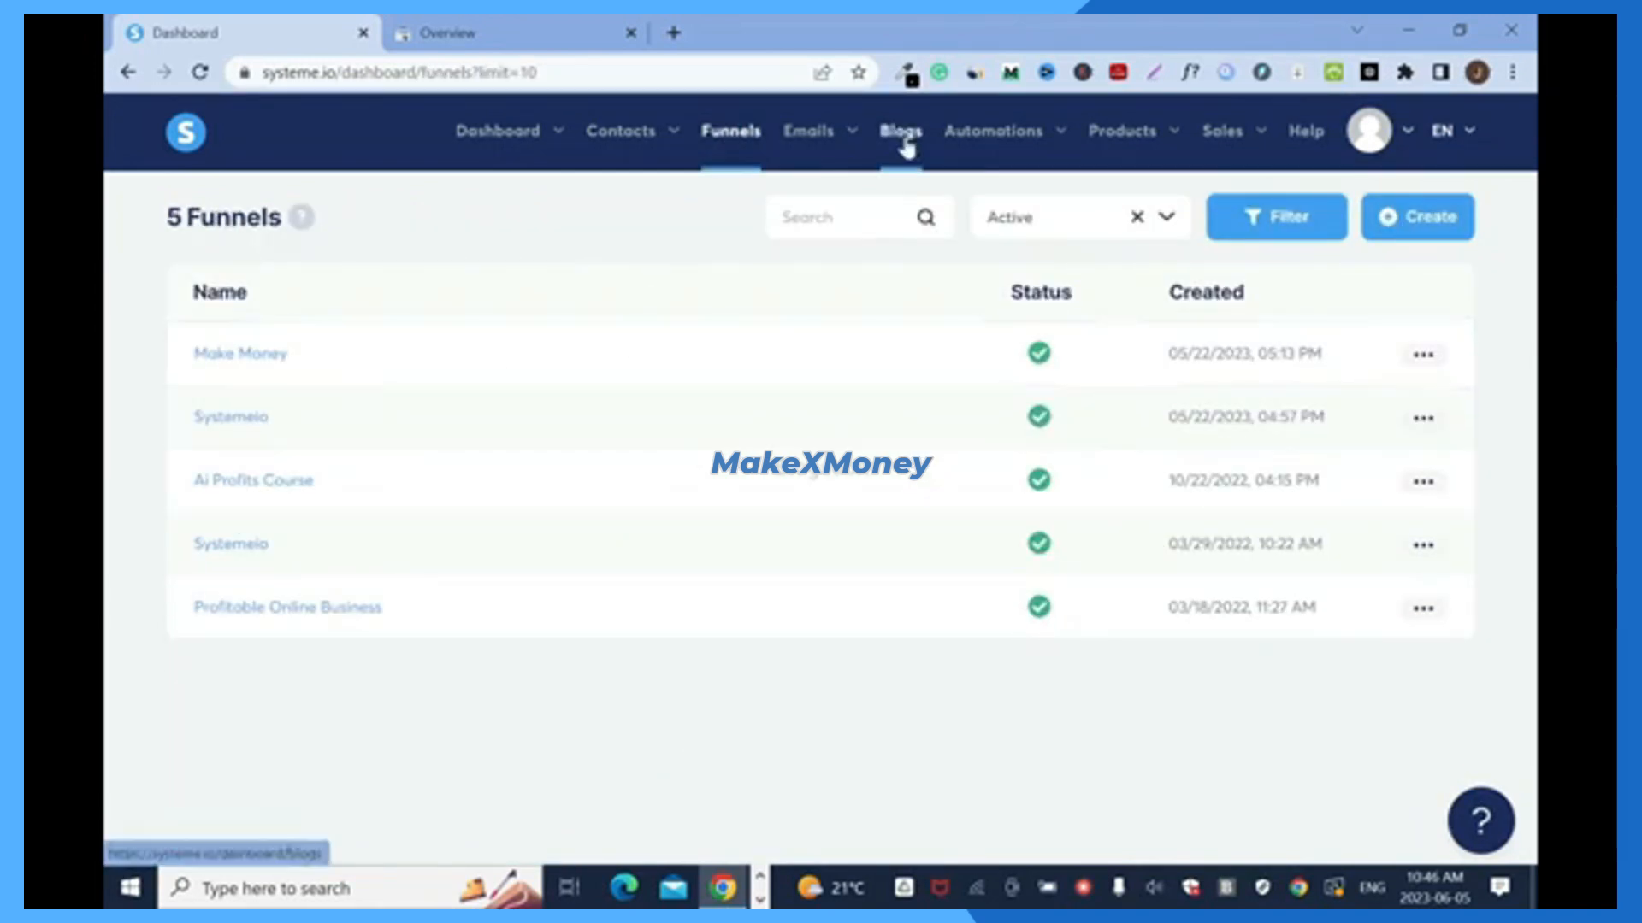
{"action": "left_click", "coordinate": [899, 130]}
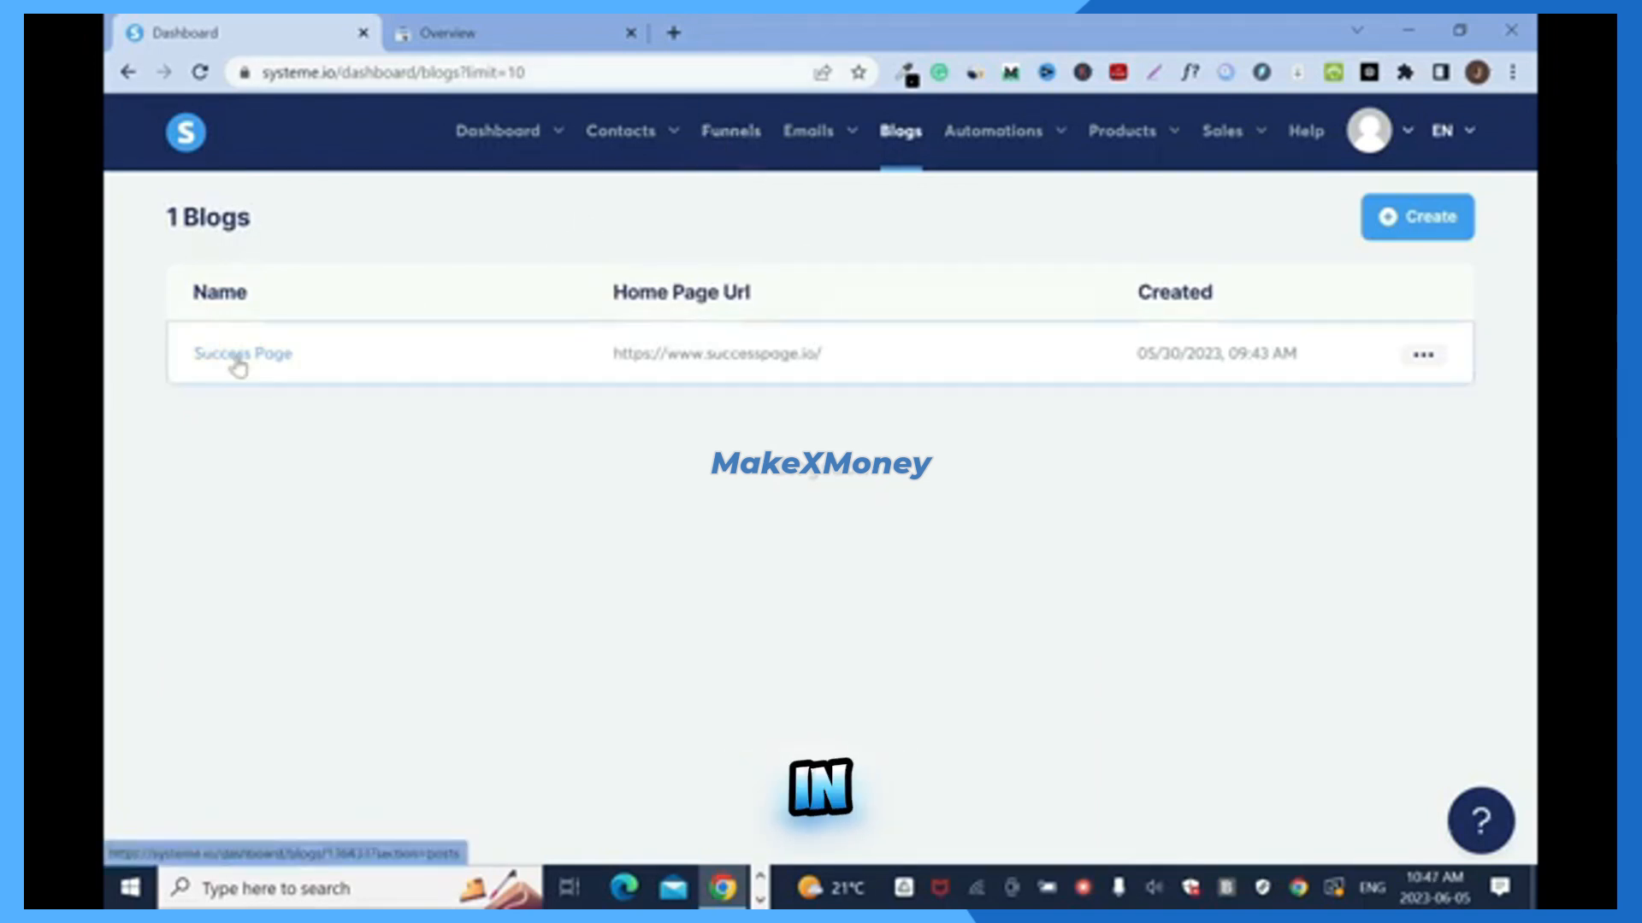
{"action": "left_click", "coordinate": [242, 353]}
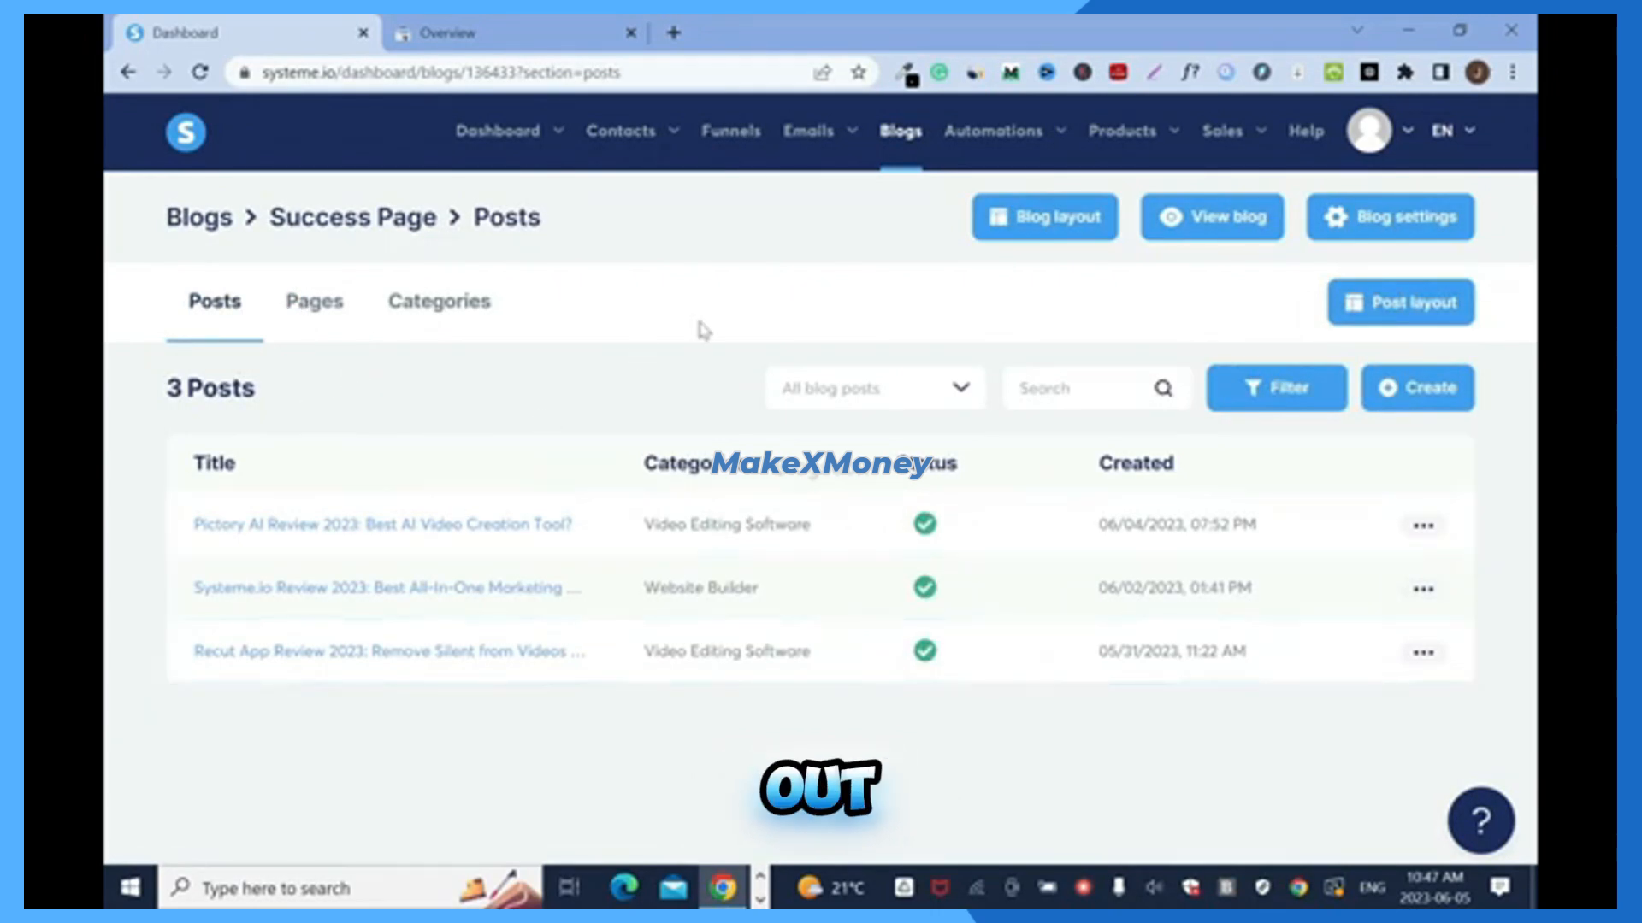
{"action": "left_click", "coordinate": [313, 301]}
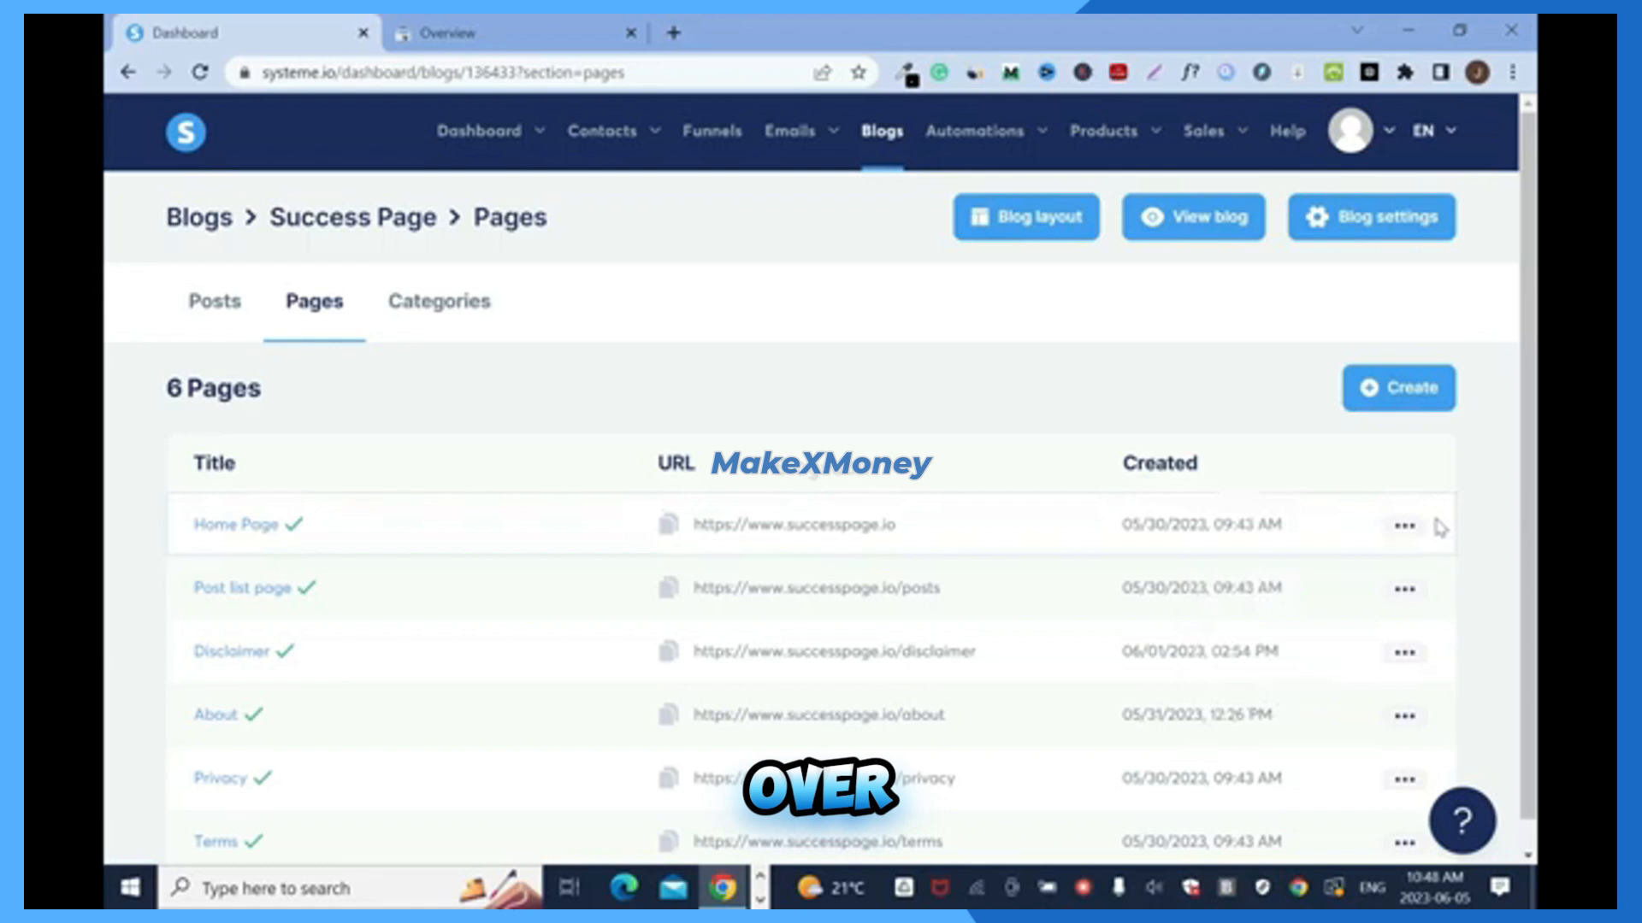
- Open Home Page in the editor, view its SEO and tracking settings, then return to Search Console
{"action": "left_click", "coordinate": [1402, 527]}
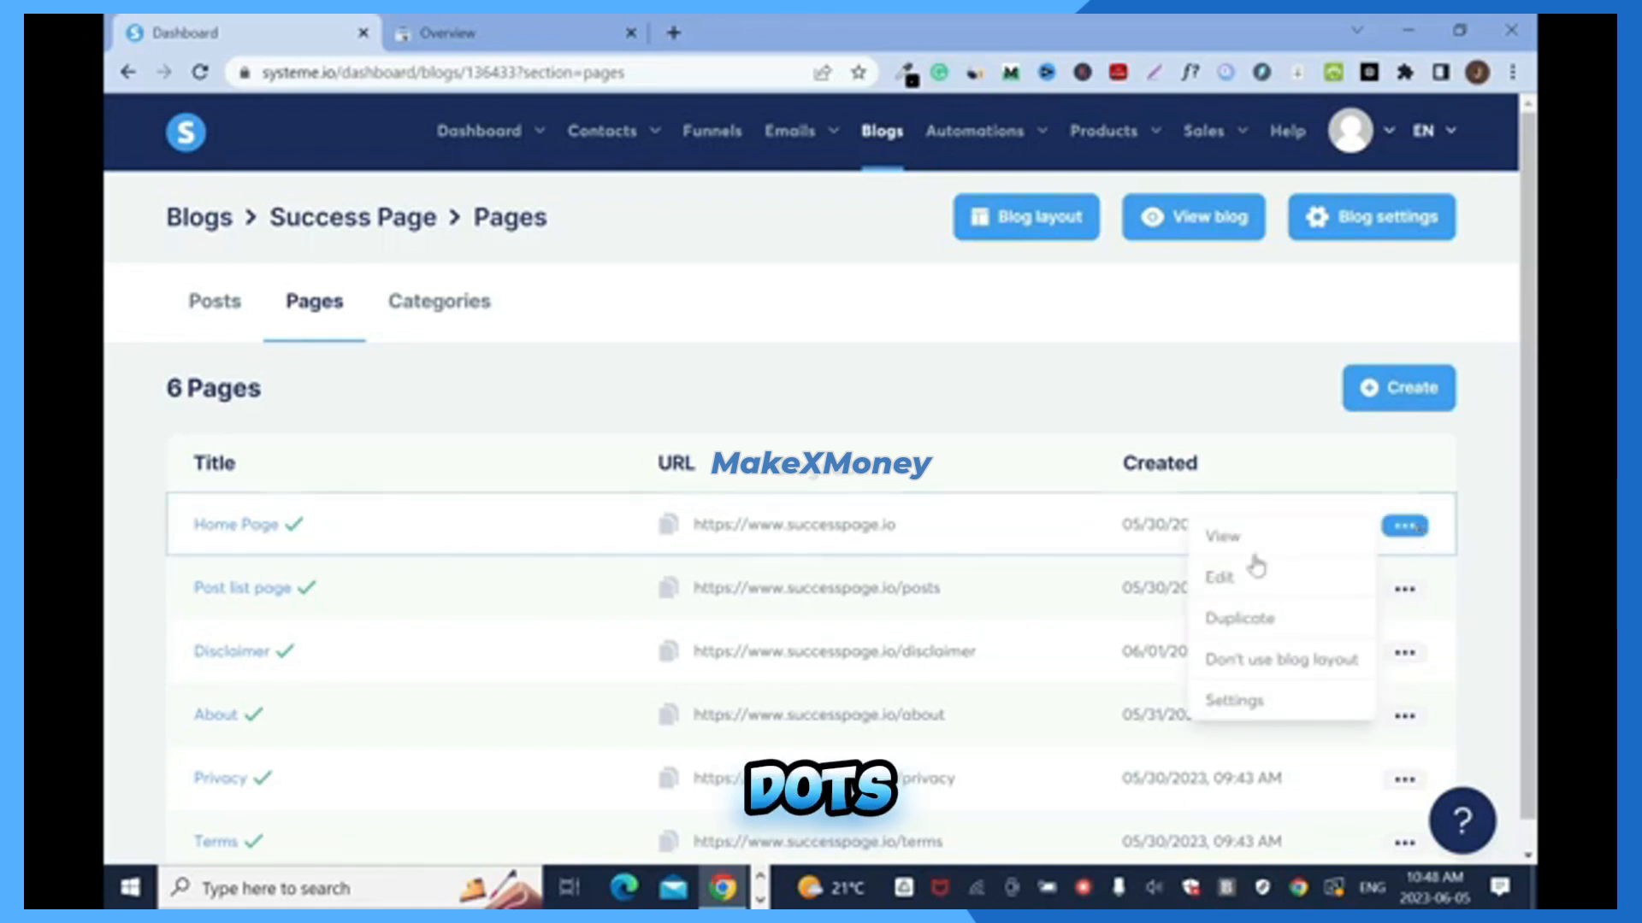
{"action": "left_click", "coordinate": [1219, 577]}
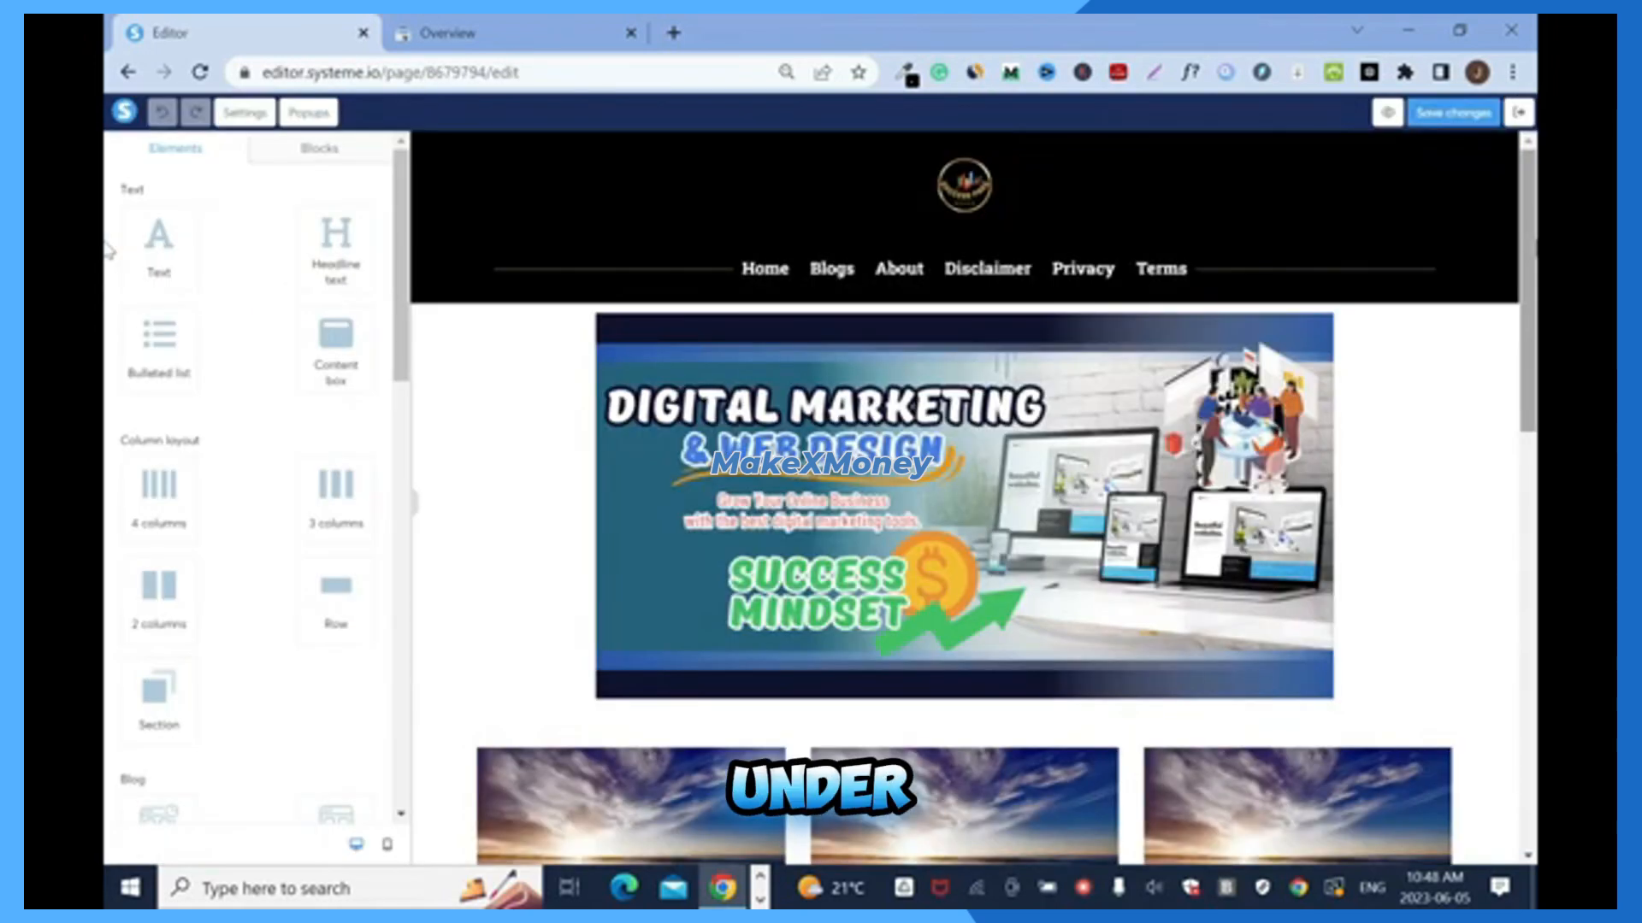
{"action": "left_click", "coordinate": [243, 112]}
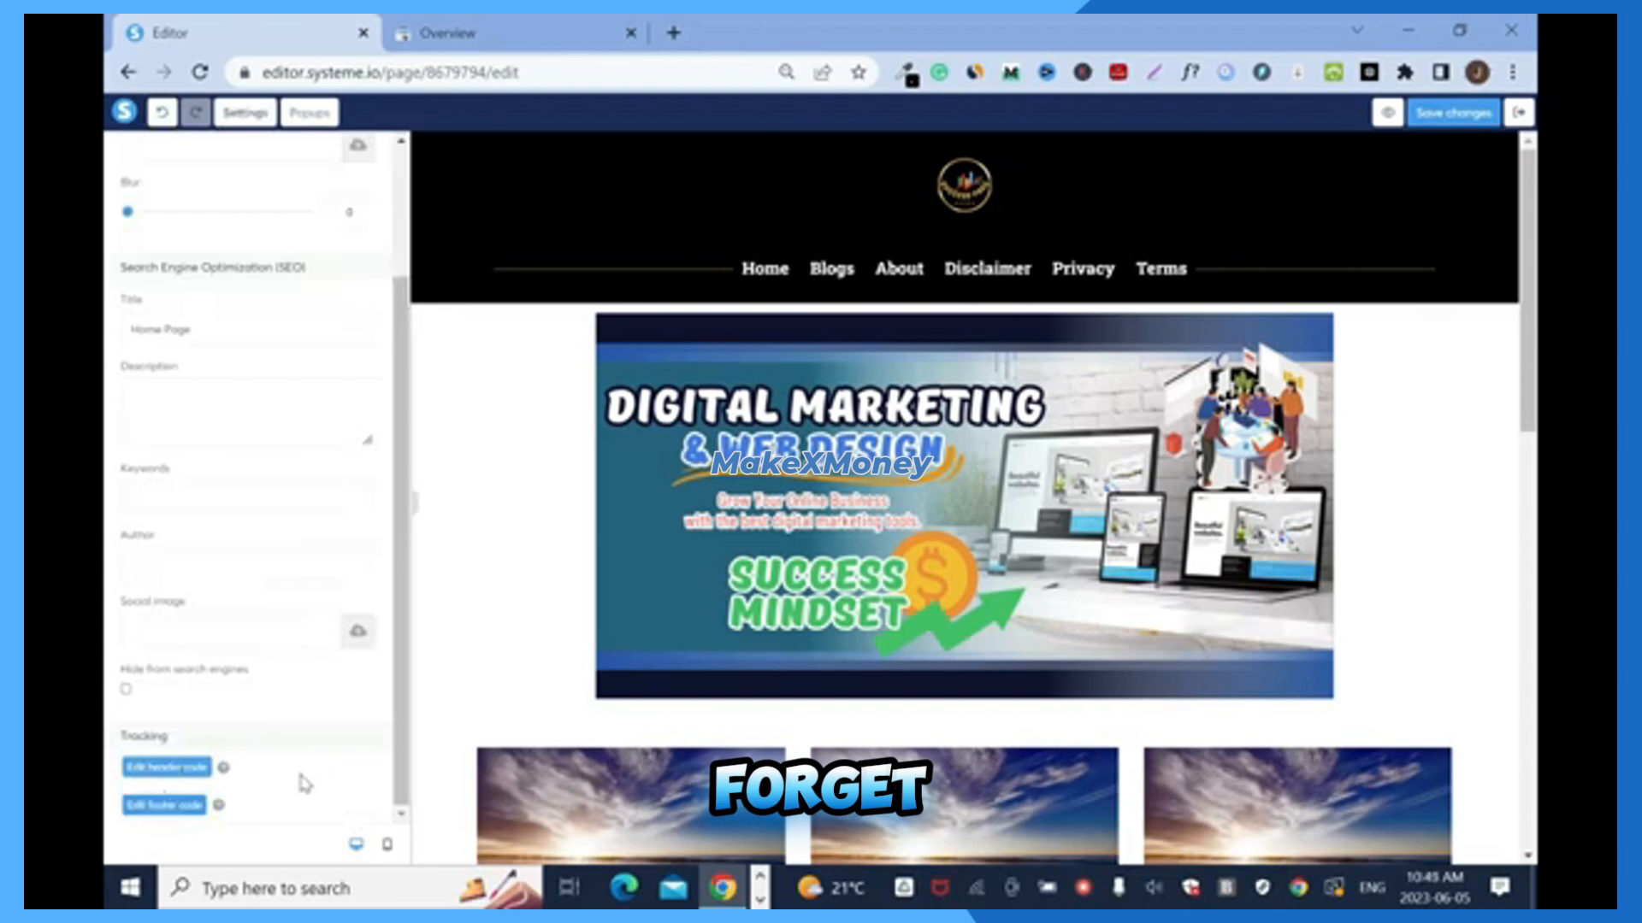
{"action": "left_click", "coordinate": [165, 768]}
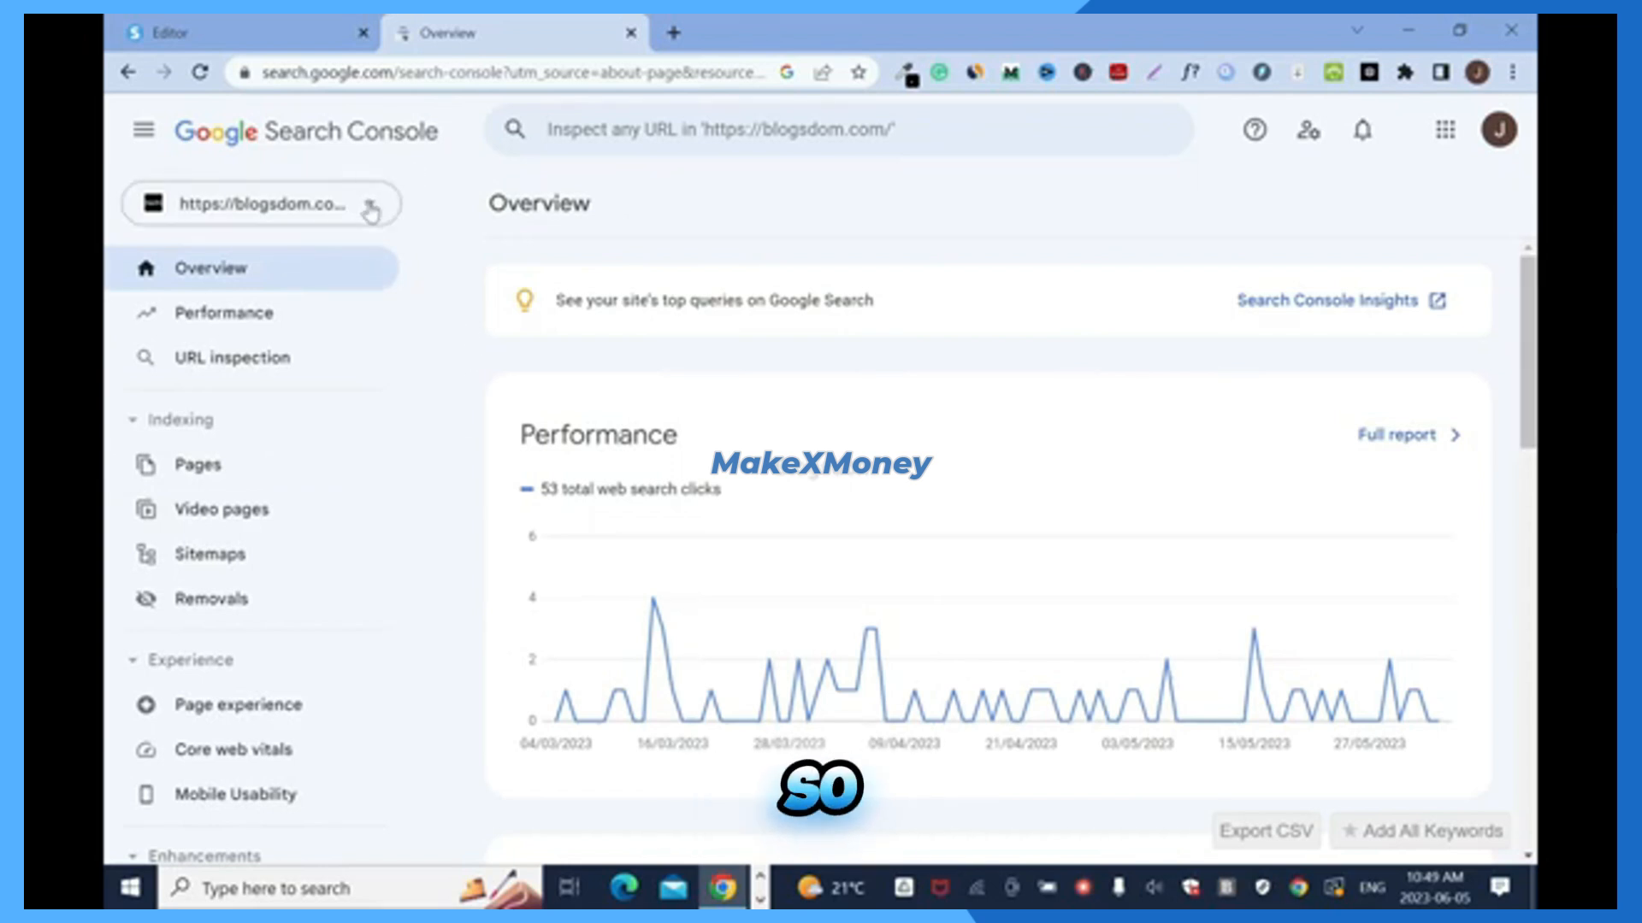
- Choose Add property from the Search Console property dropdown
{"action": "left_click", "coordinate": [260, 203]}
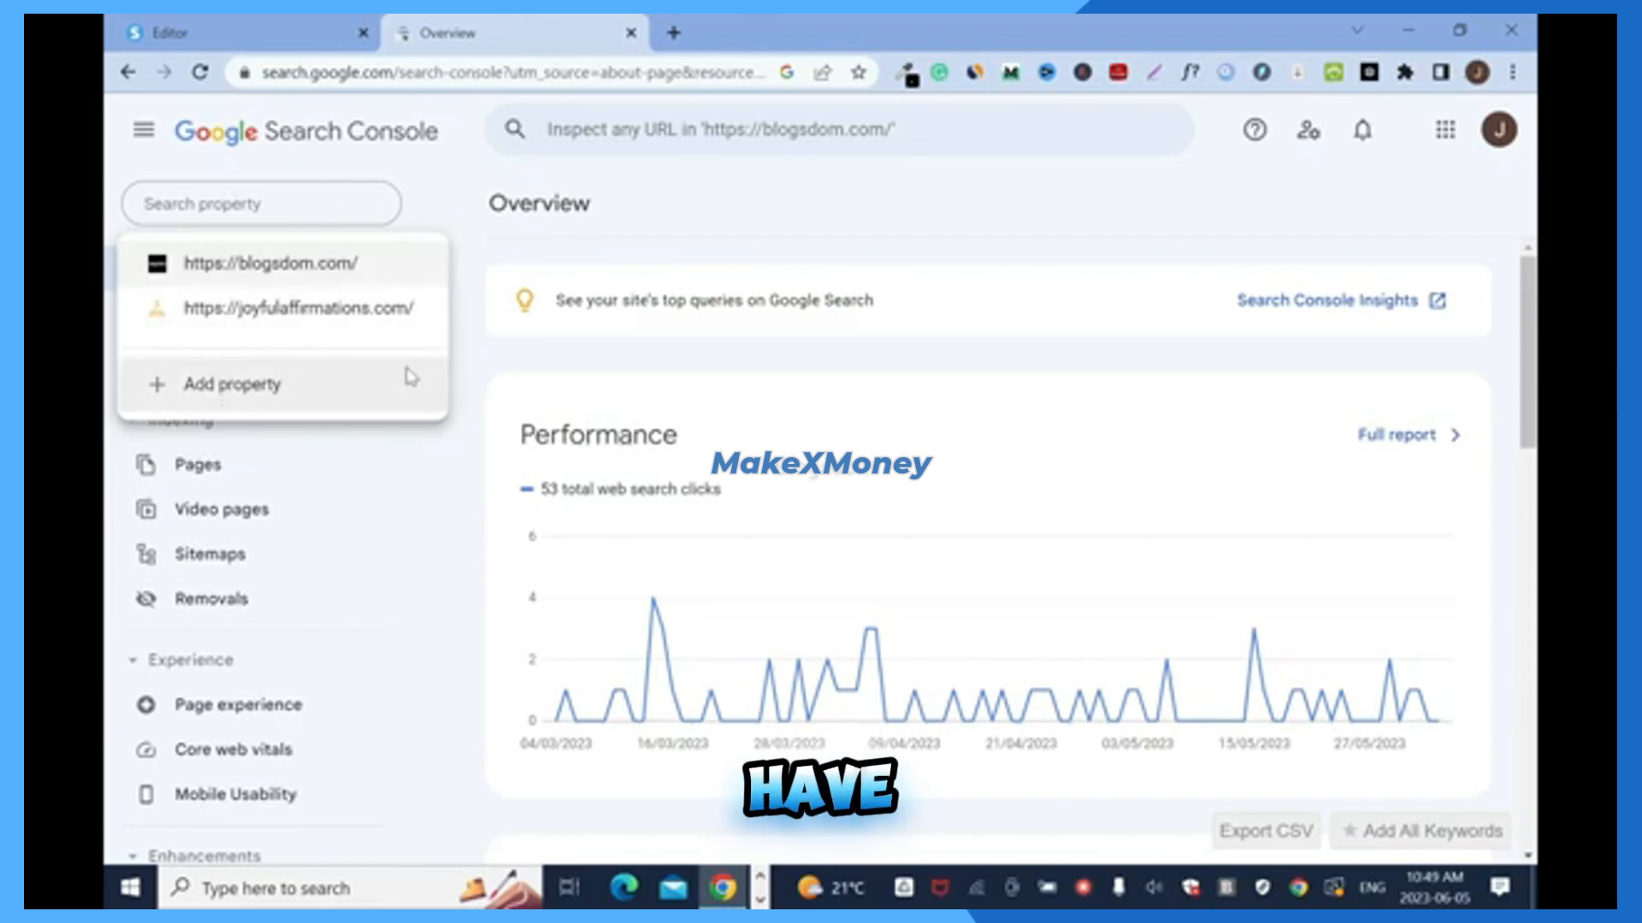
{"action": "left_click", "coordinate": [234, 384]}
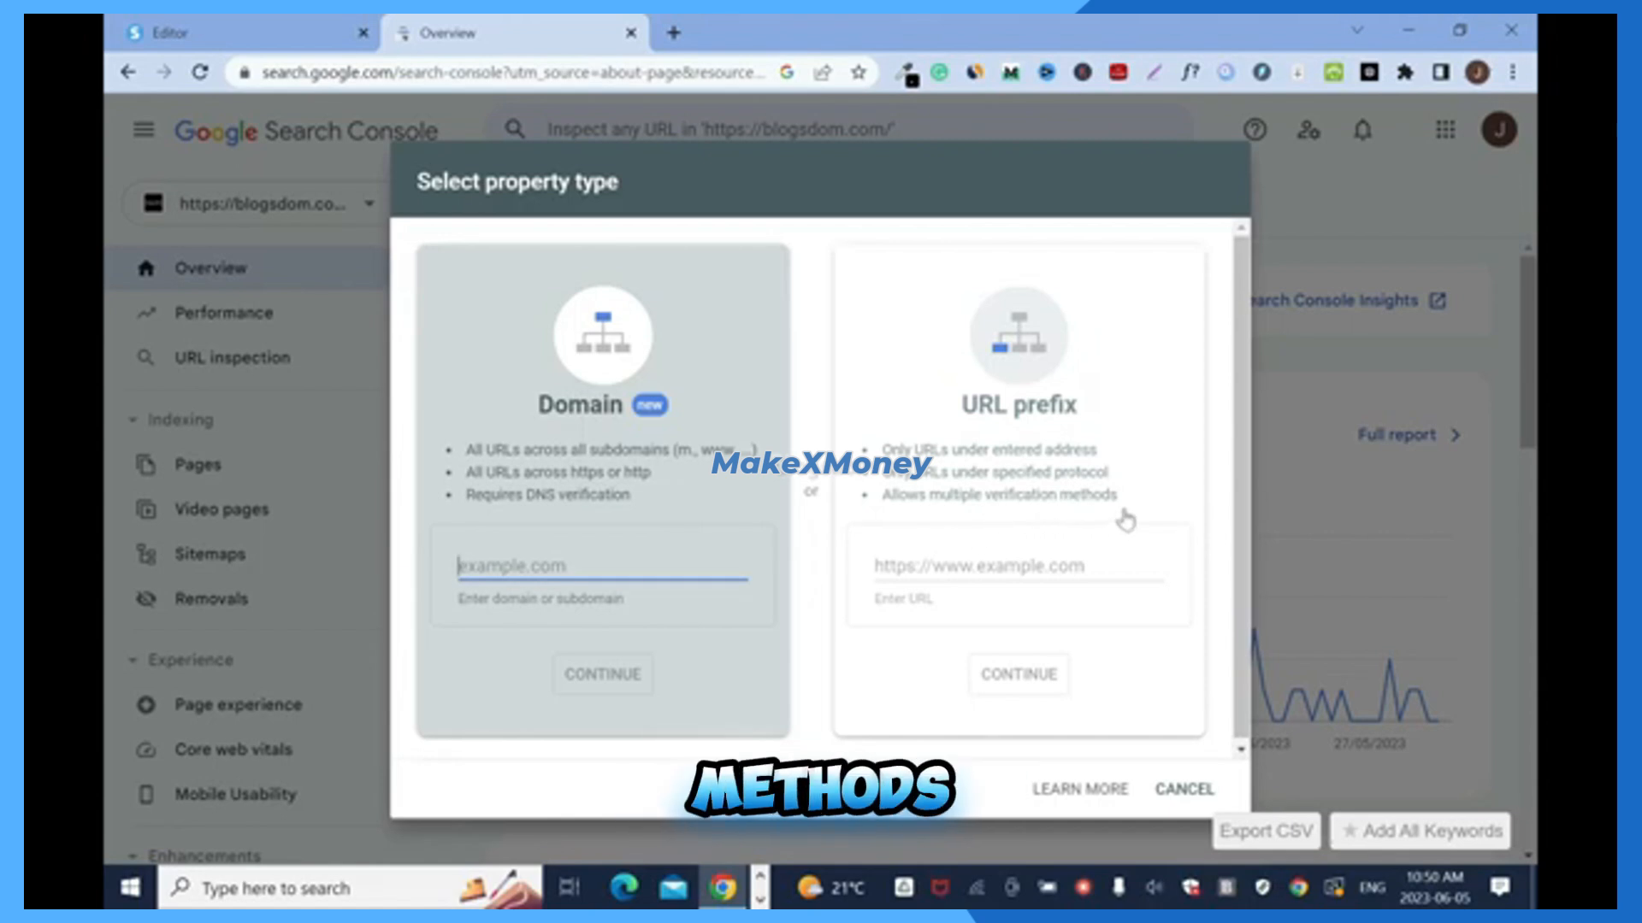
{"action": "left_click", "coordinate": [1015, 573]}
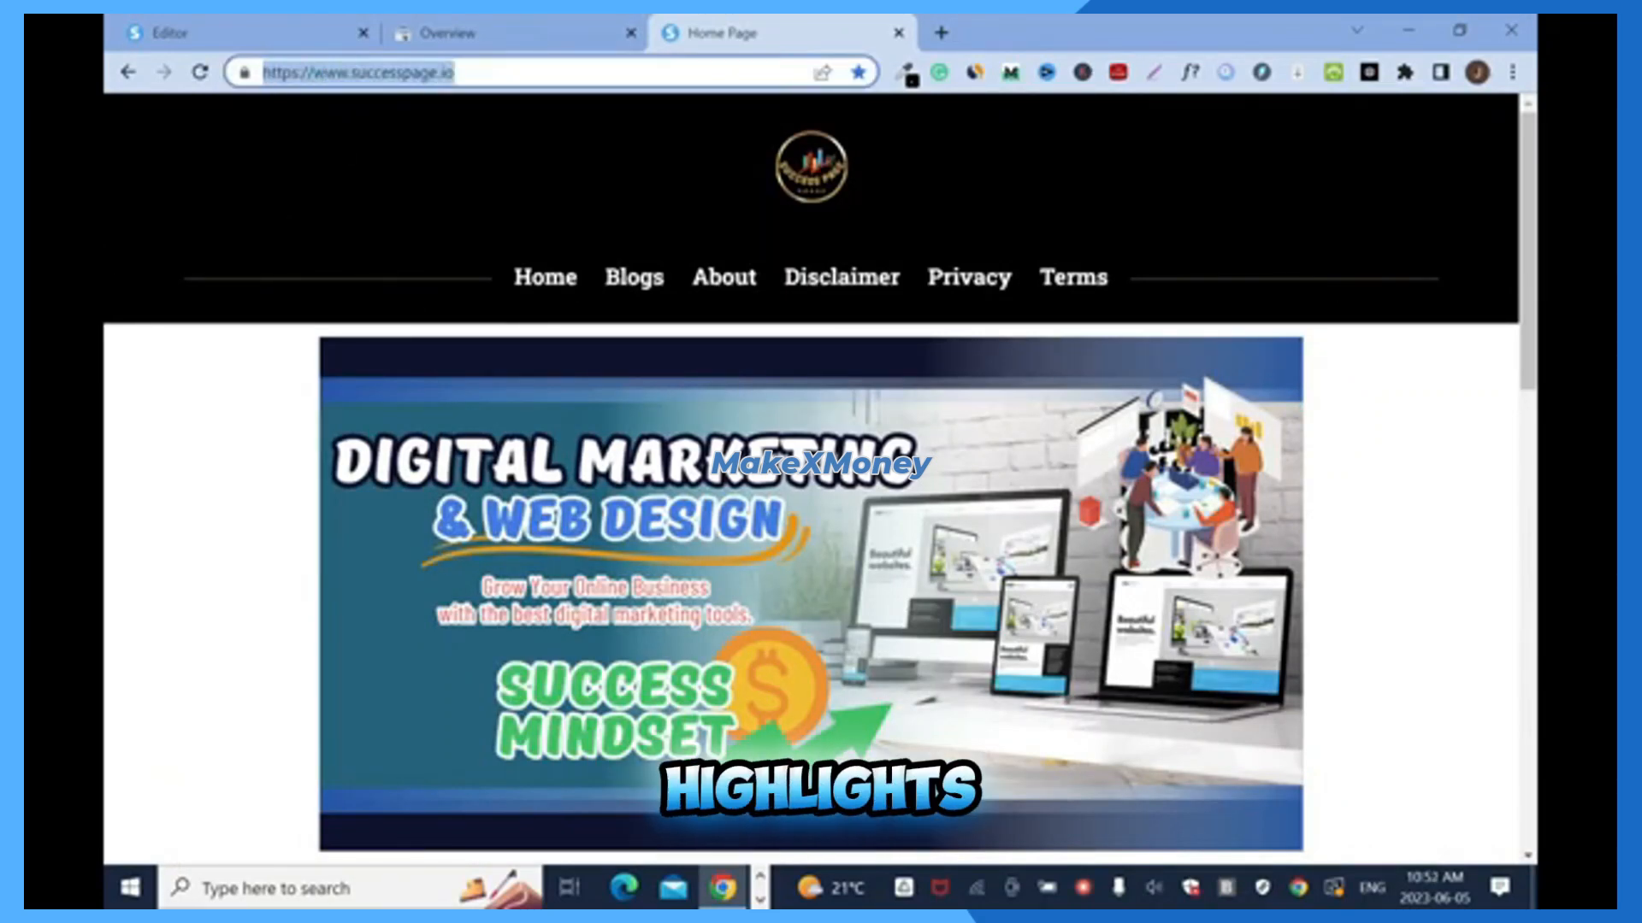
{"action": "right_click", "coordinate": [355, 71]}
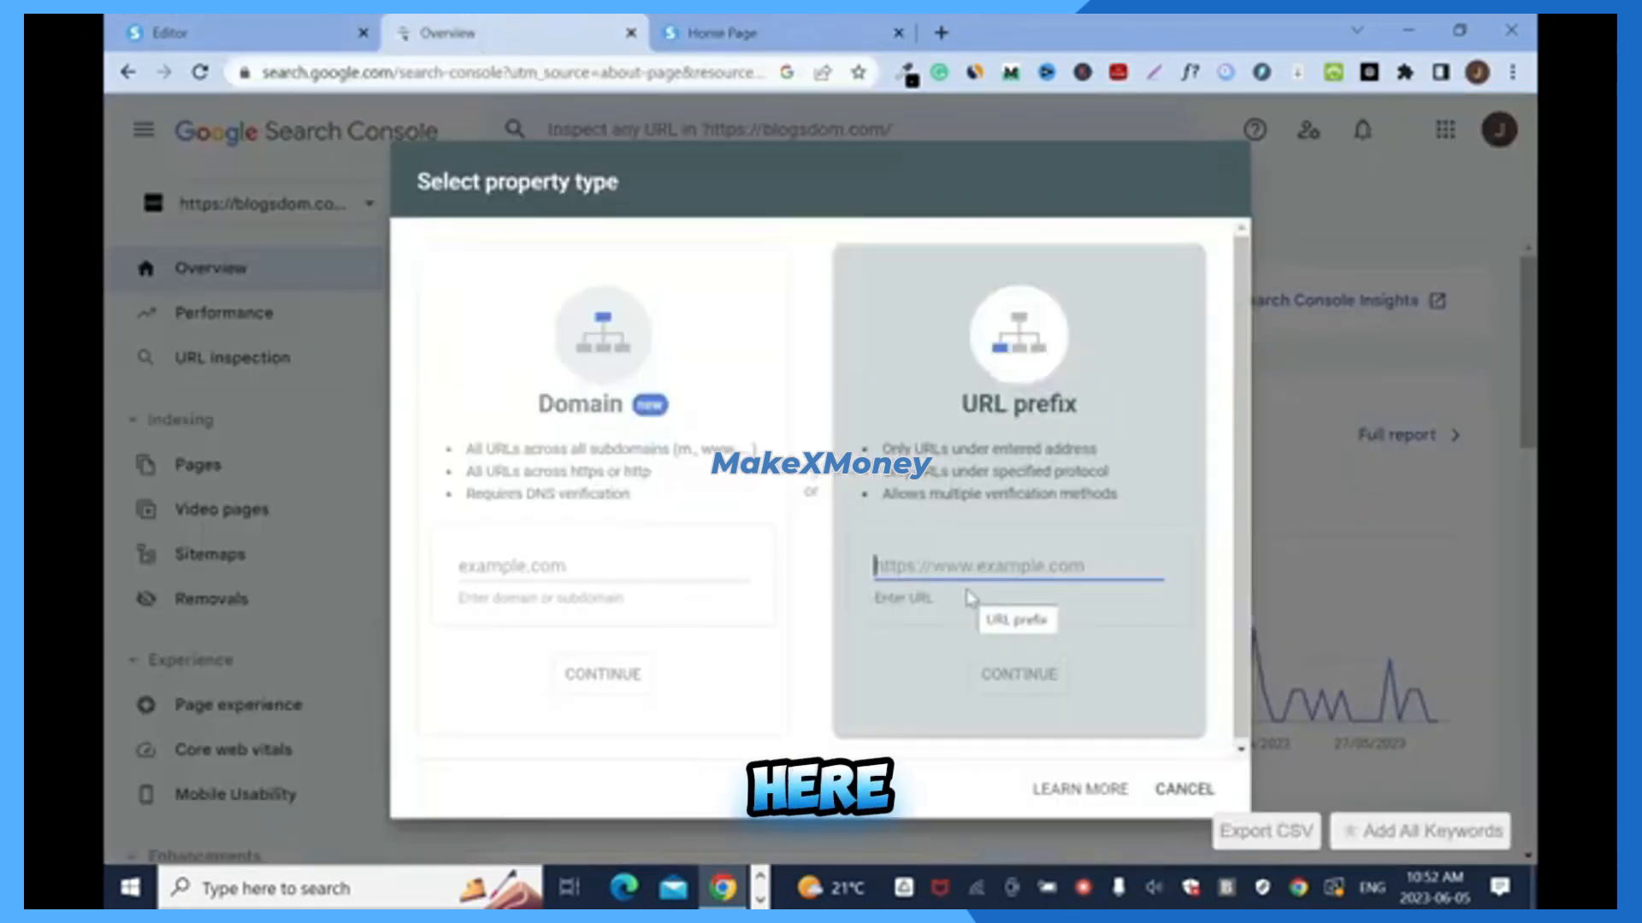
{"action": "type", "text": "https://www.successpage.io/"}
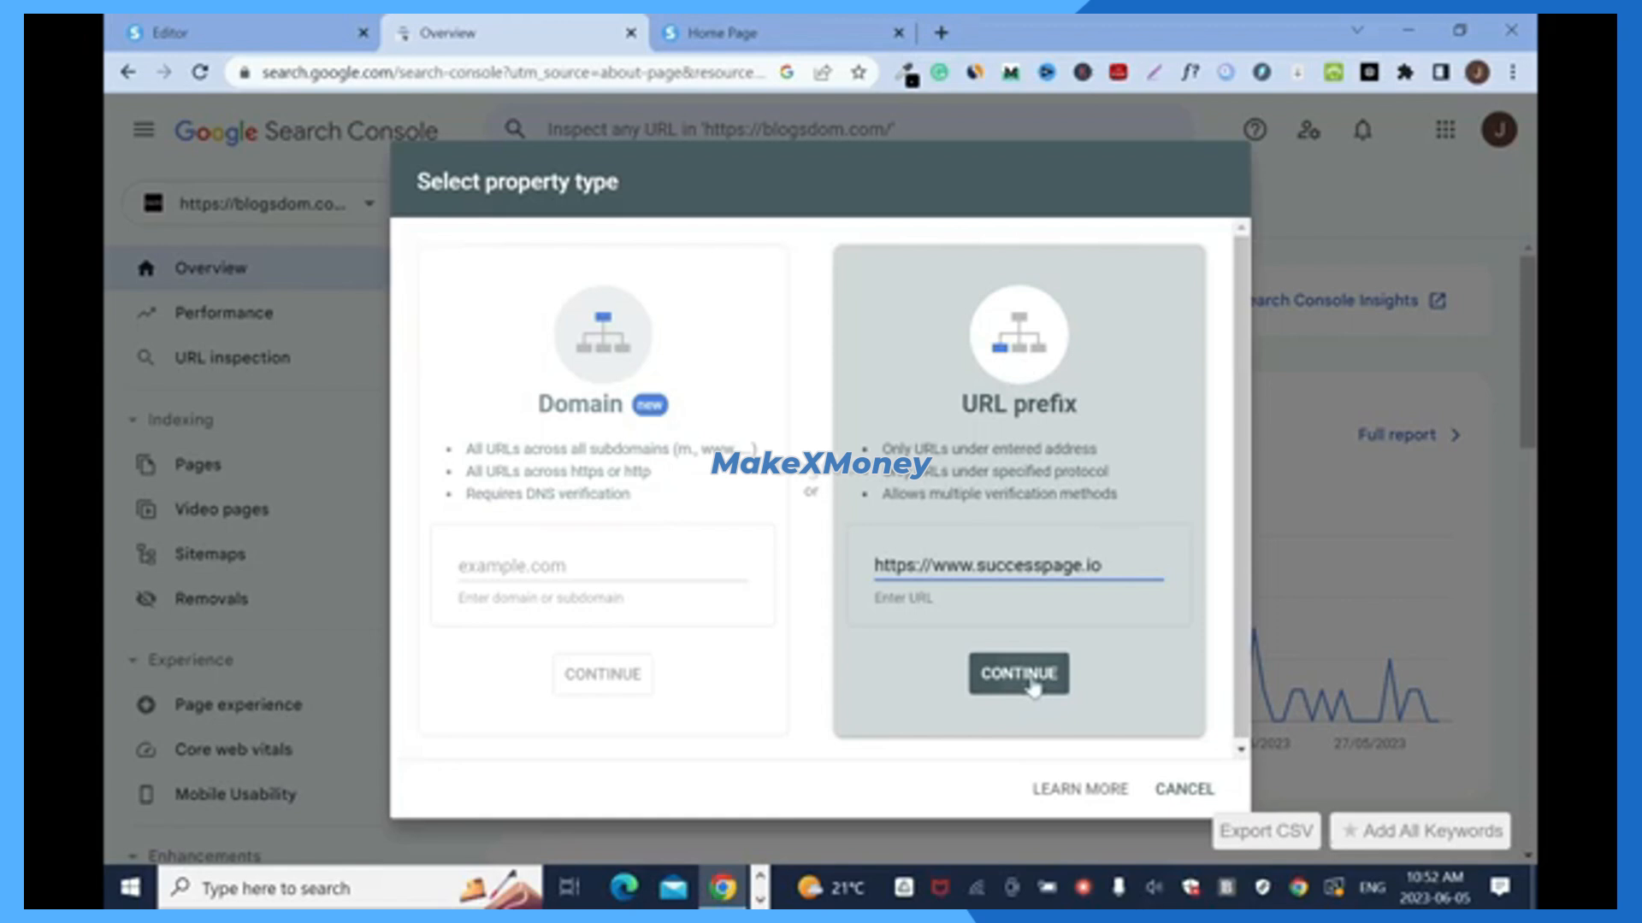
{"action": "left_click", "coordinate": [1016, 674]}
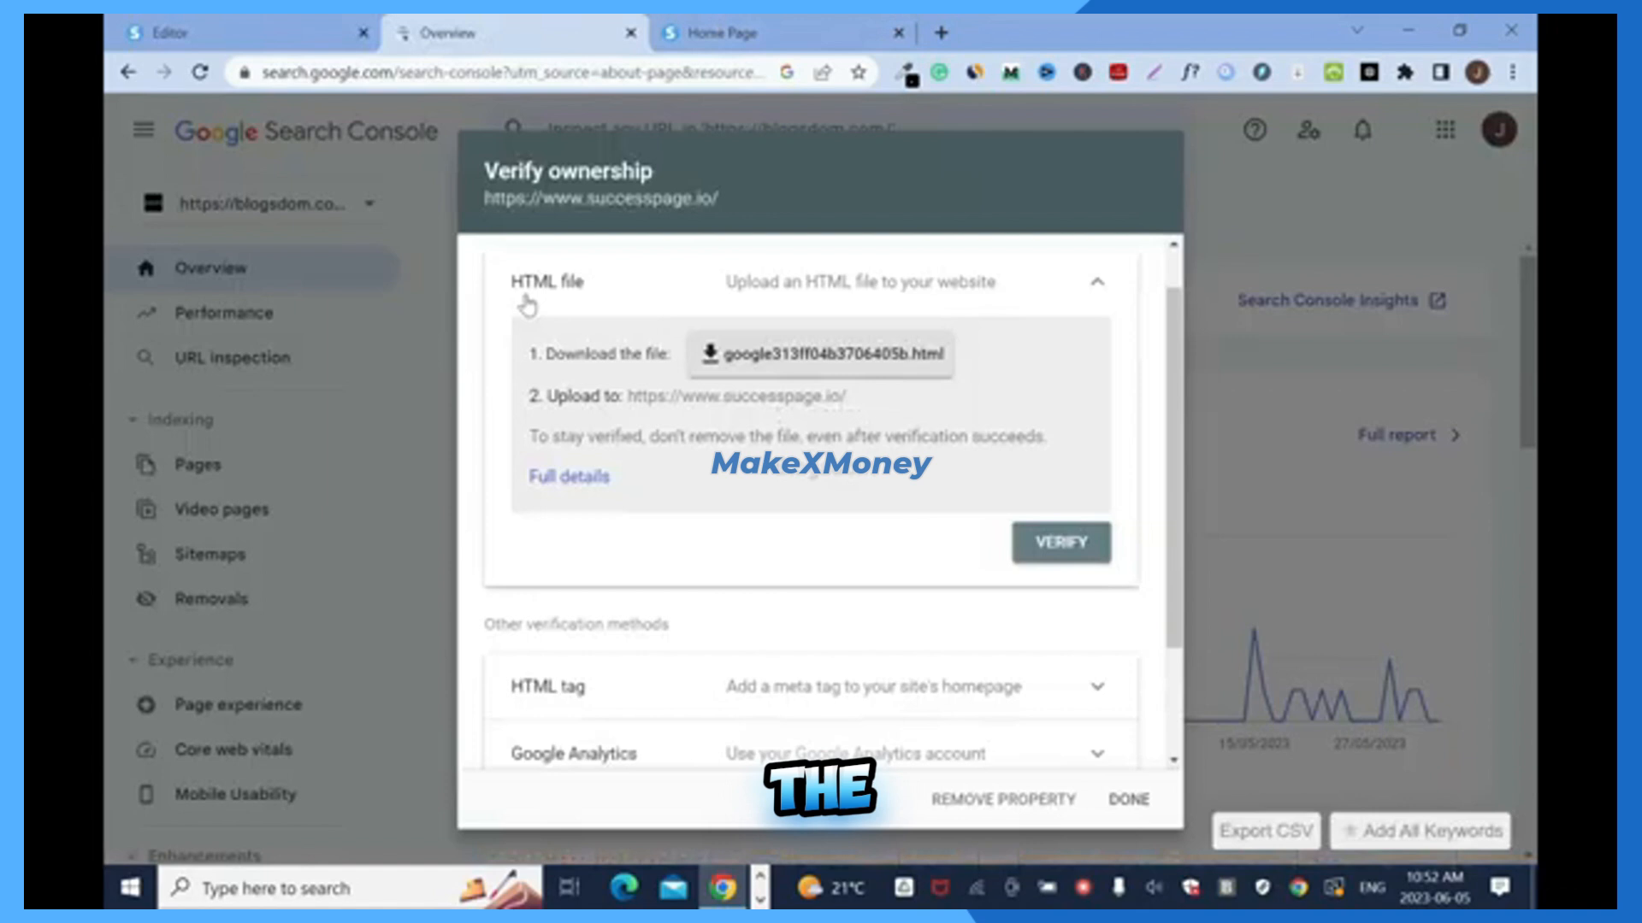
{"action": "mouse_move", "coordinate": [540, 707]}
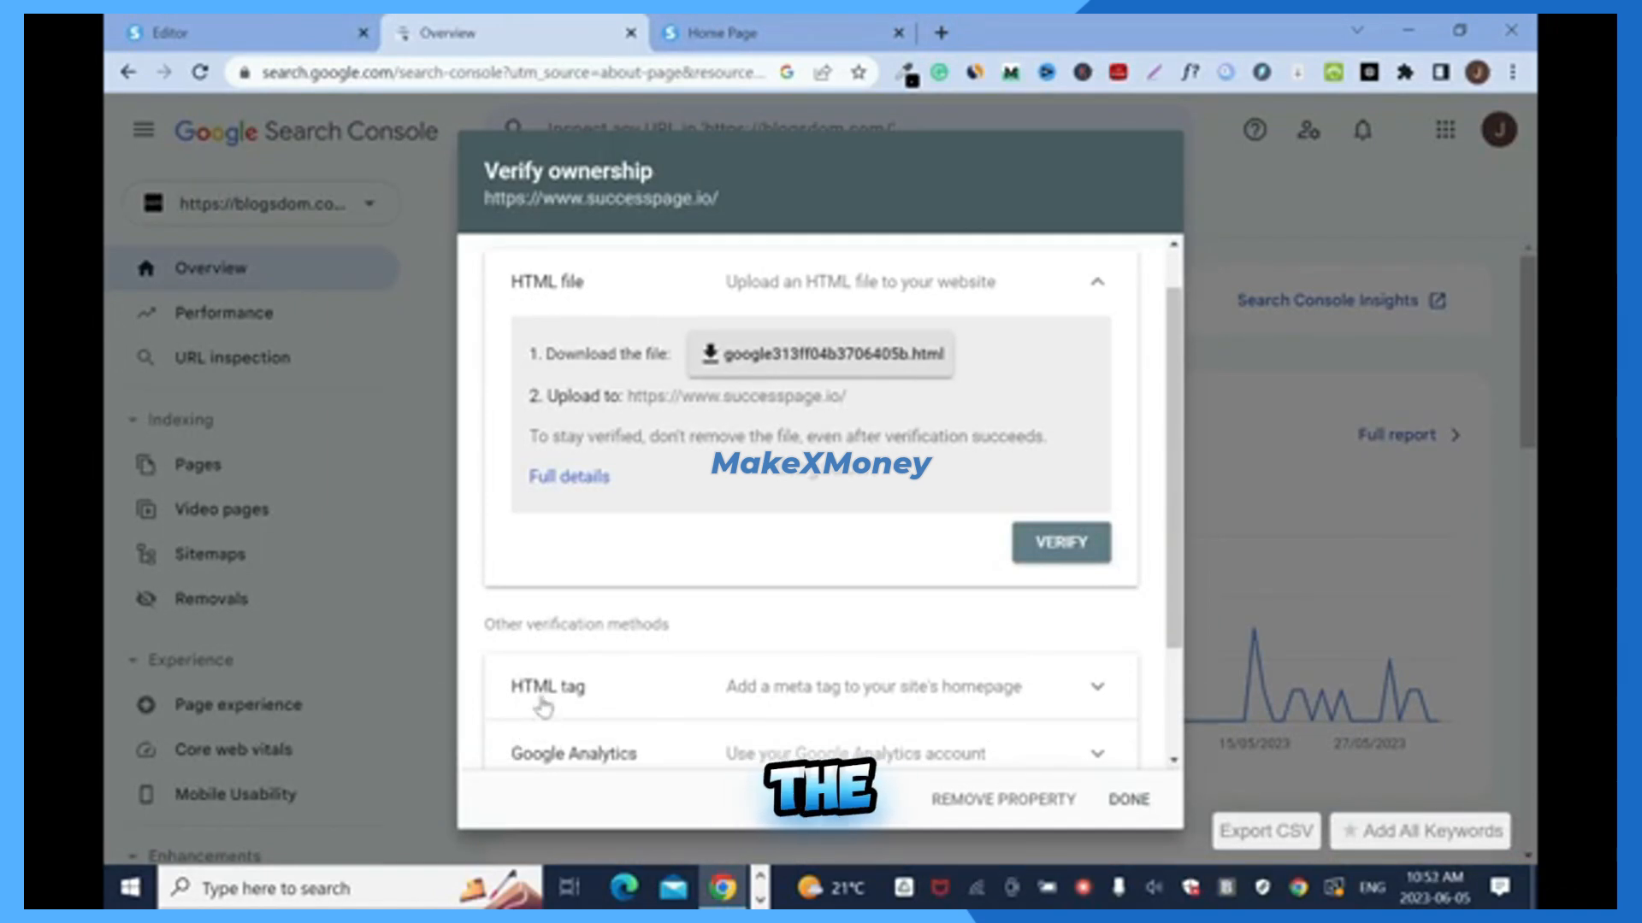
{"action": "mouse_move", "coordinate": [610, 768]}
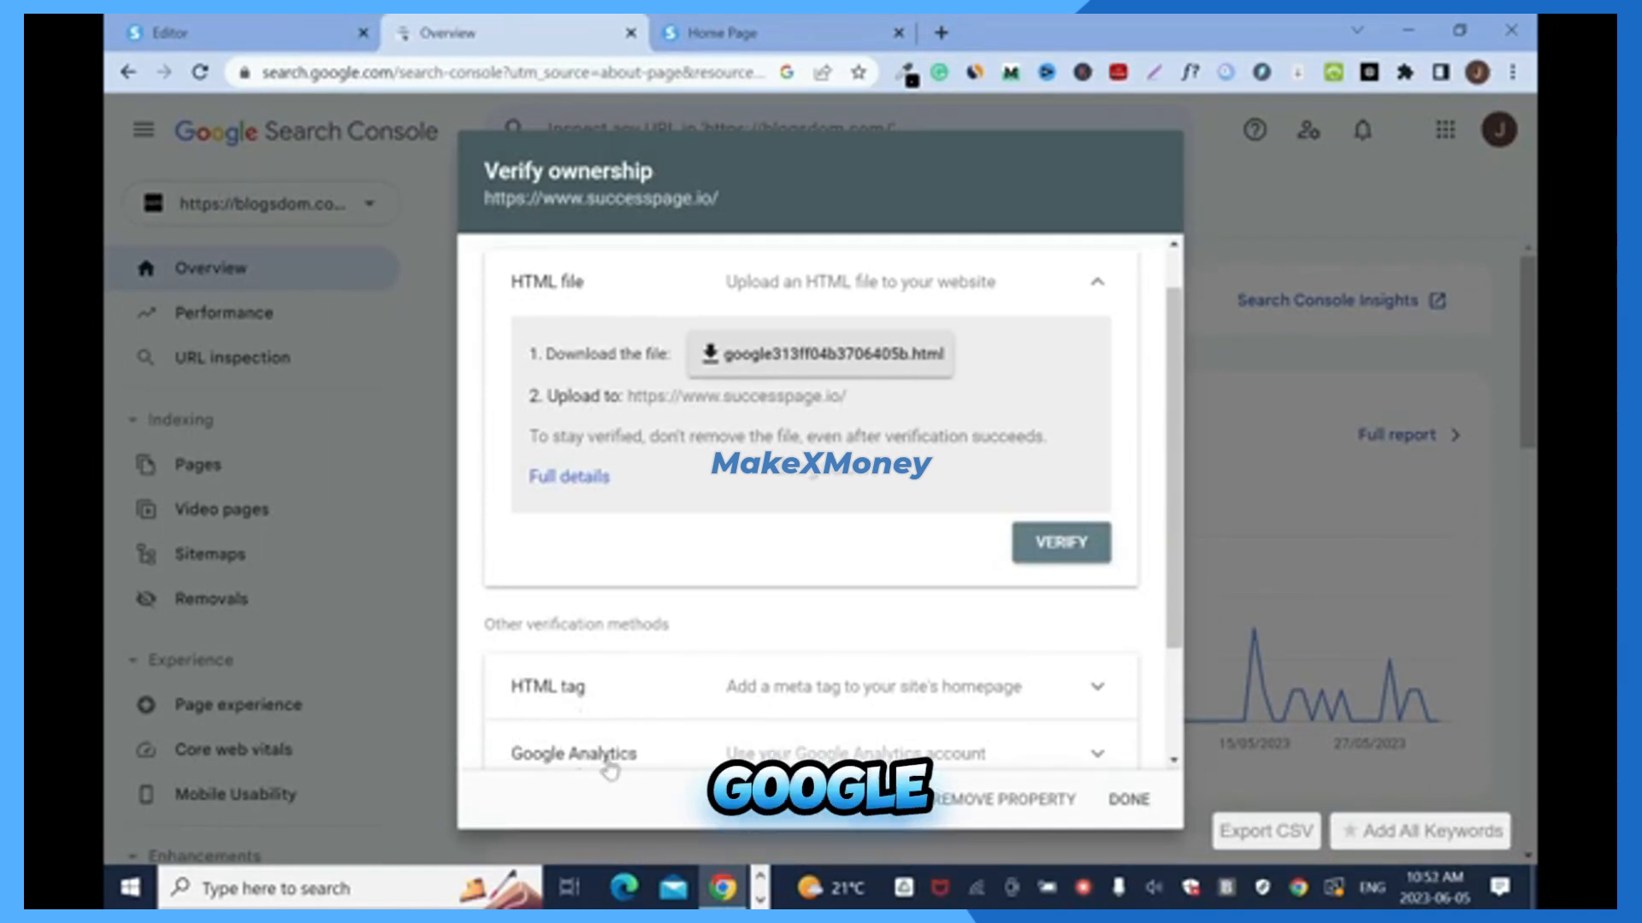
- Expand the HTML tag verification method and copy its meta tag
{"action": "scroll", "scroll_direction": "down", "scroll_amount": 3}
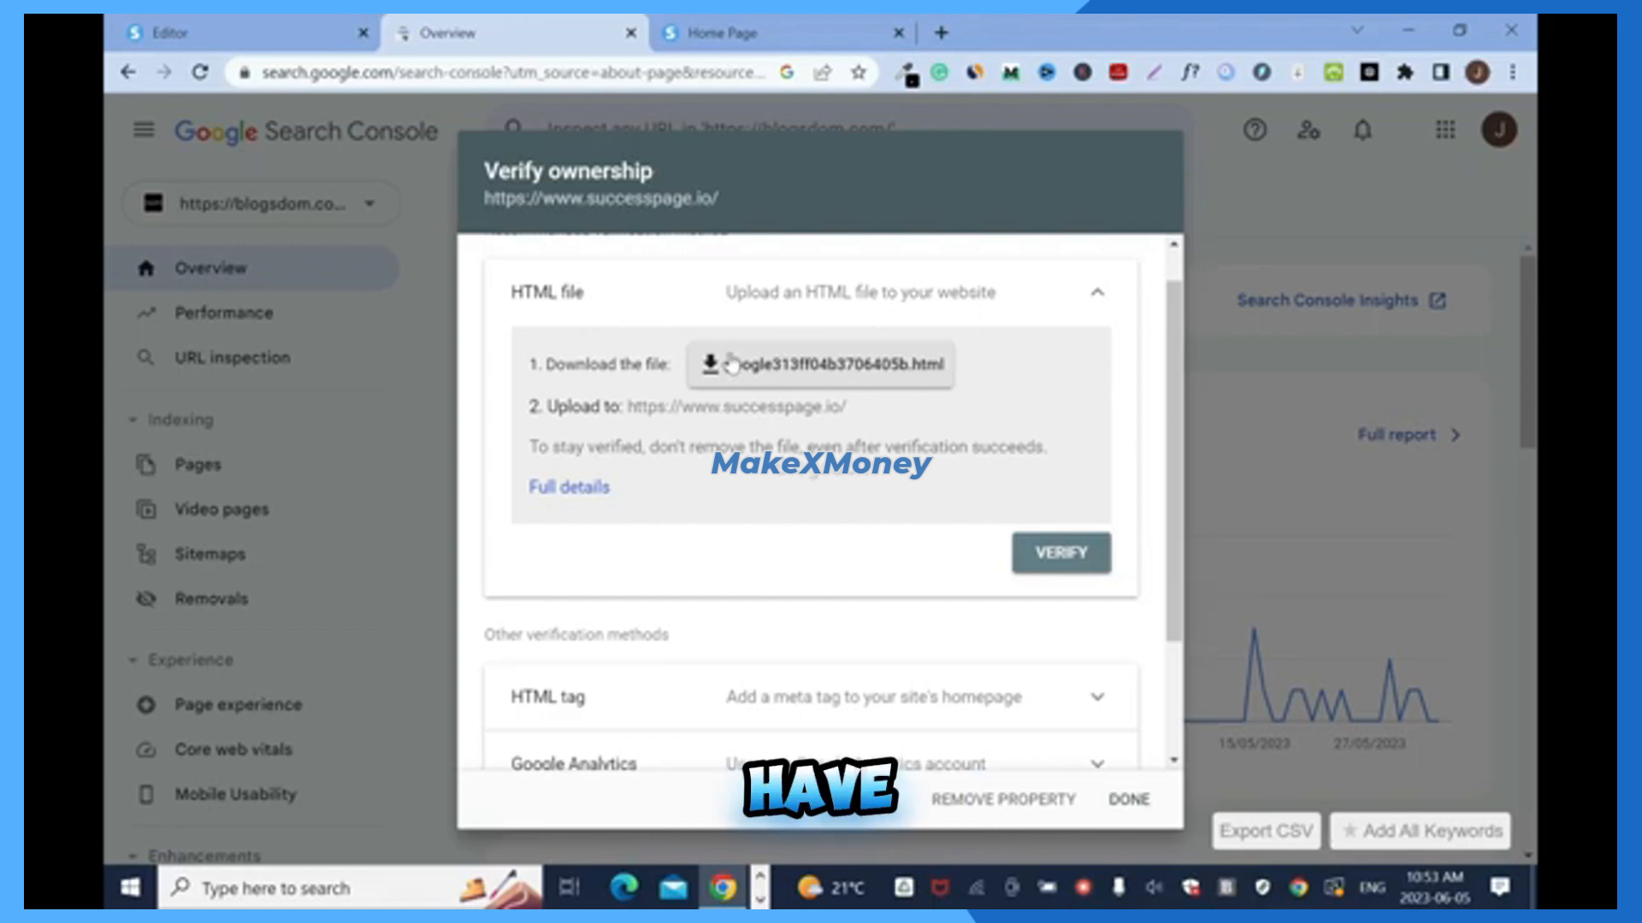
{"action": "mouse_move", "coordinate": [528, 336]}
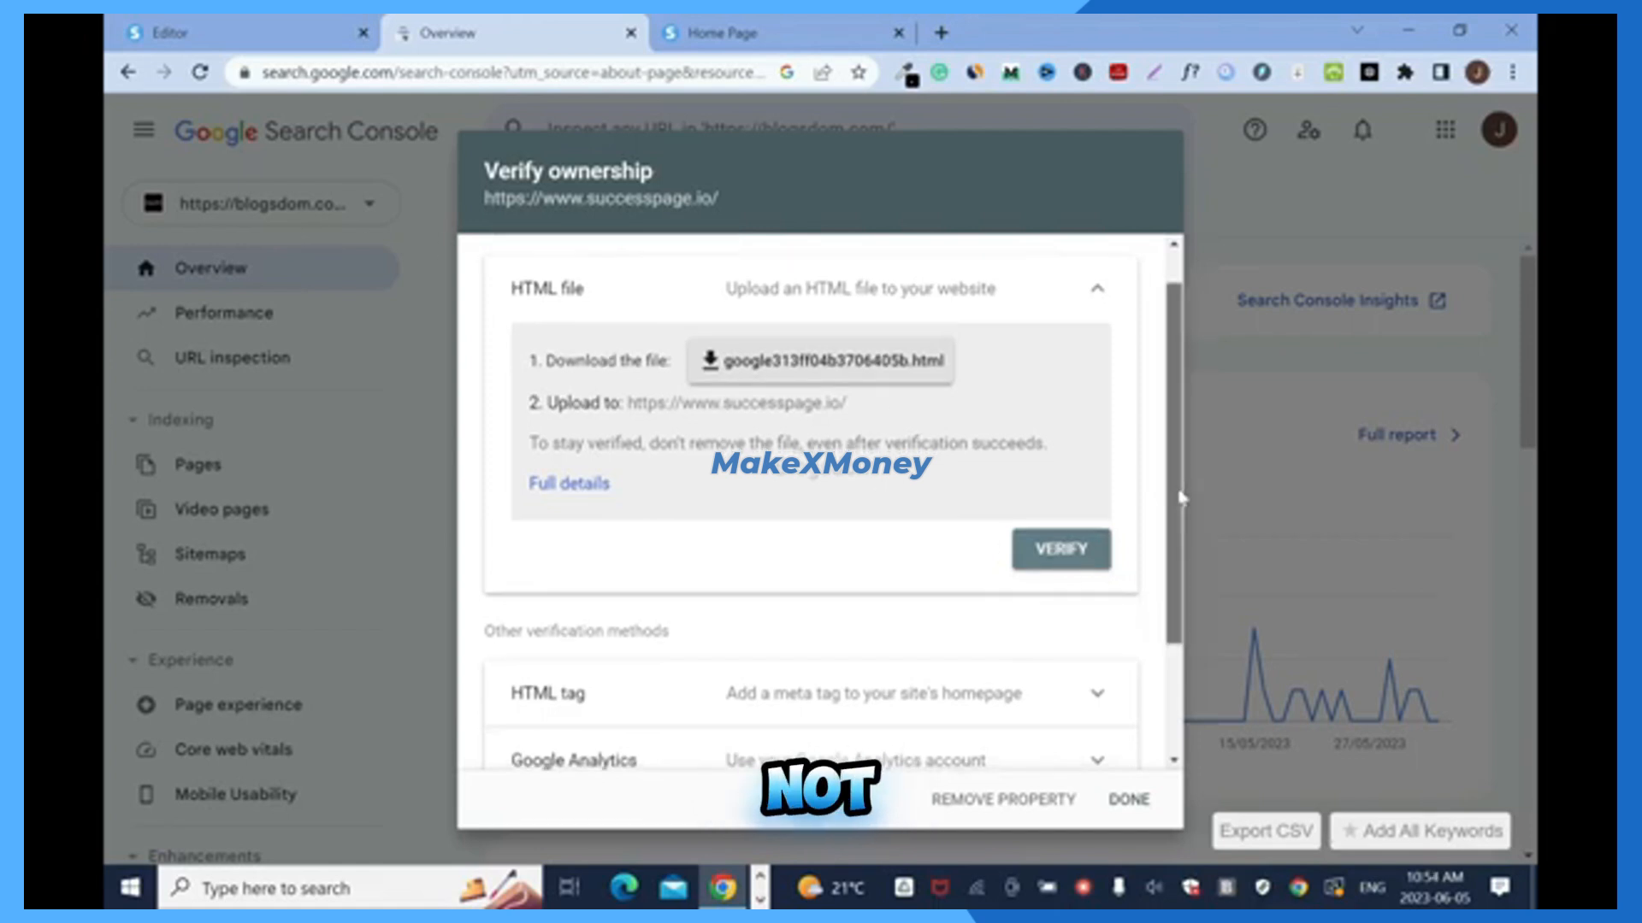
{"action": "scroll", "scroll_direction": "down", "scroll_amount": 3}
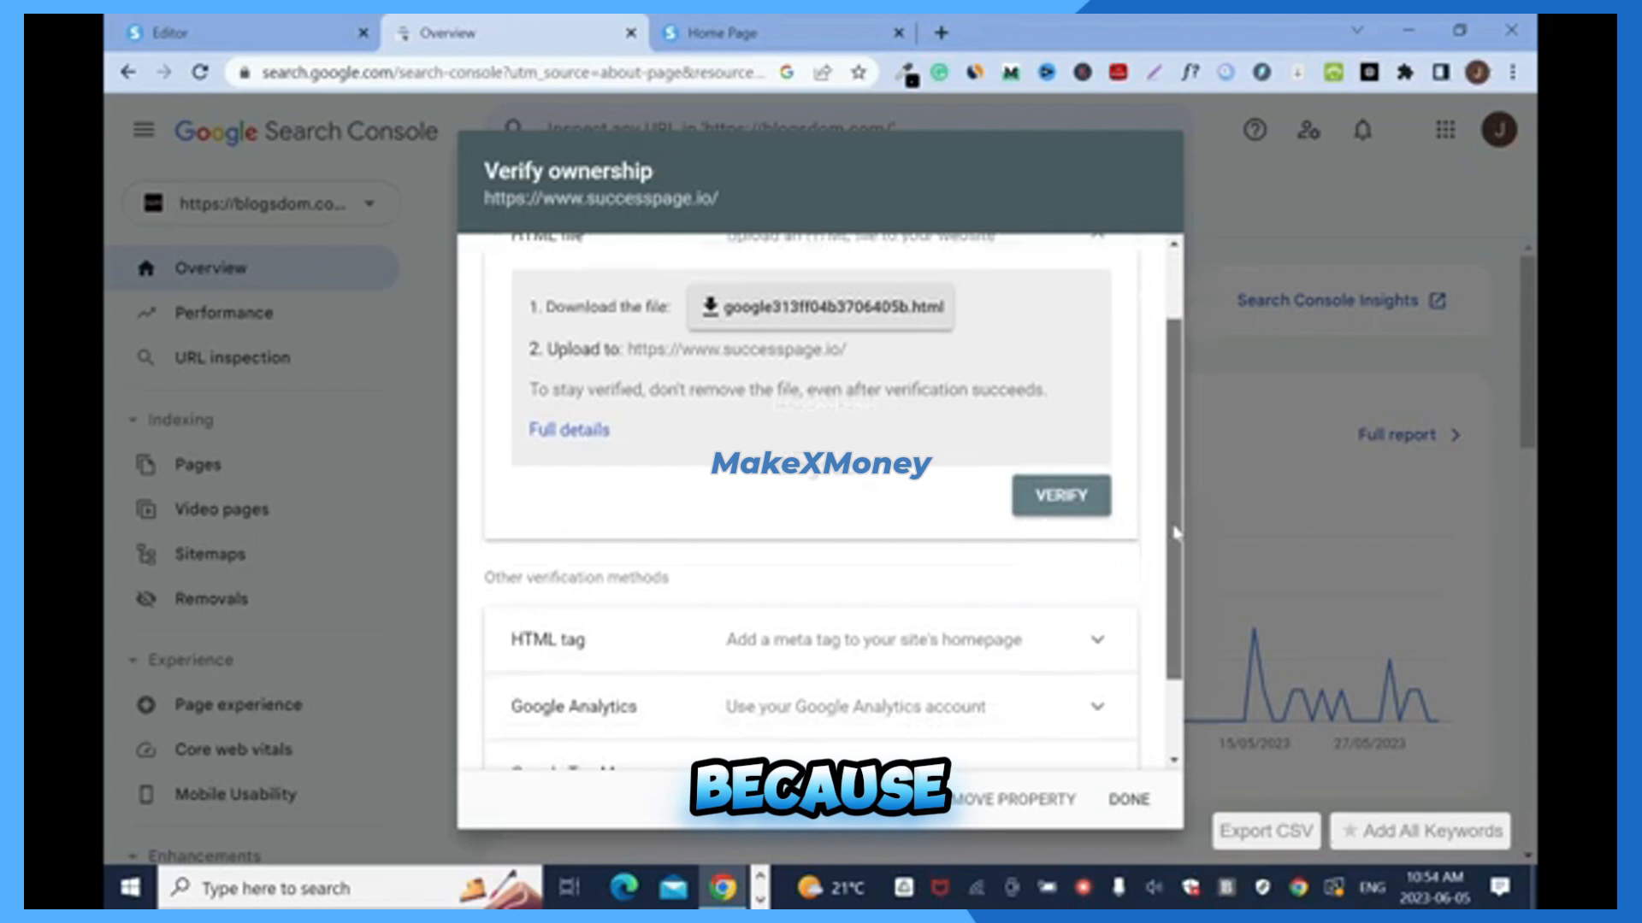
{"action": "scroll", "scroll_direction": "down", "scroll_amount": 3}
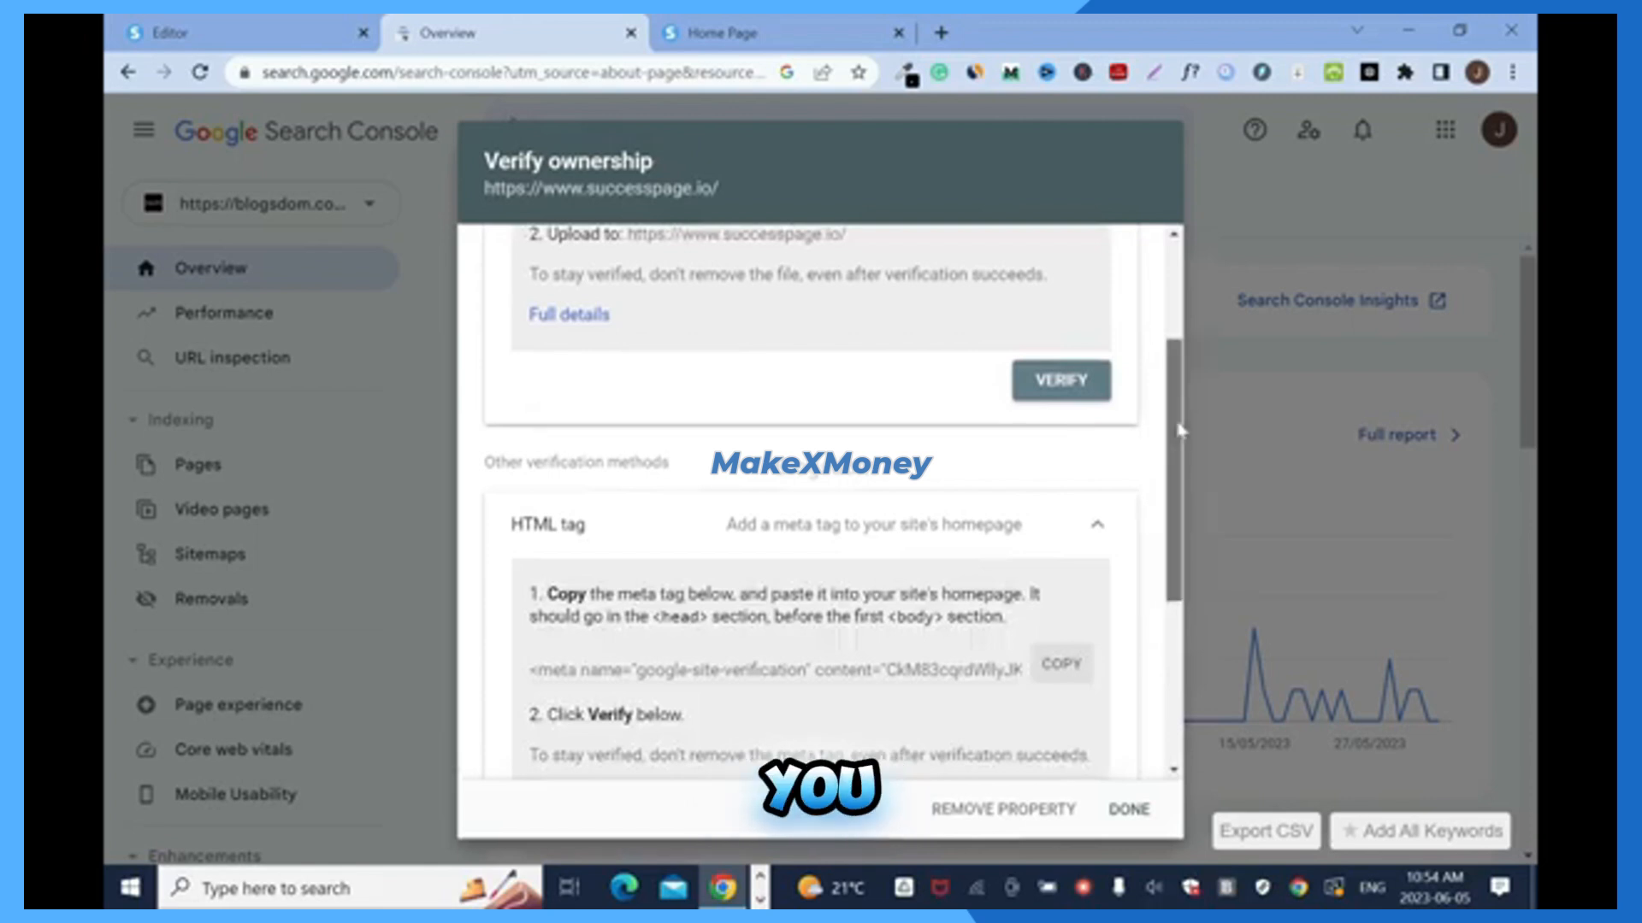
{"action": "scroll", "scroll_direction": "down", "scroll_amount": 3}
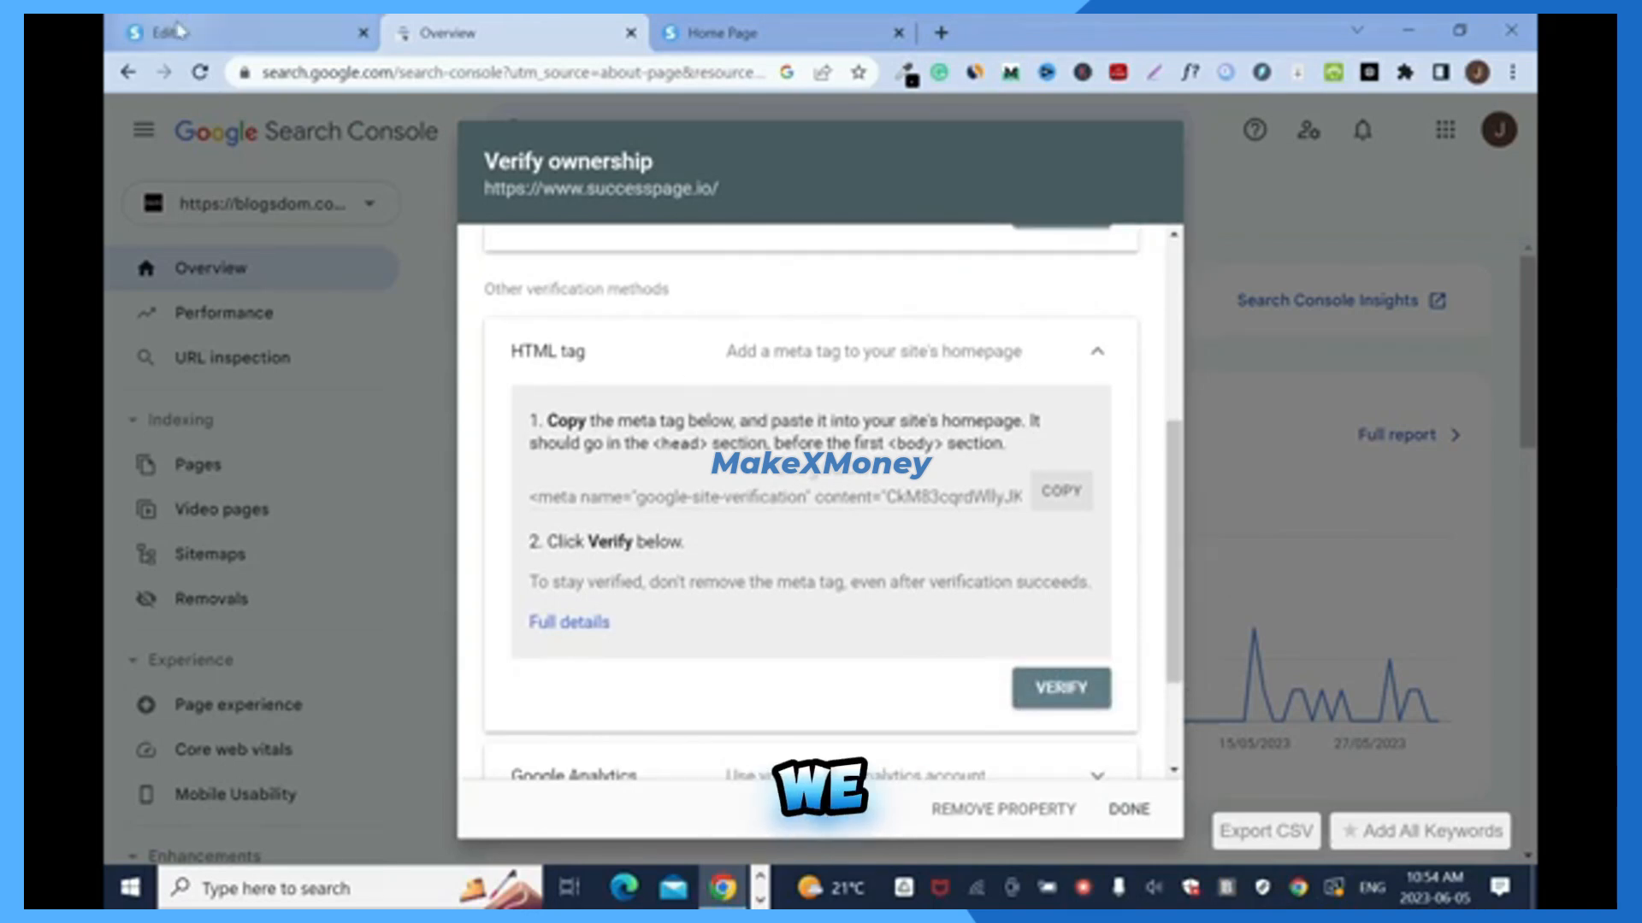
{"action": "left_click", "coordinate": [209, 33]}
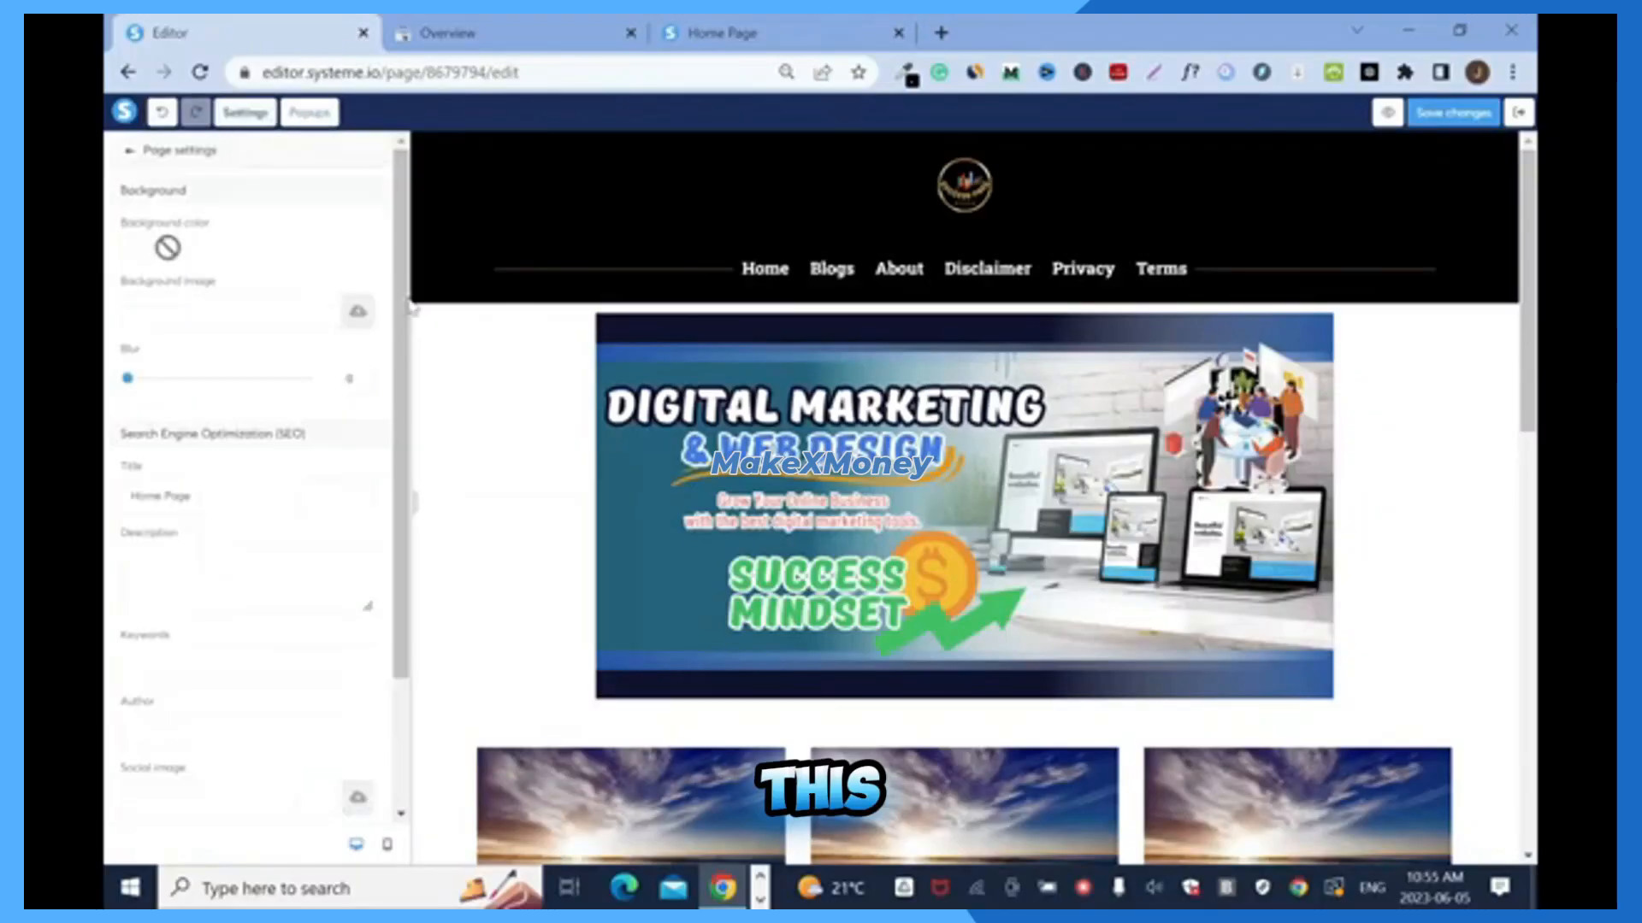
{"action": "left_click", "coordinate": [513, 33]}
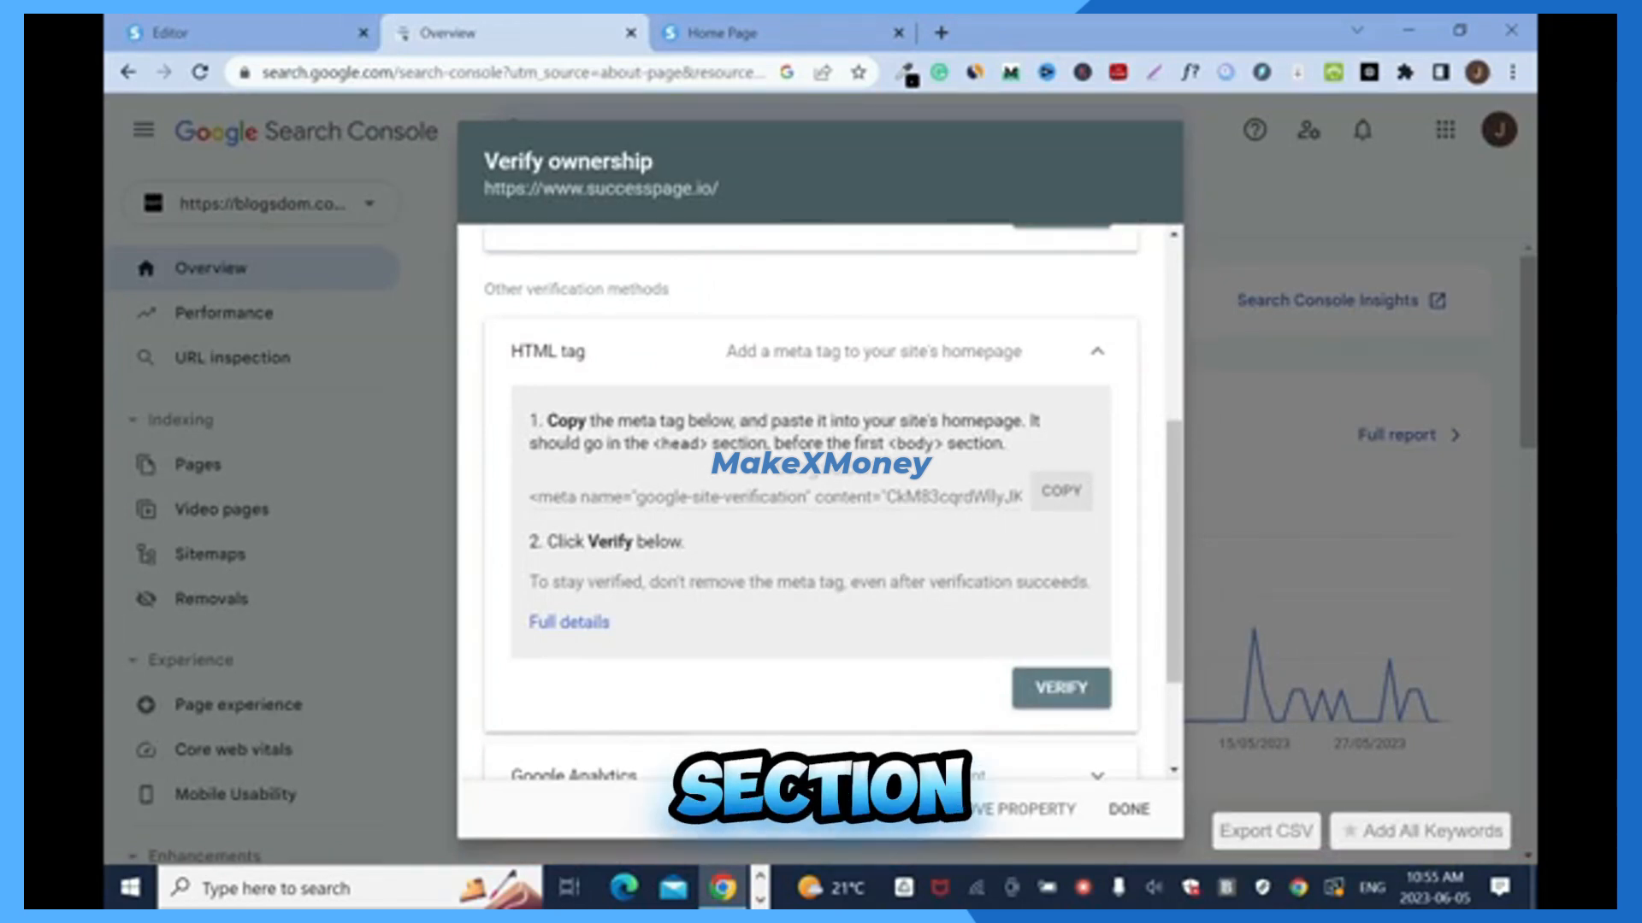
{"action": "left_click", "coordinate": [241, 33]}
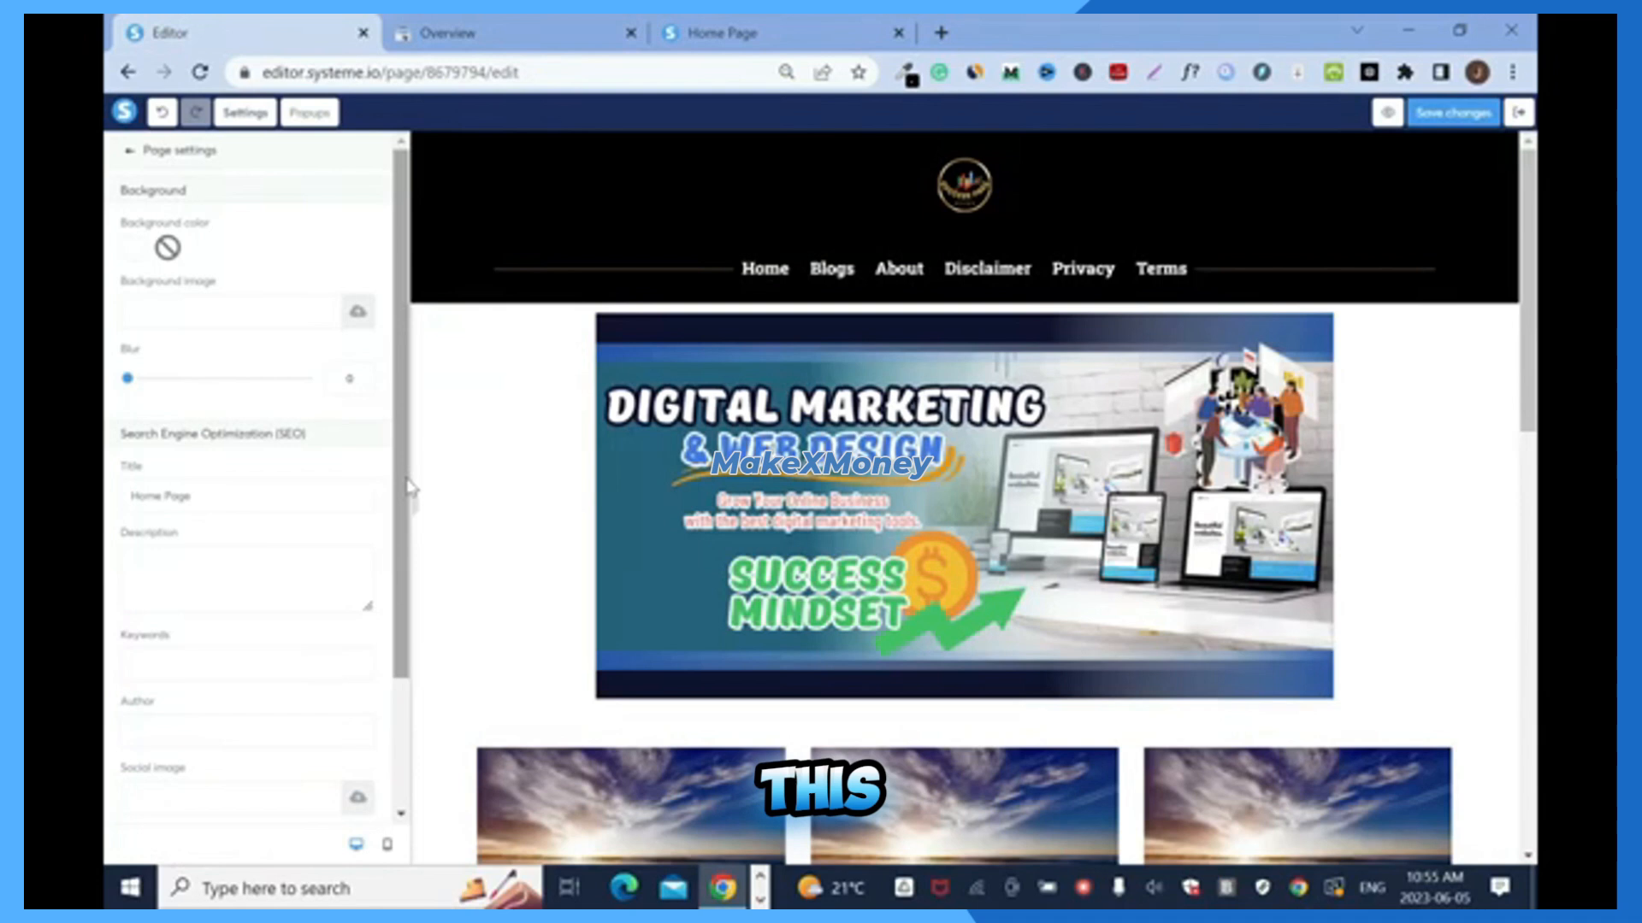
{"action": "scroll", "scroll_direction": "down", "scroll_amount": 3}
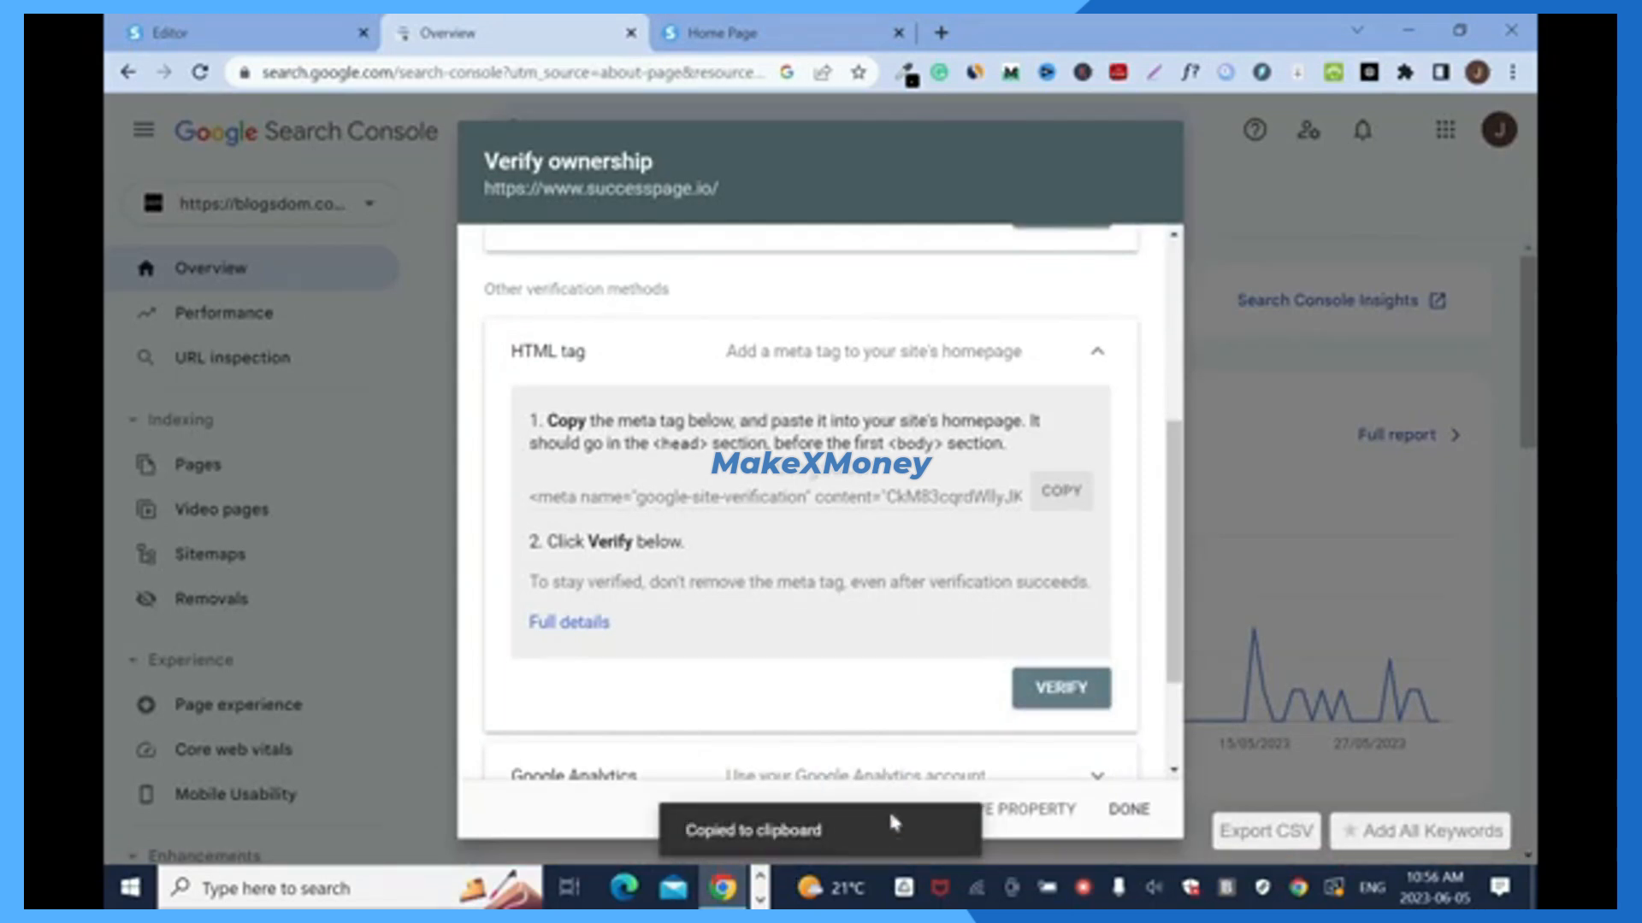
- Paste the google-site-verification meta tag into Home Page's header code and save
{"action": "left_click", "coordinate": [241, 32]}
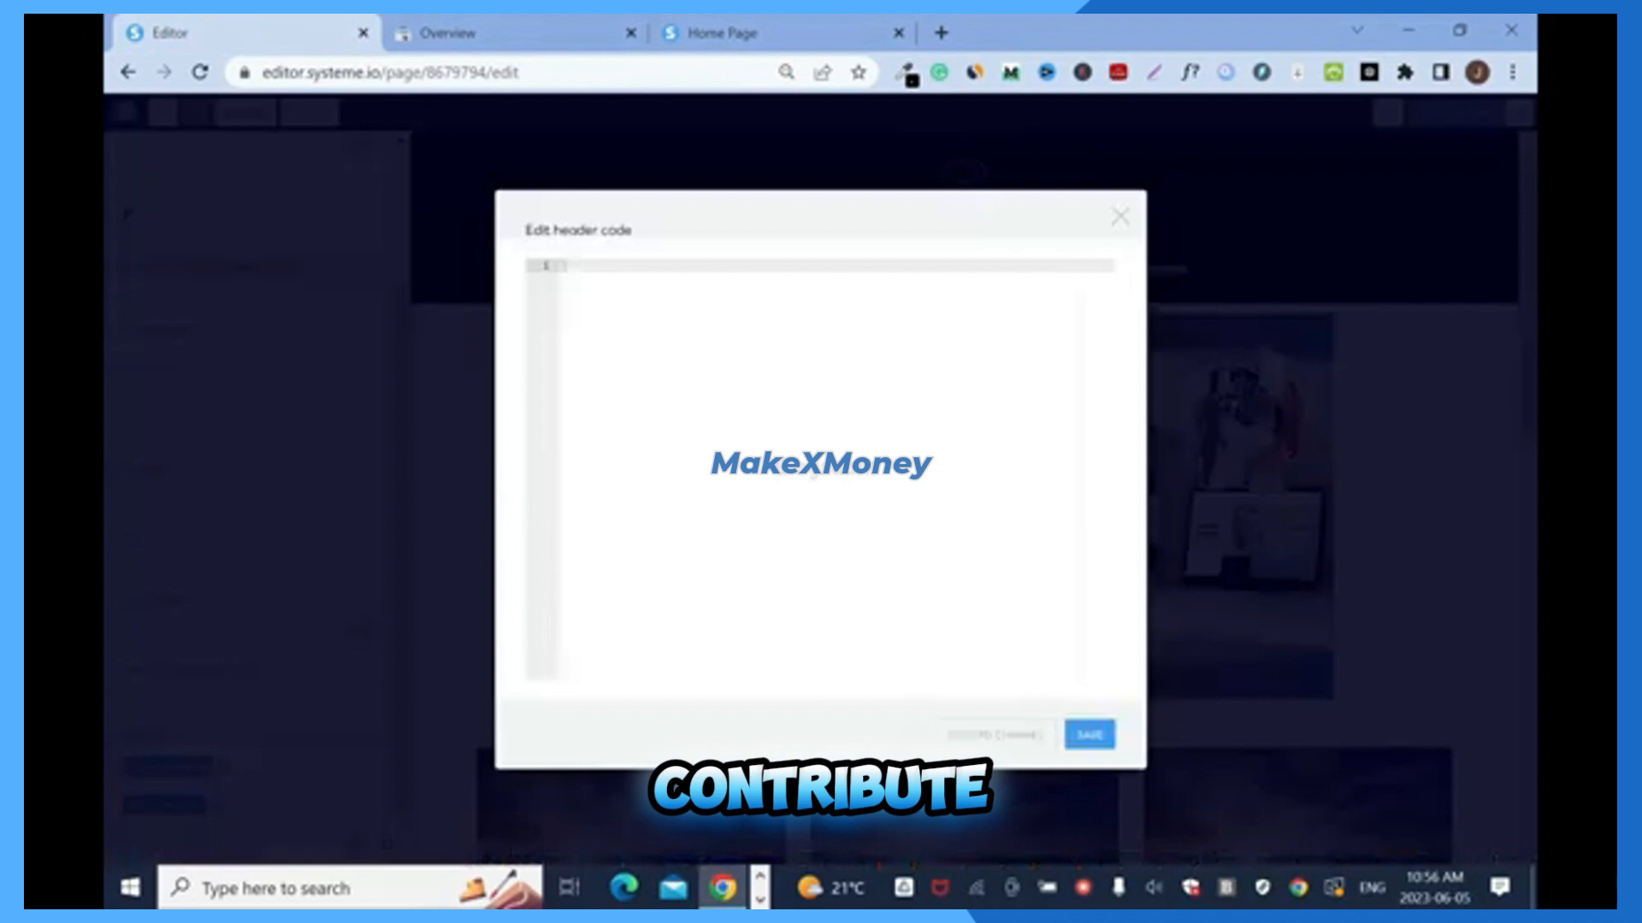
{"action": "right_click", "coordinate": [659, 270]}
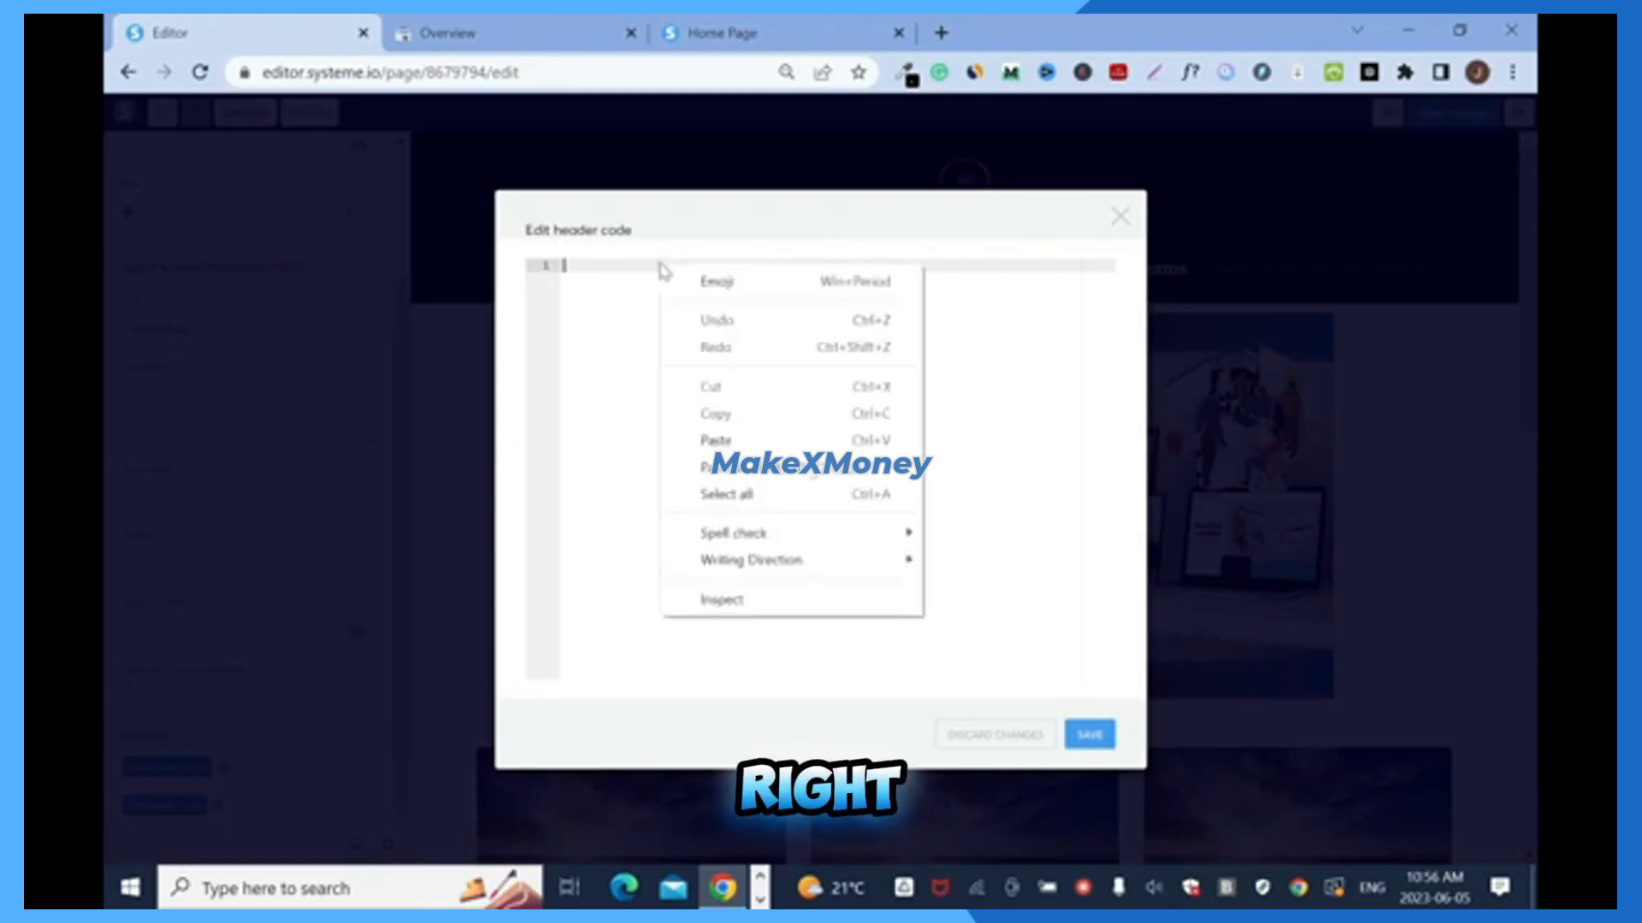
{"action": "left_click", "coordinate": [715, 439]}
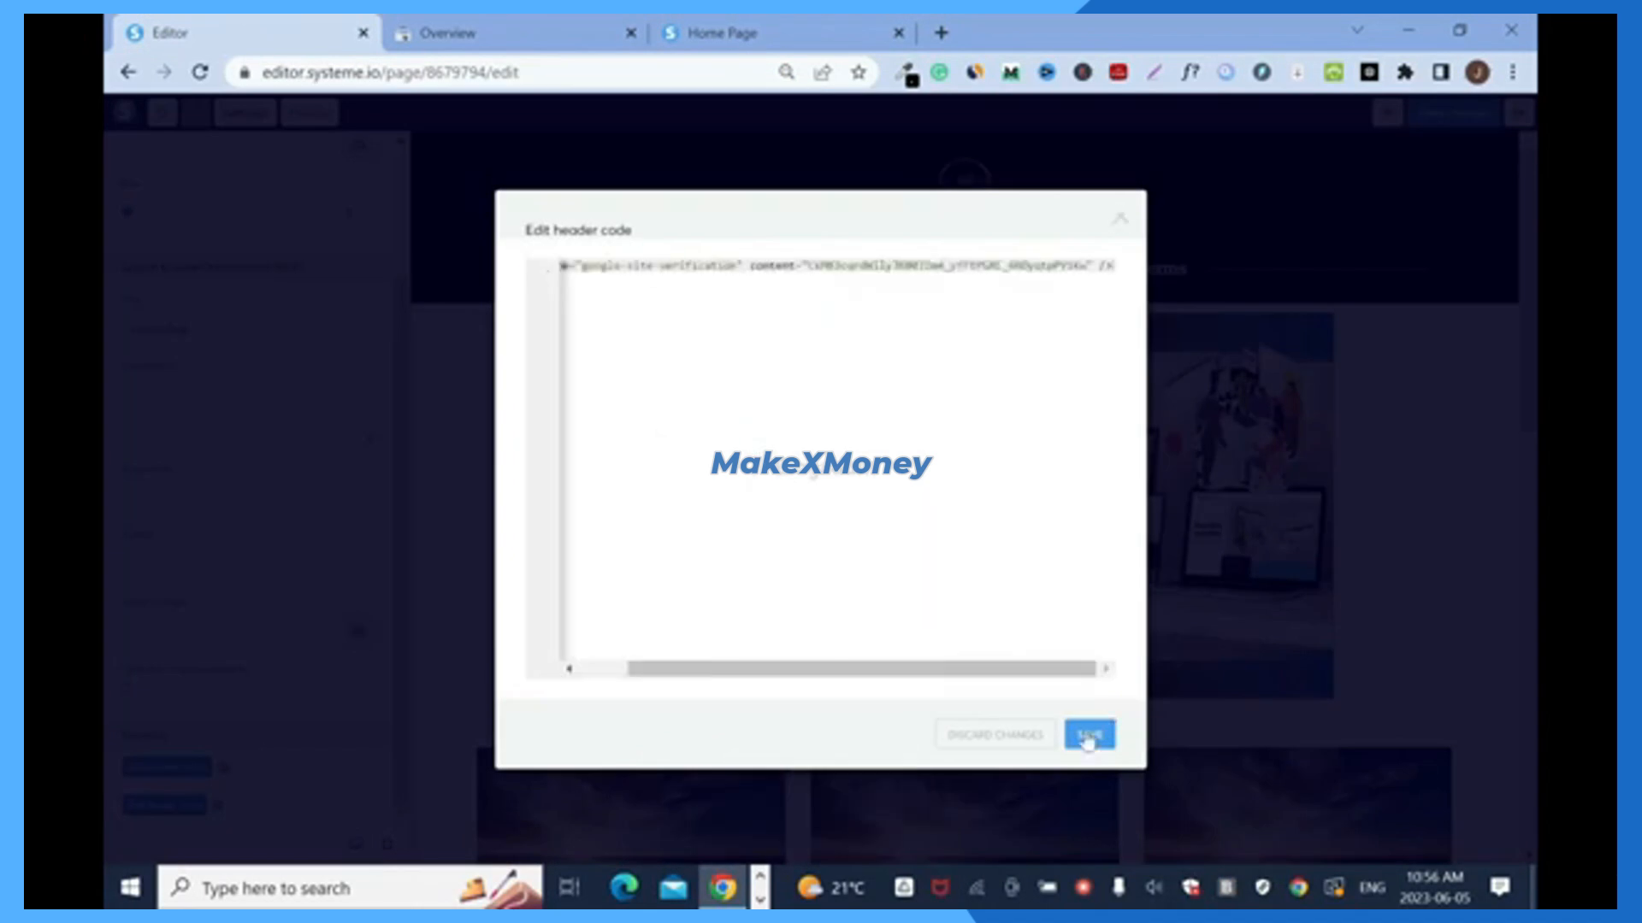
{"action": "left_click", "coordinate": [1088, 733]}
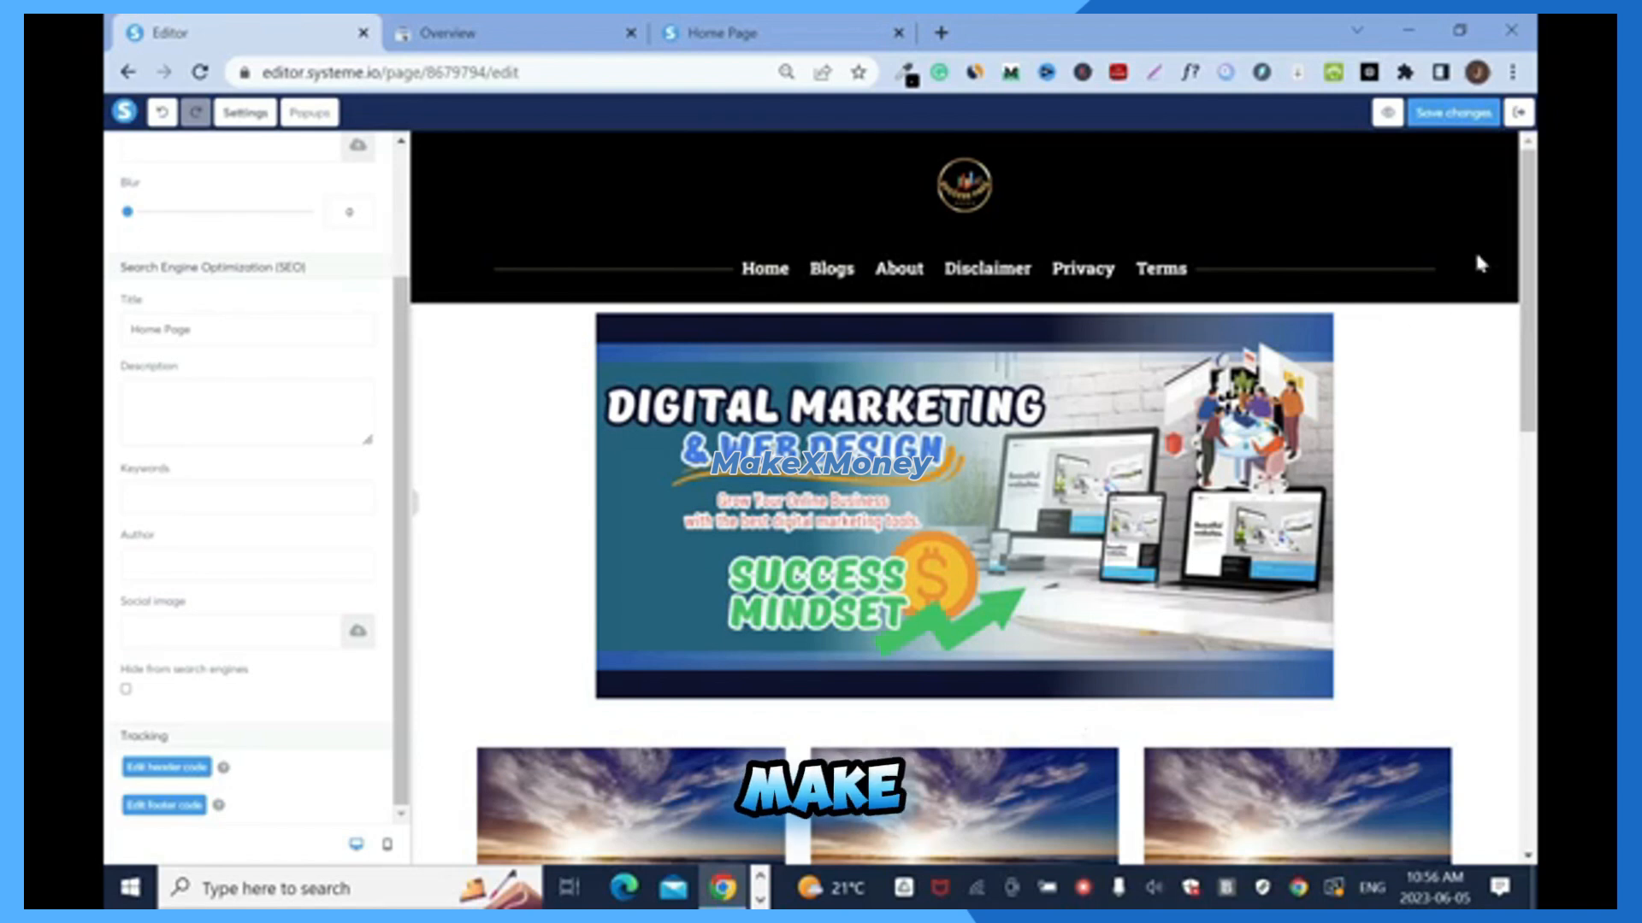
{"action": "mouse_move", "coordinate": [1451, 112]}
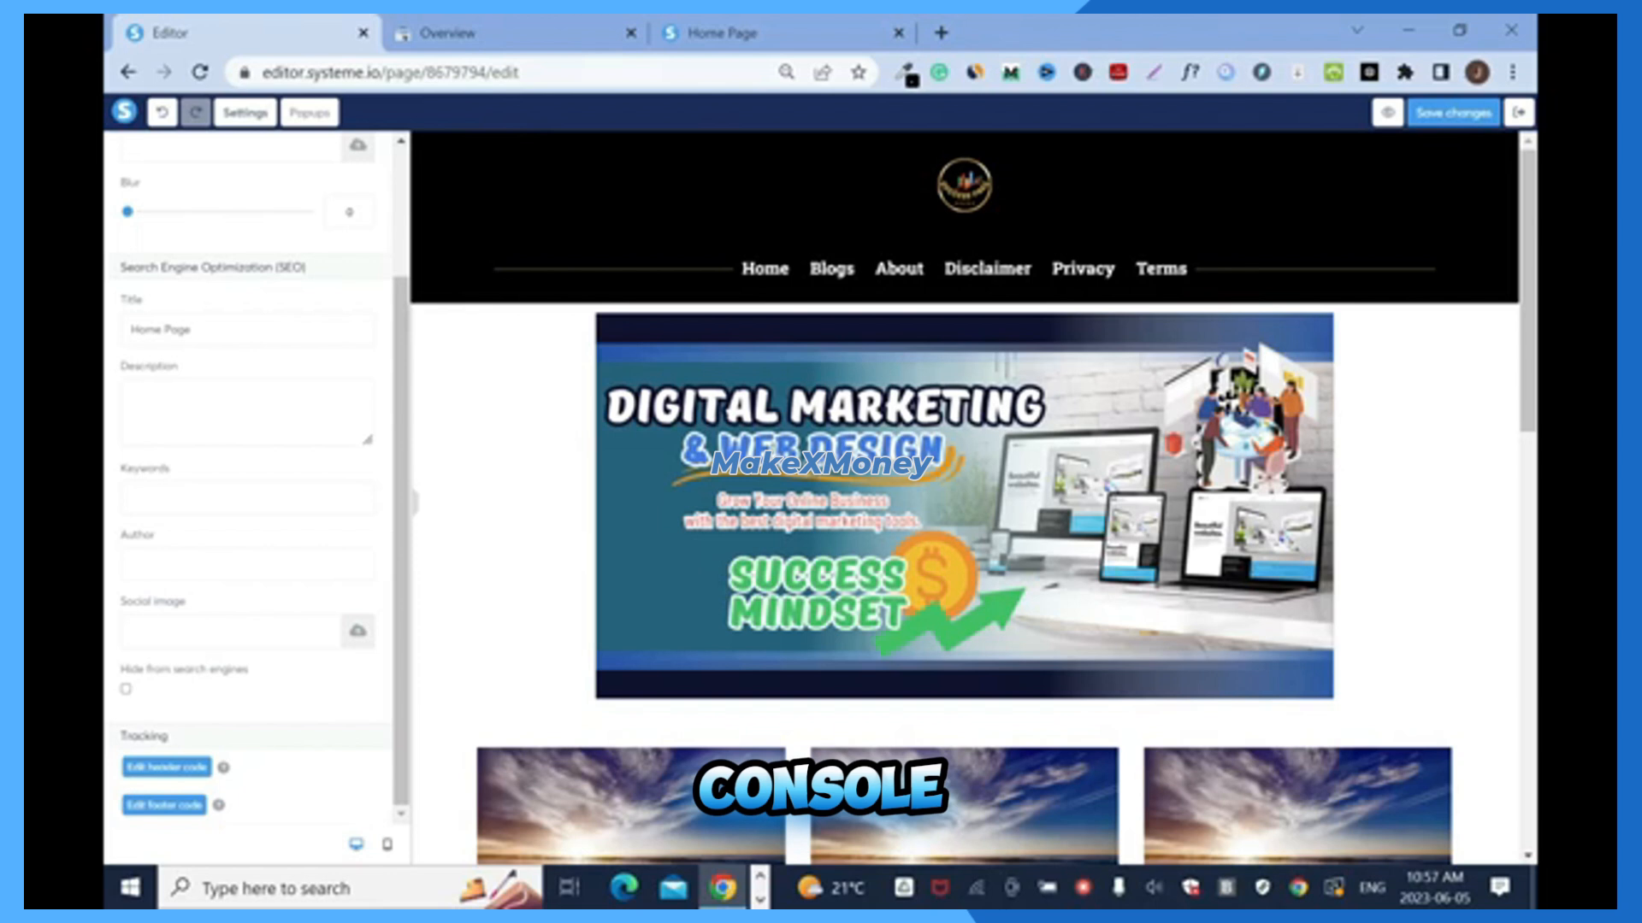
- Verify ownership of successpage.io and open its property from the property list
{"action": "left_click", "coordinate": [513, 33]}
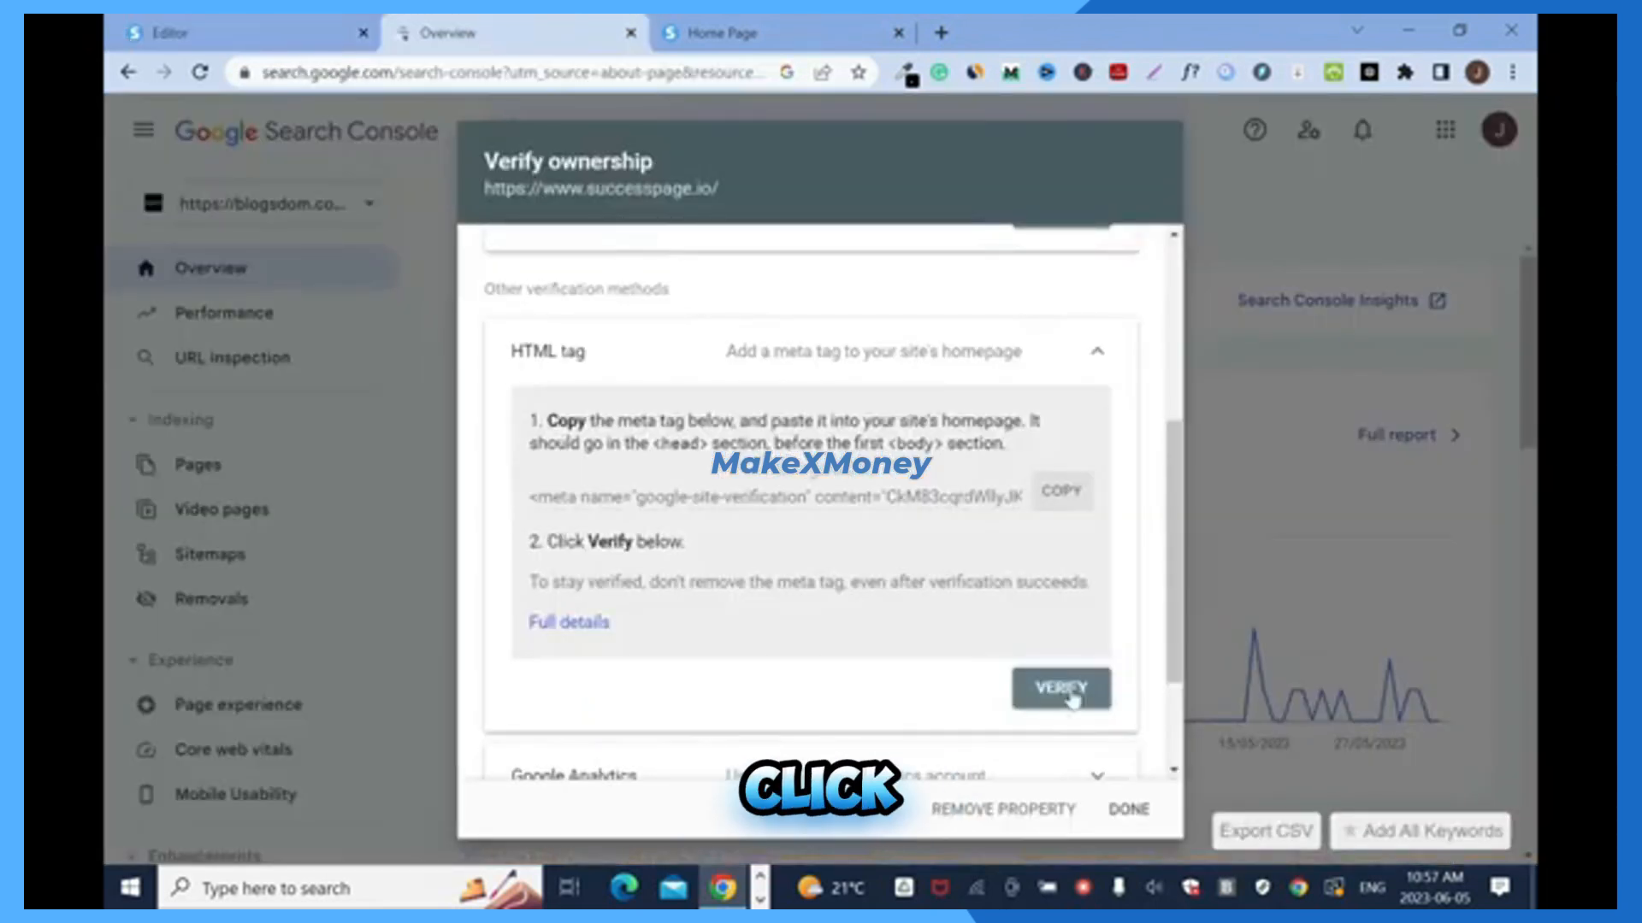
{"action": "left_click", "coordinate": [1060, 689]}
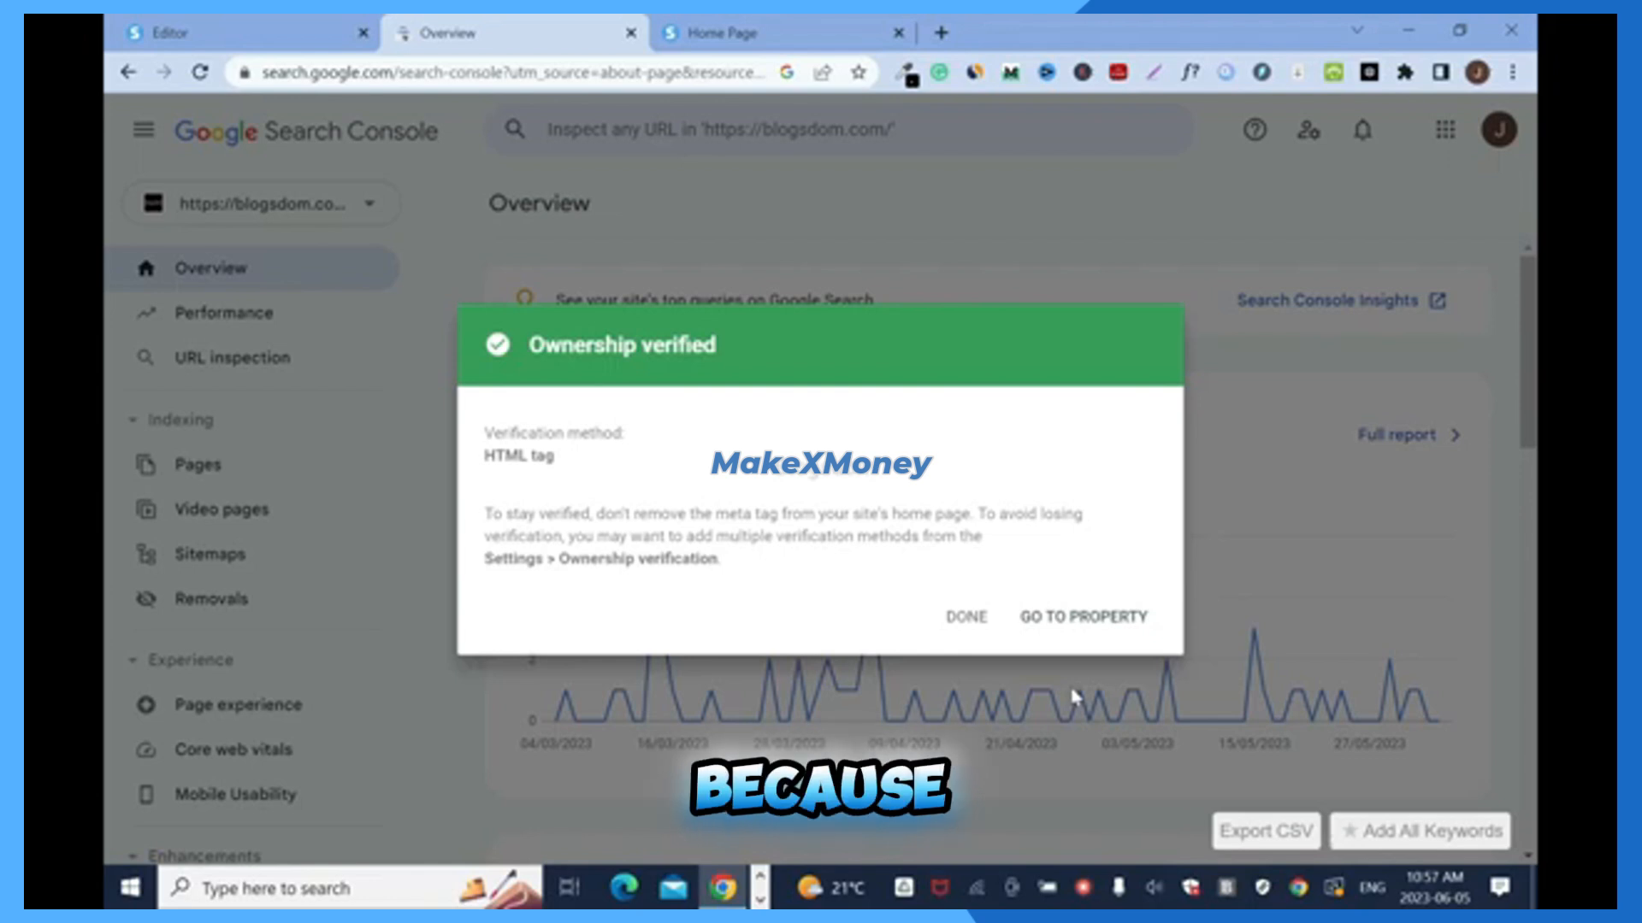
{"action": "left_click", "coordinate": [168, 33]}
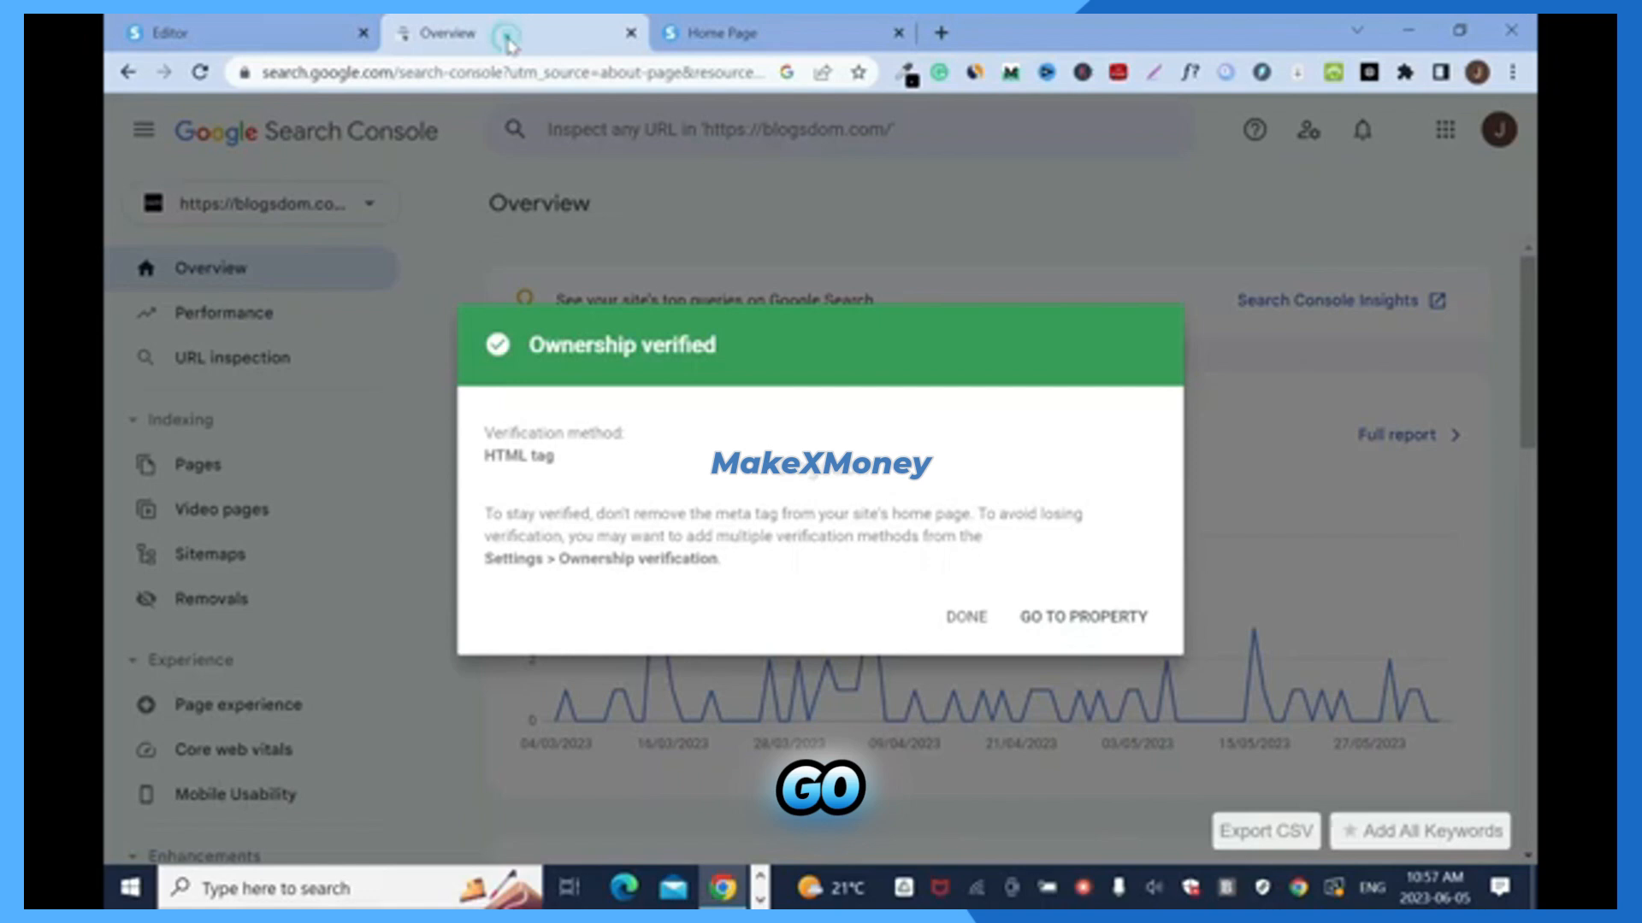
{"action": "left_click", "coordinate": [1083, 617]}
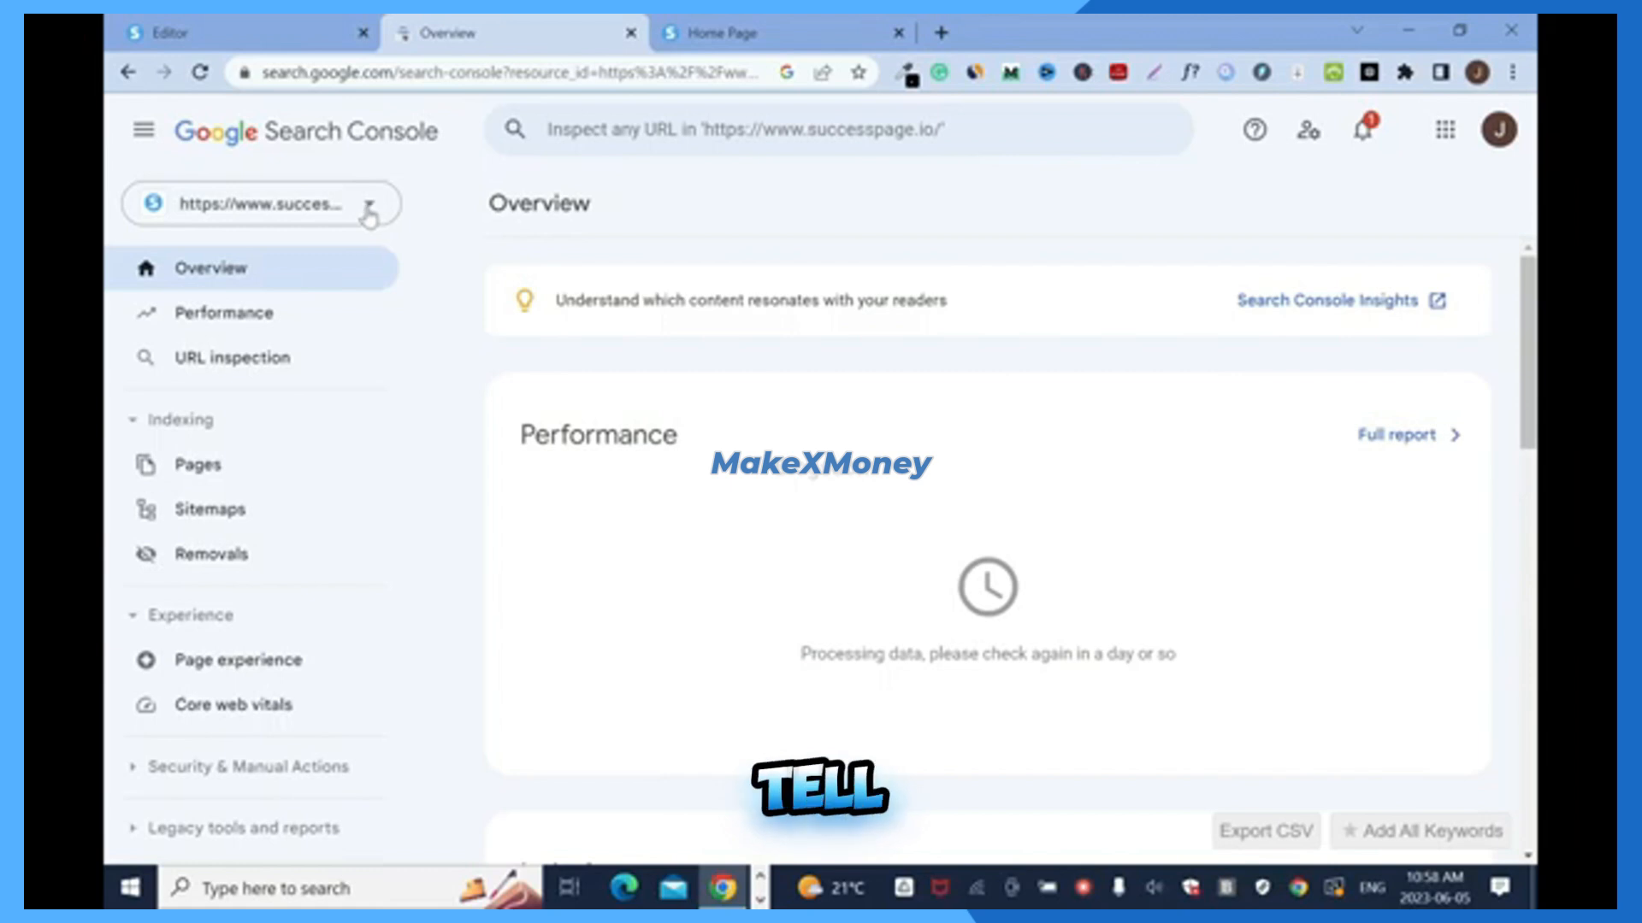
{"action": "left_click", "coordinate": [260, 203]}
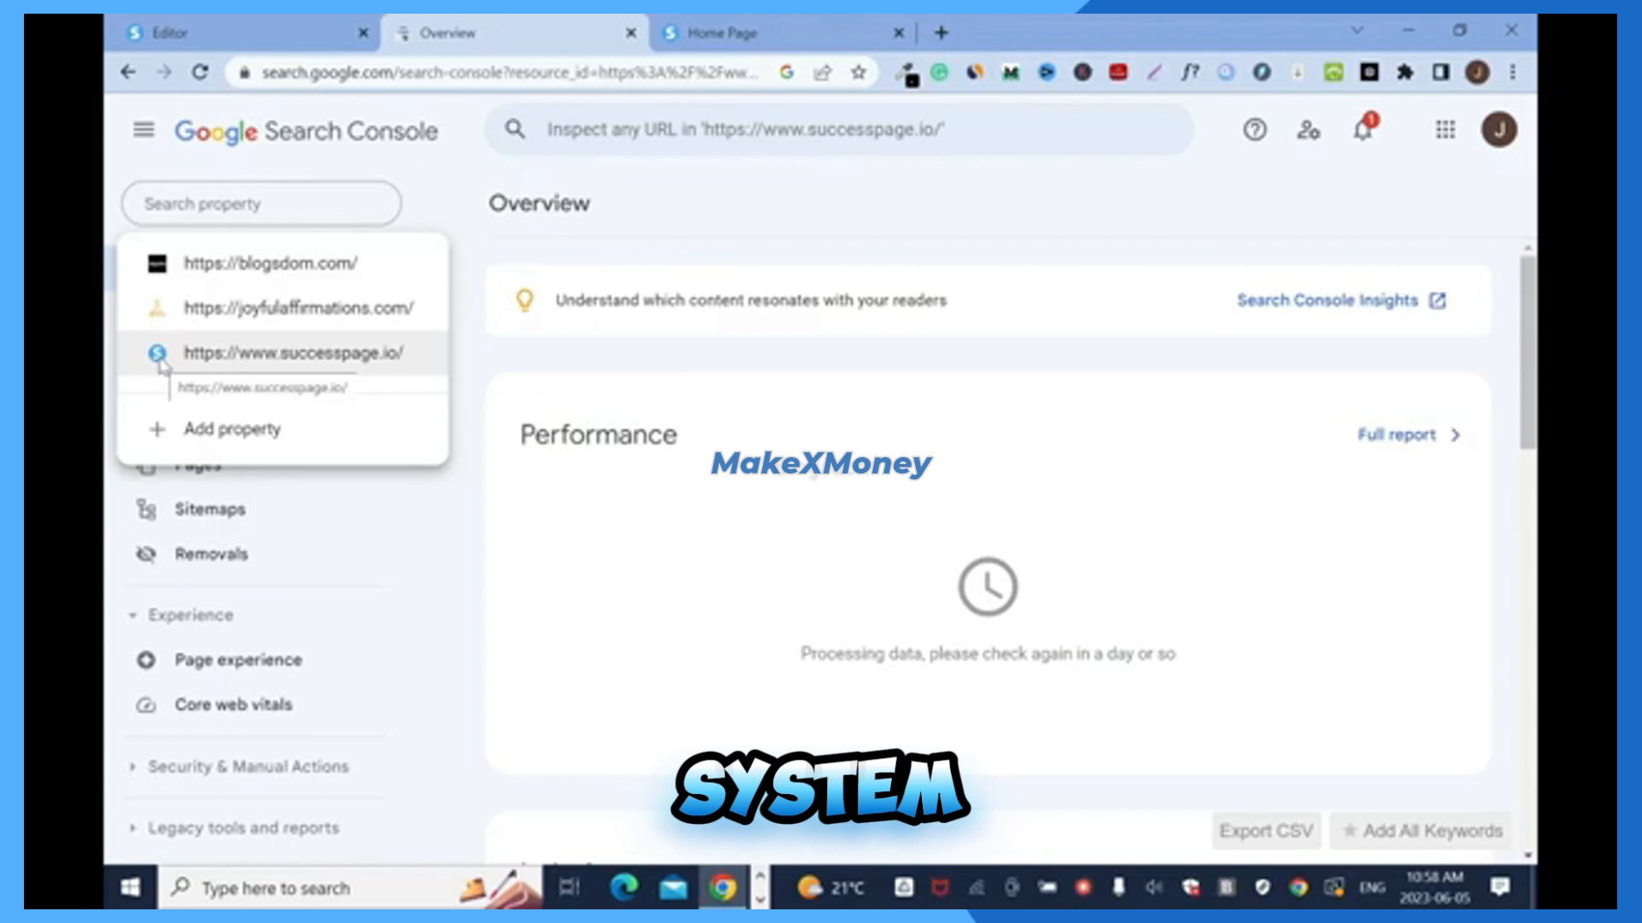
{"action": "left_click", "coordinate": [210, 33]}
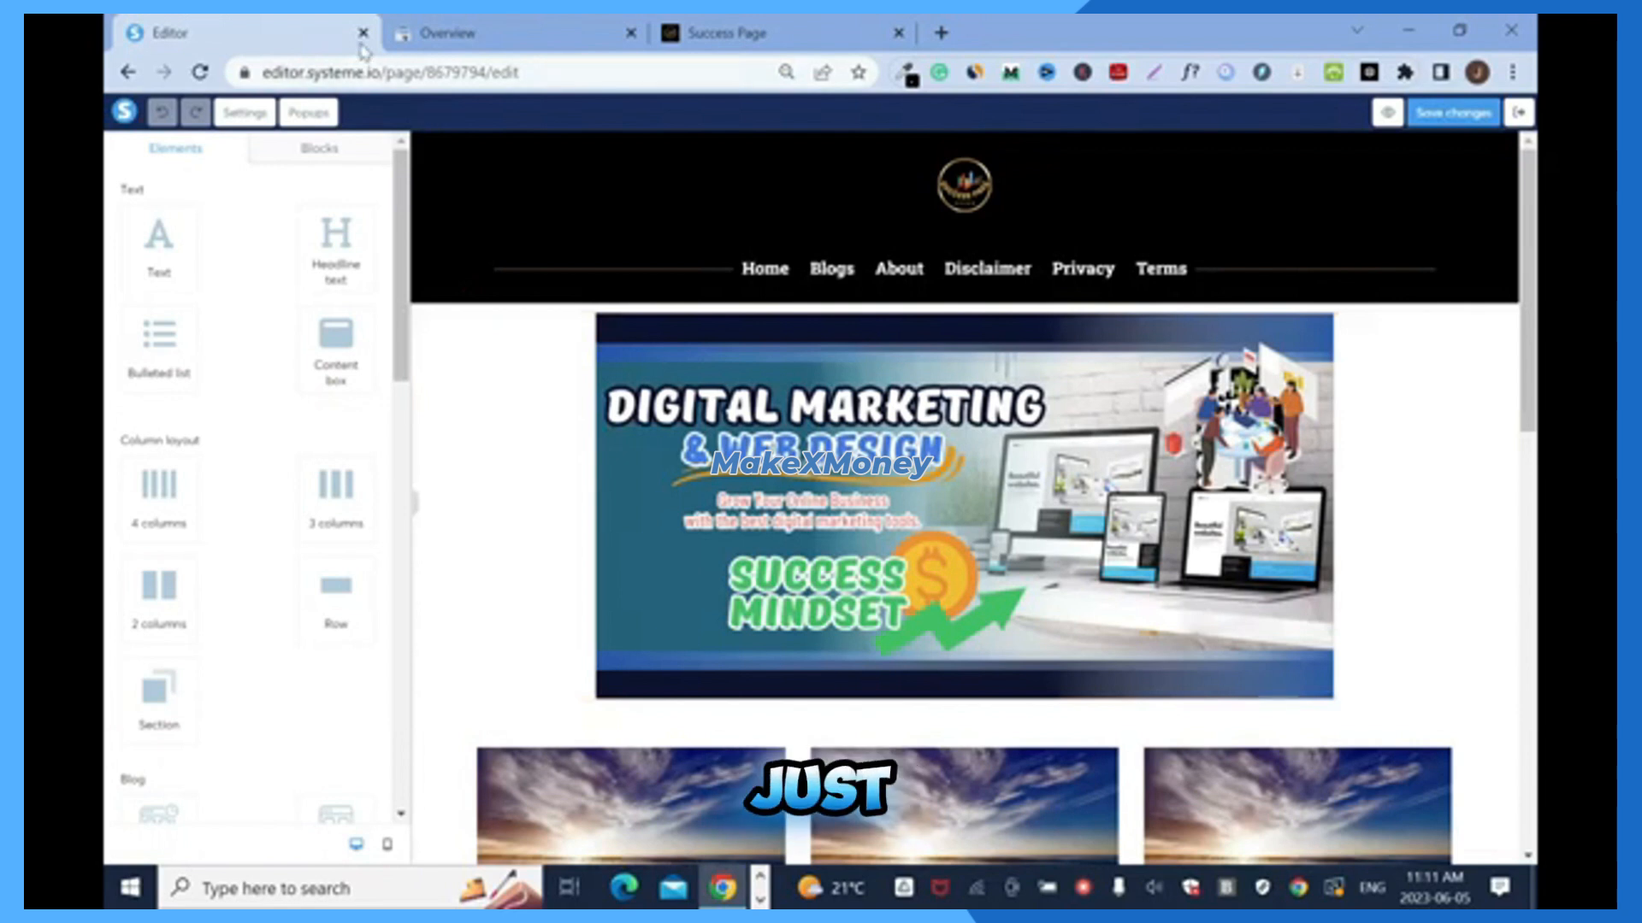
- Close the page editor and open the Recut App Review post in a new tab
{"action": "left_click", "coordinate": [364, 32]}
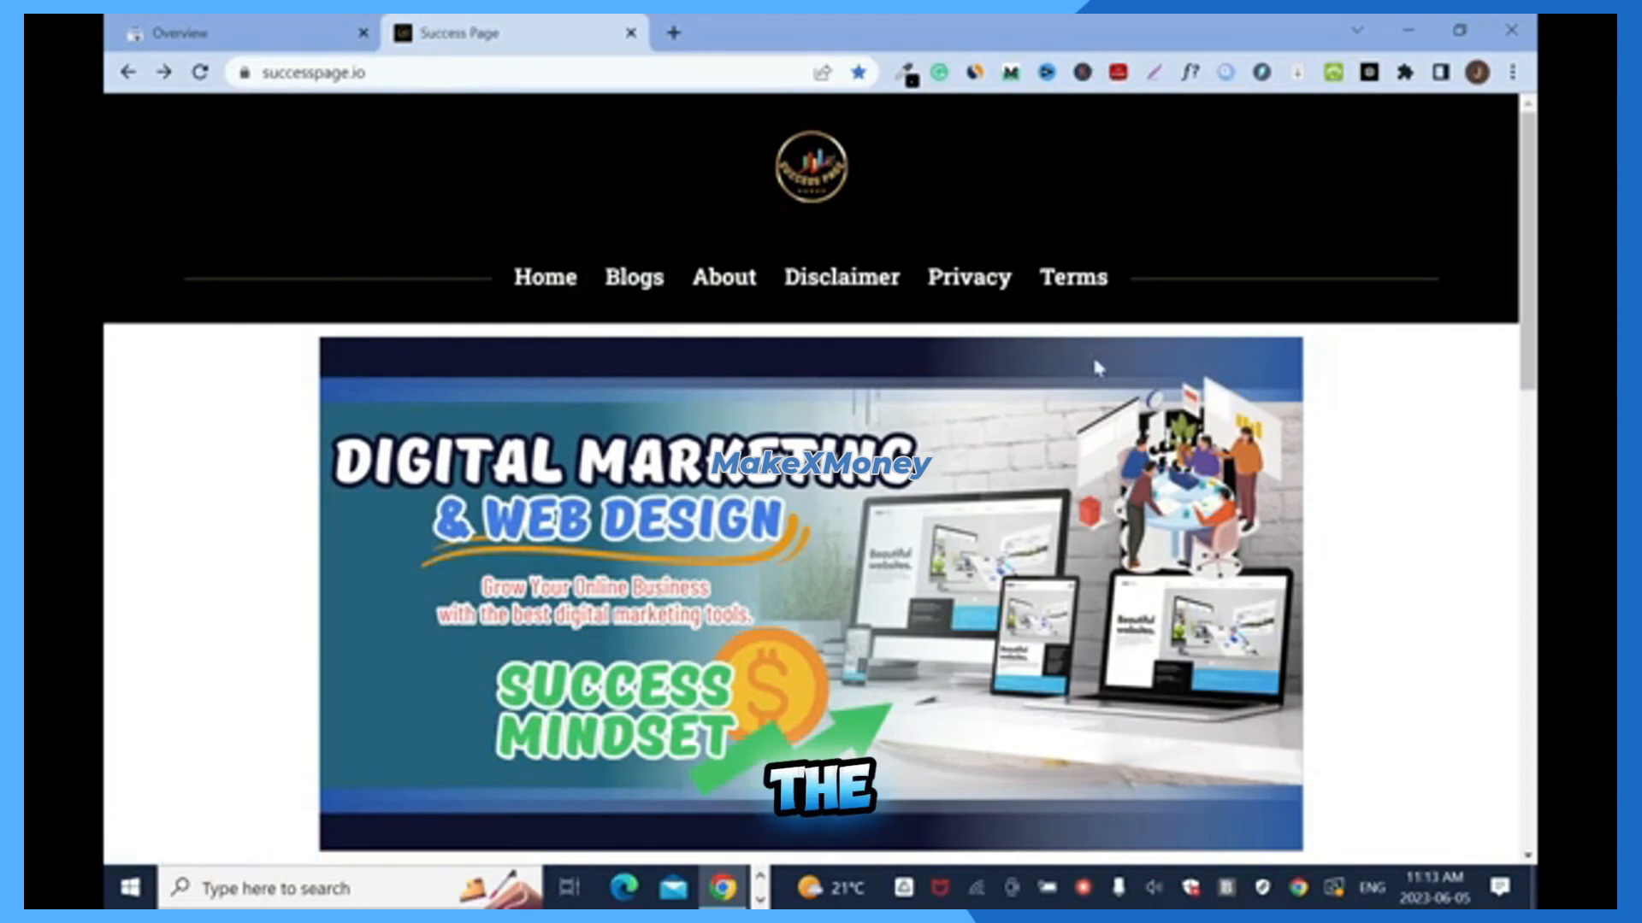
{"action": "scroll", "scroll_direction": "down", "scroll_amount": 3}
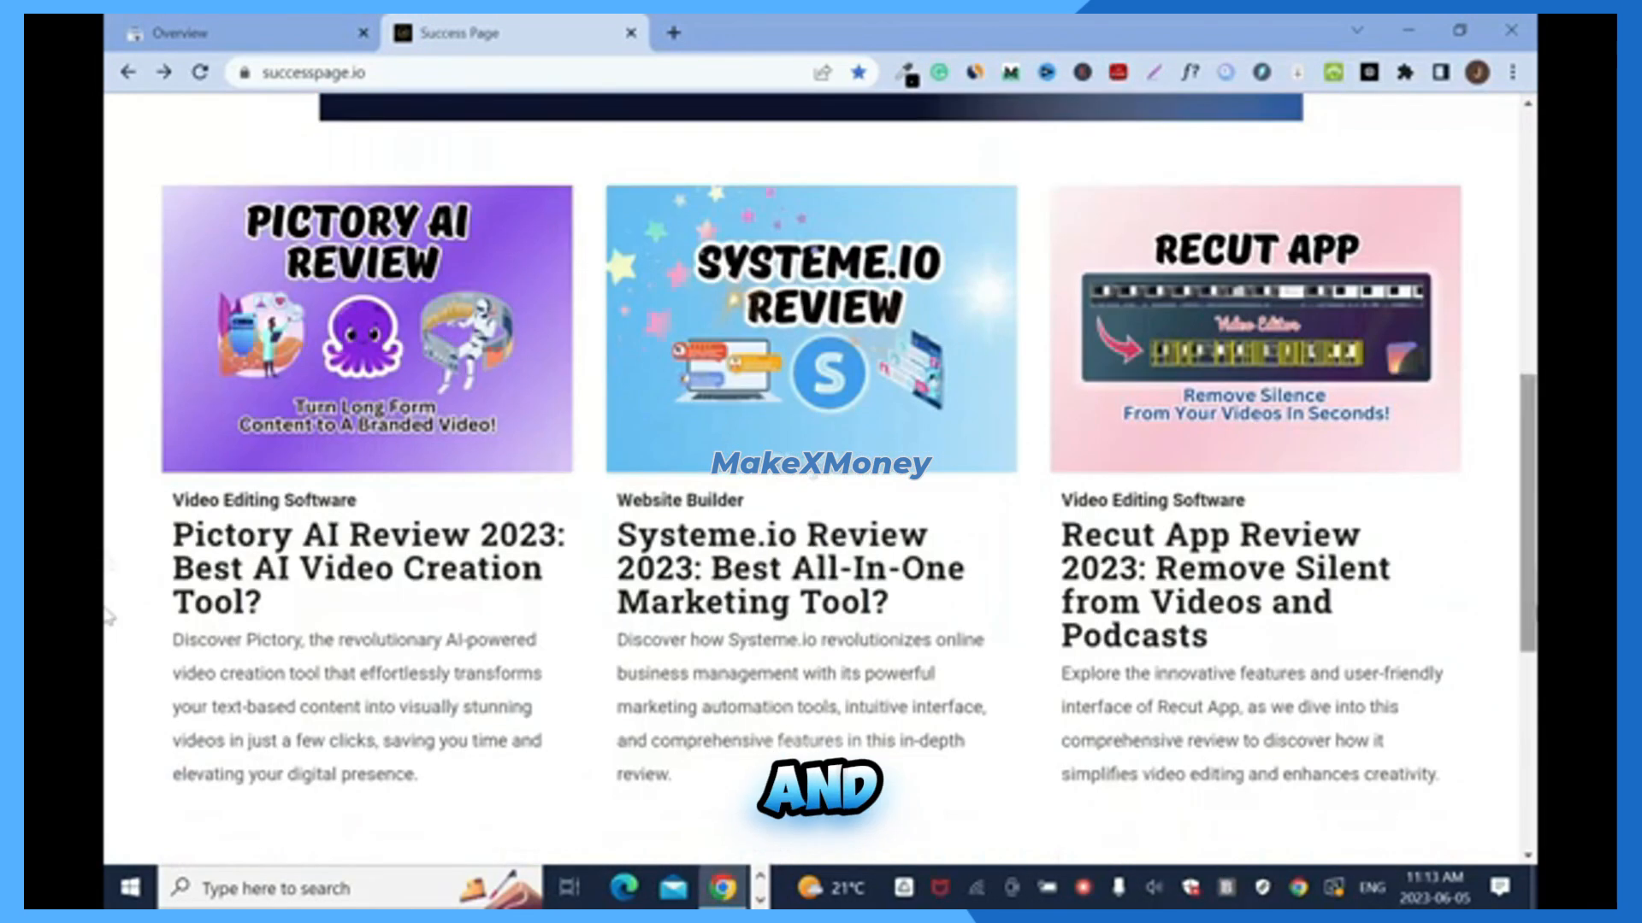
{"action": "left_click", "coordinate": [1209, 569]}
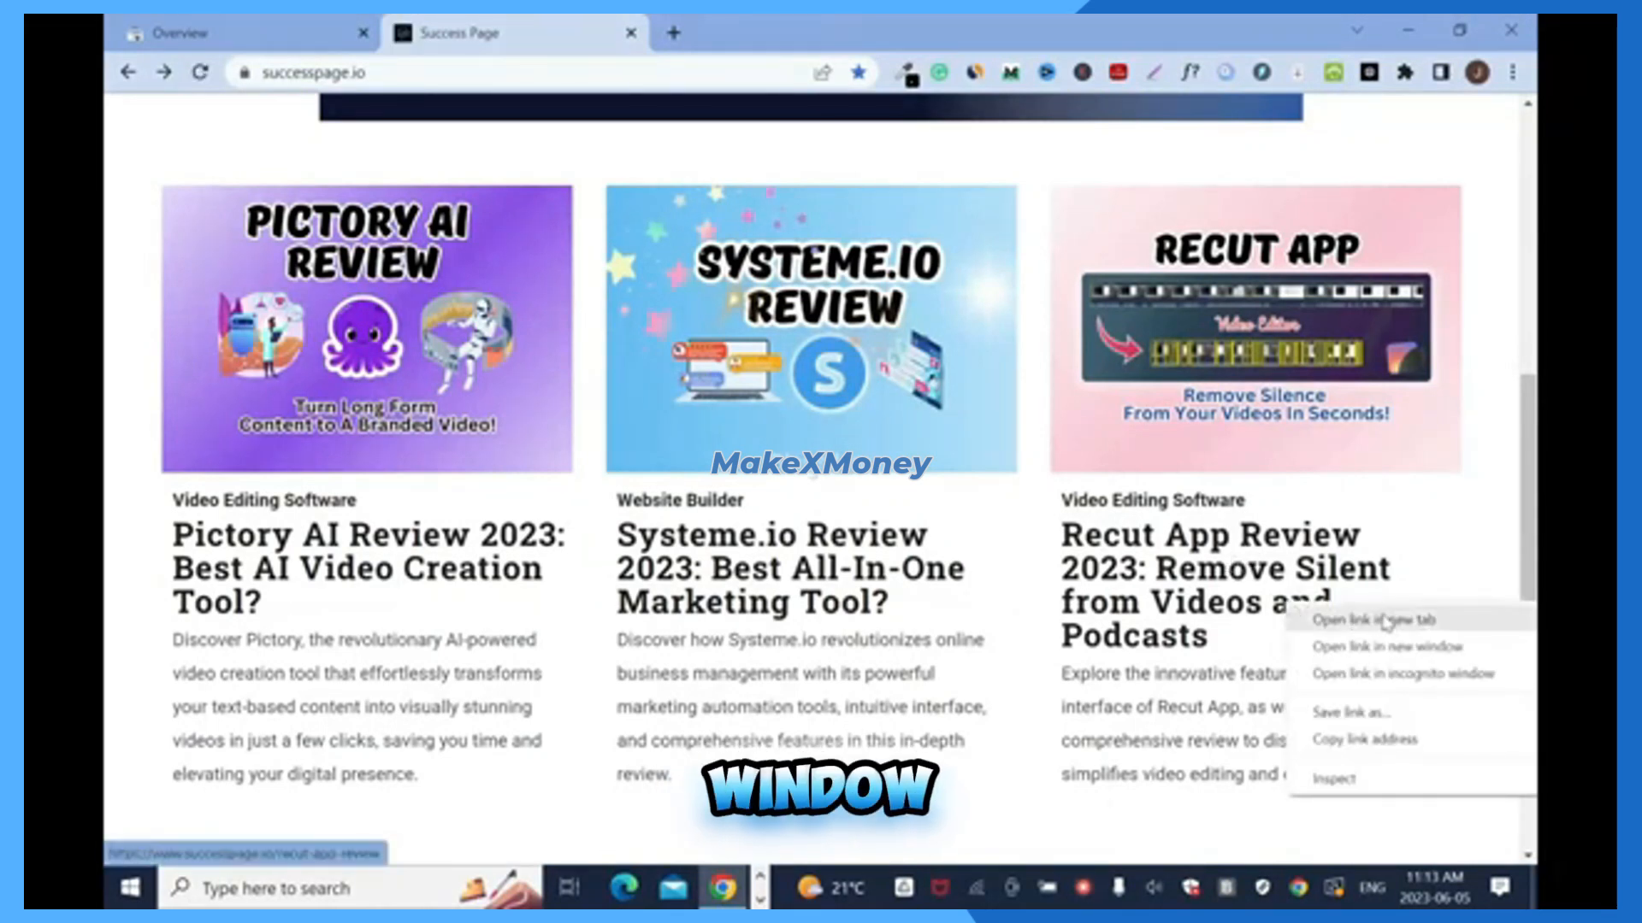
{"action": "left_click", "coordinate": [1368, 619]}
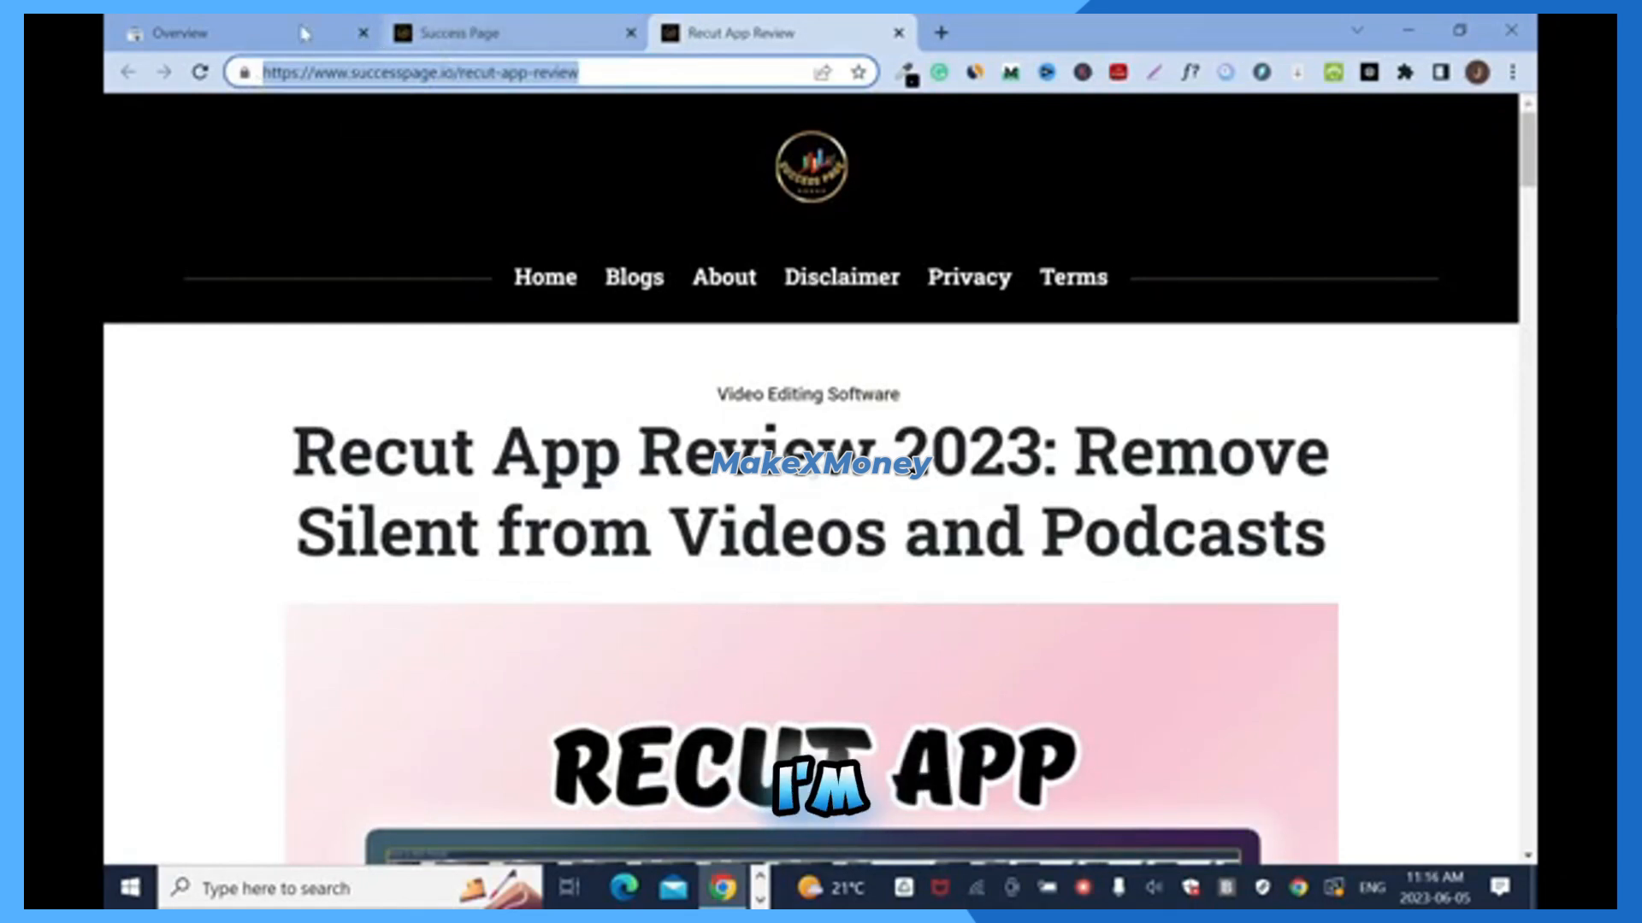
{"action": "left_click", "coordinate": [178, 33]}
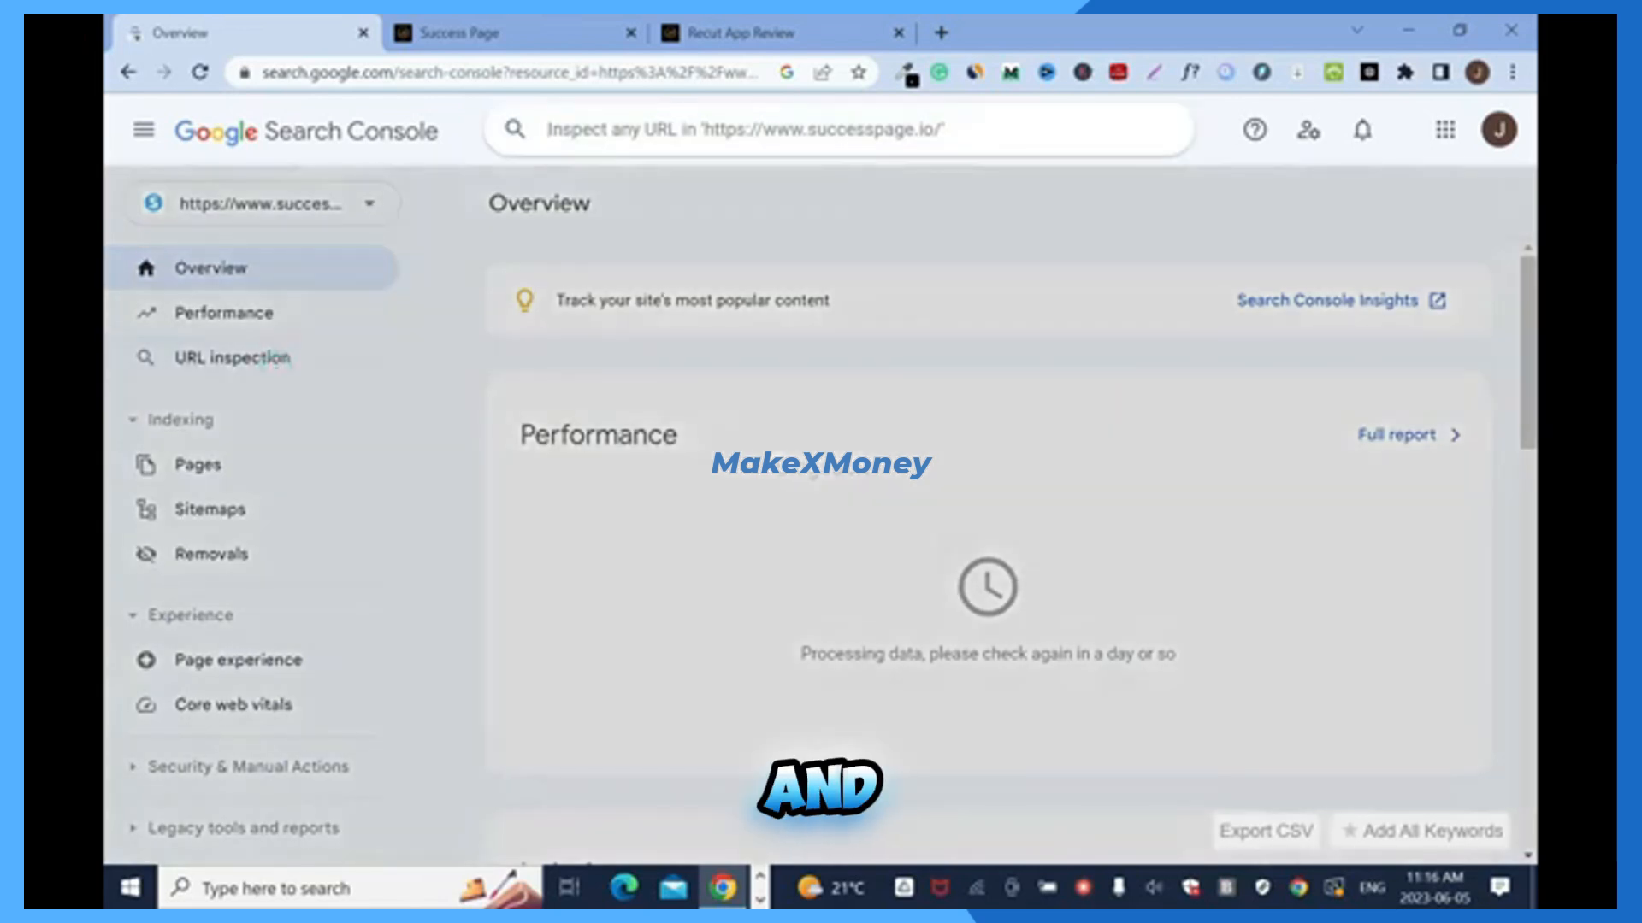
- Inspect the recut-app-review URL and dismiss the indexing-requested notice
{"action": "key", "text": "Enter"}
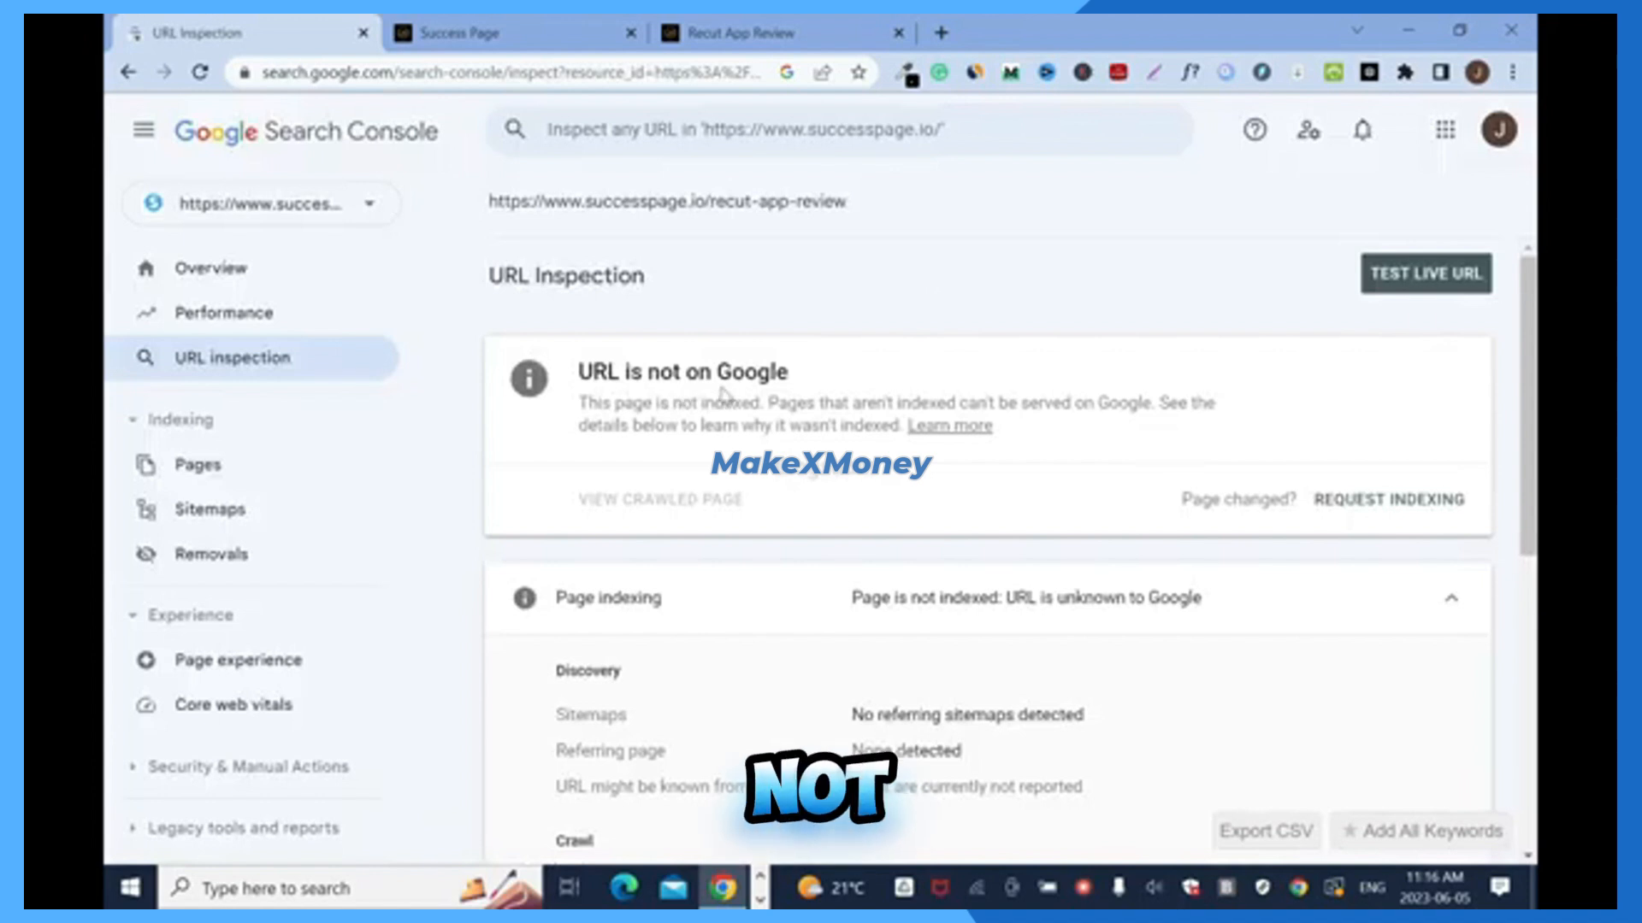
{"action": "mouse_move", "coordinate": [1382, 458]}
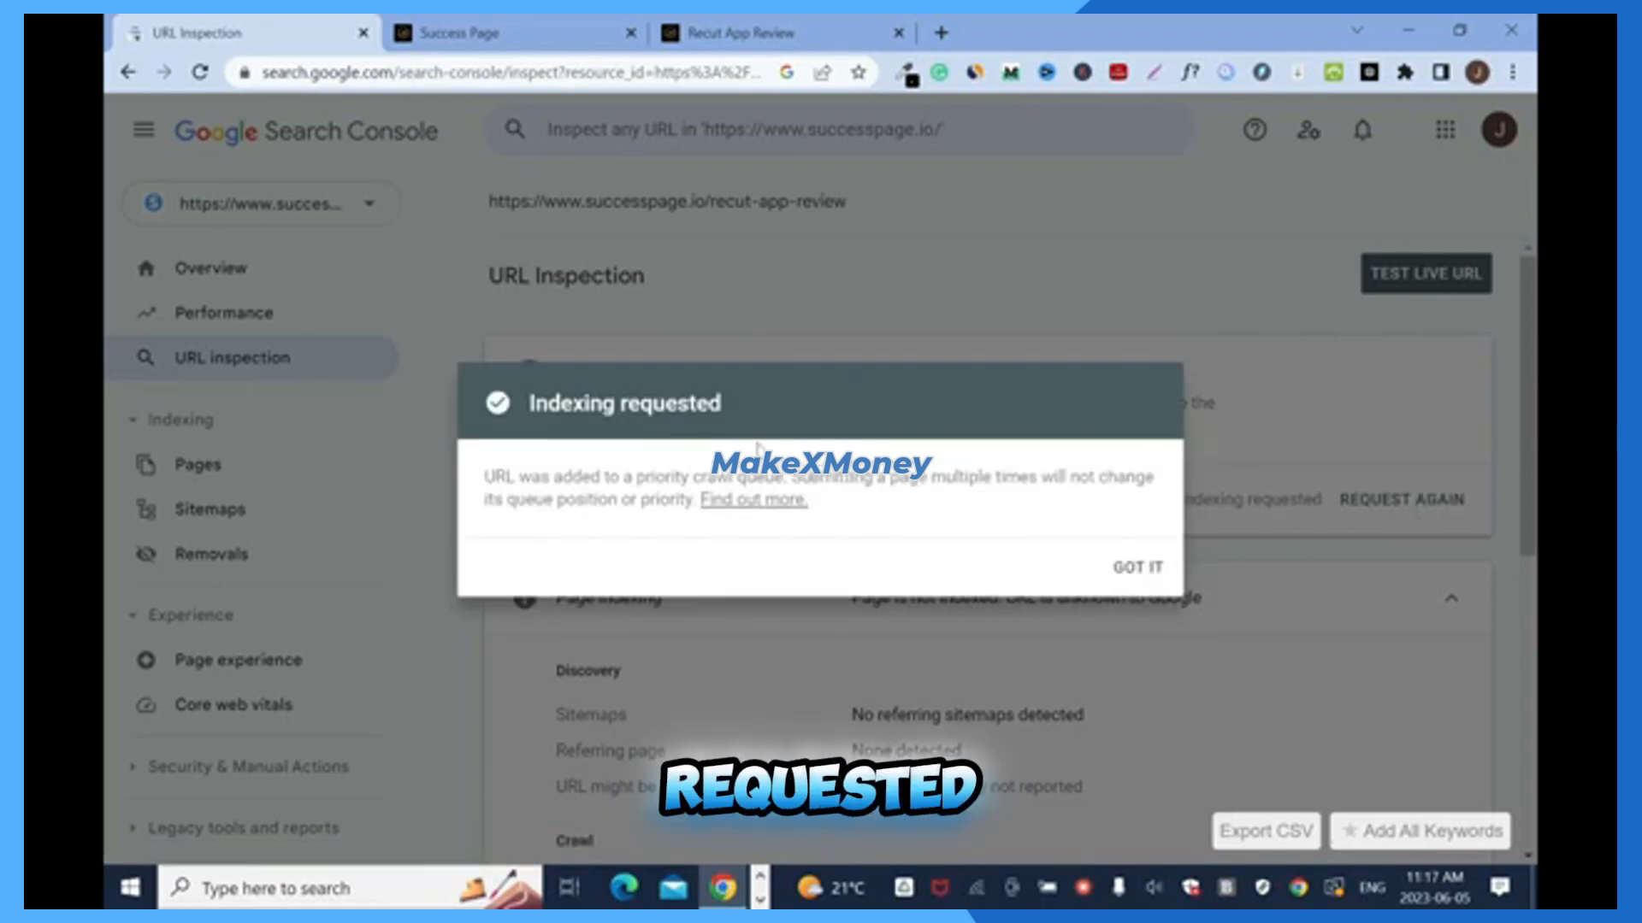
{"action": "left_click", "coordinate": [1136, 566]}
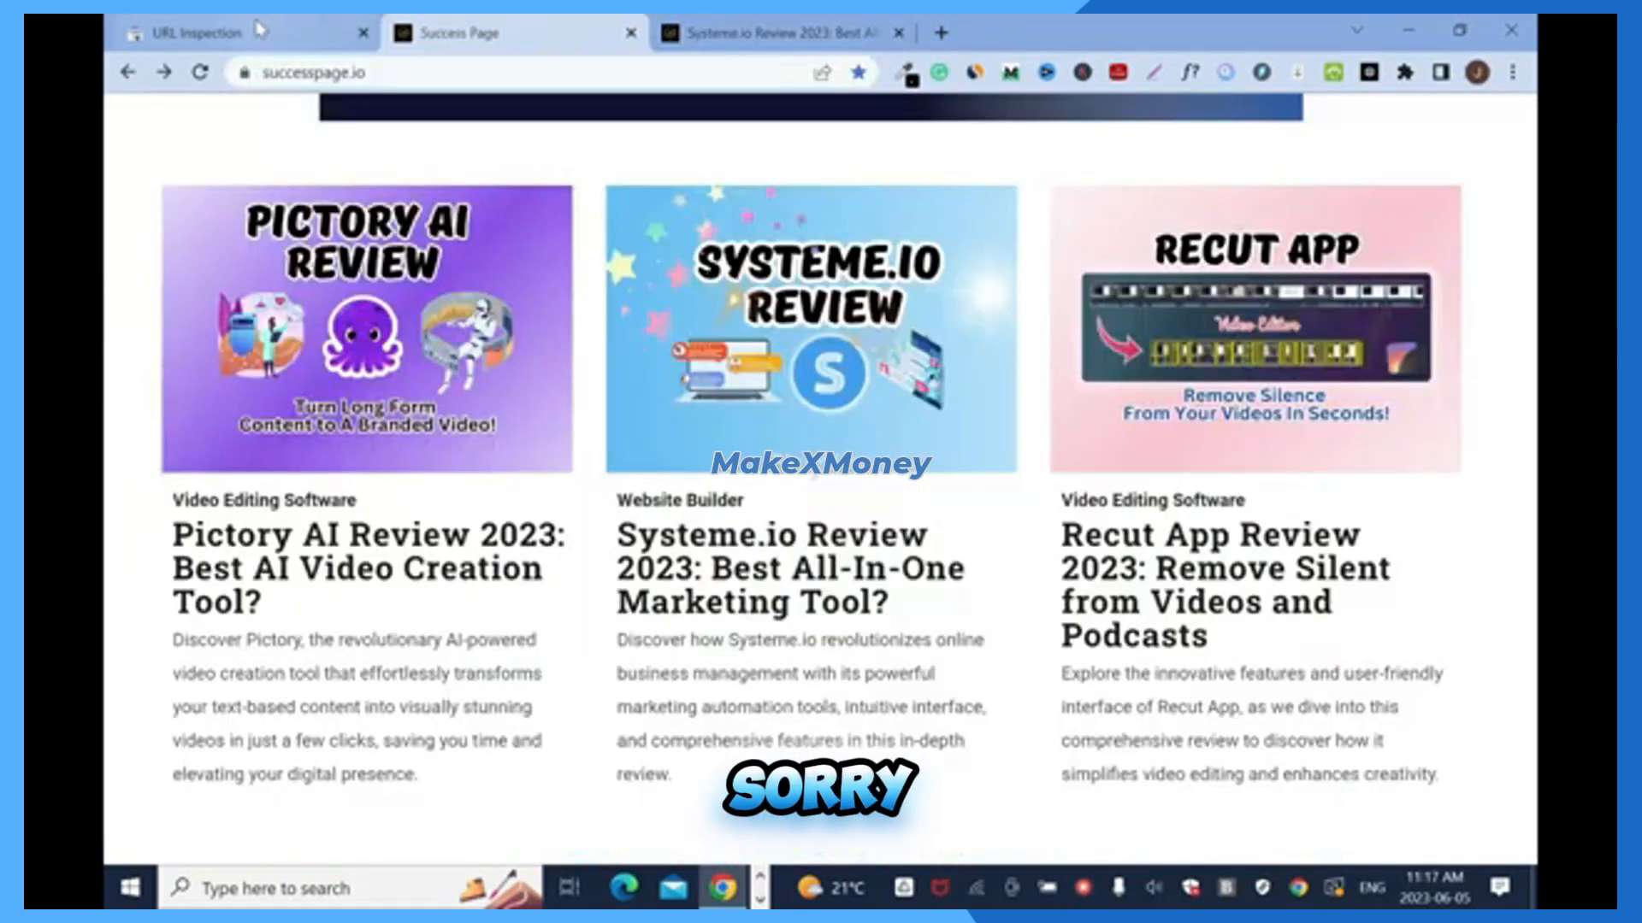
- Request indexing for the systemeio-review URL in Search Console and dismiss the notice
{"action": "left_click", "coordinate": [194, 32]}
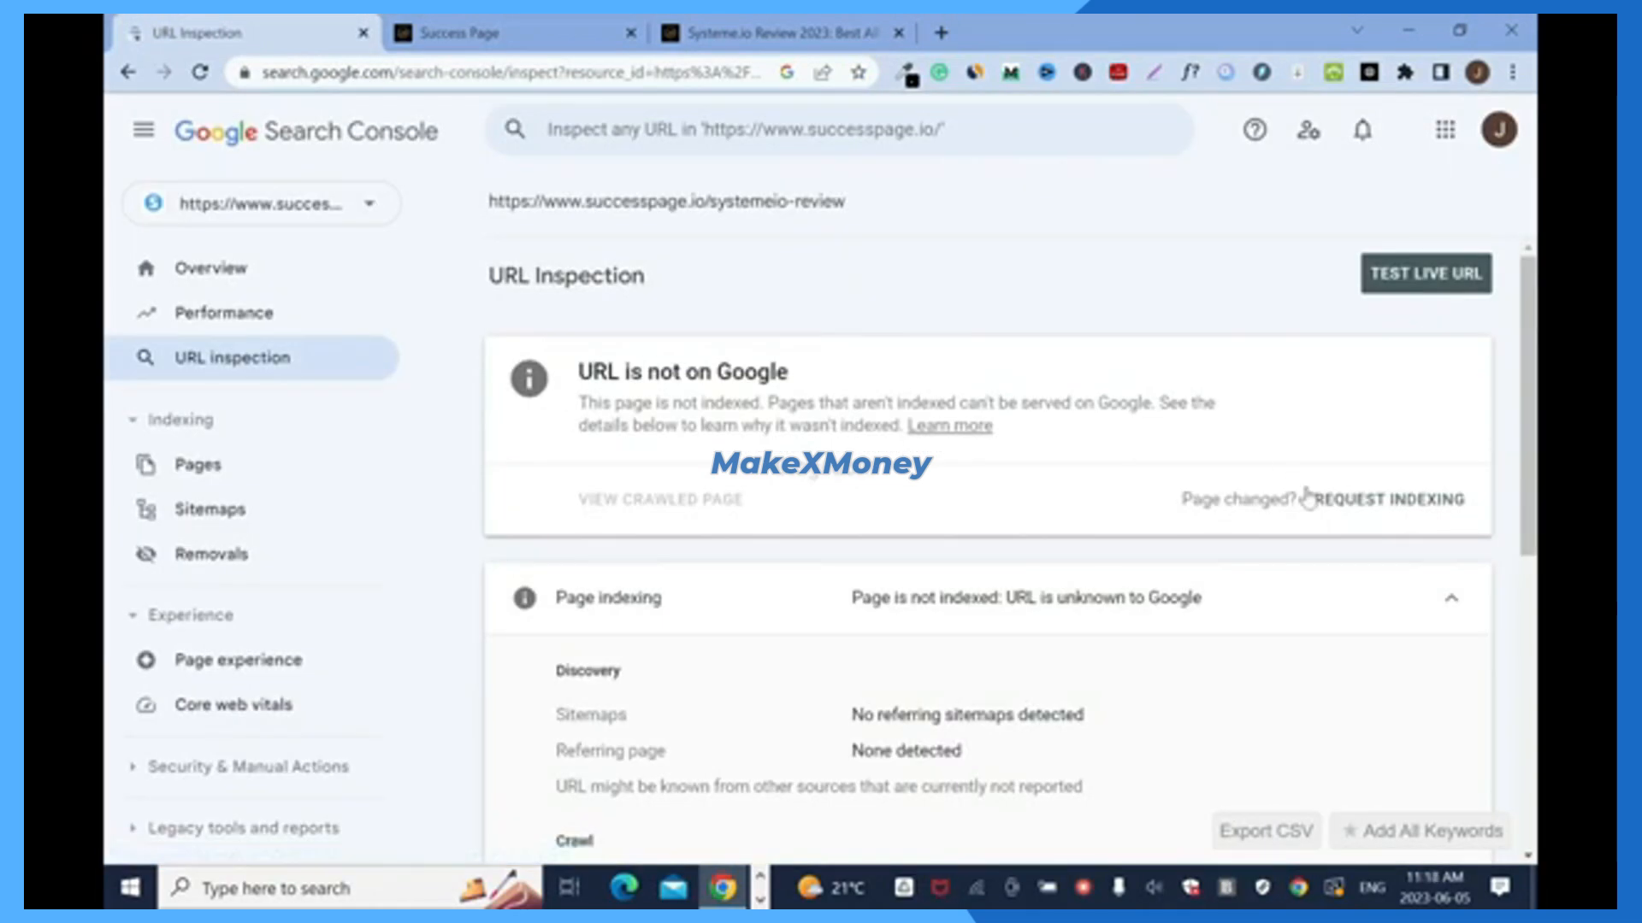
{"action": "mouse_move", "coordinate": [780, 397]}
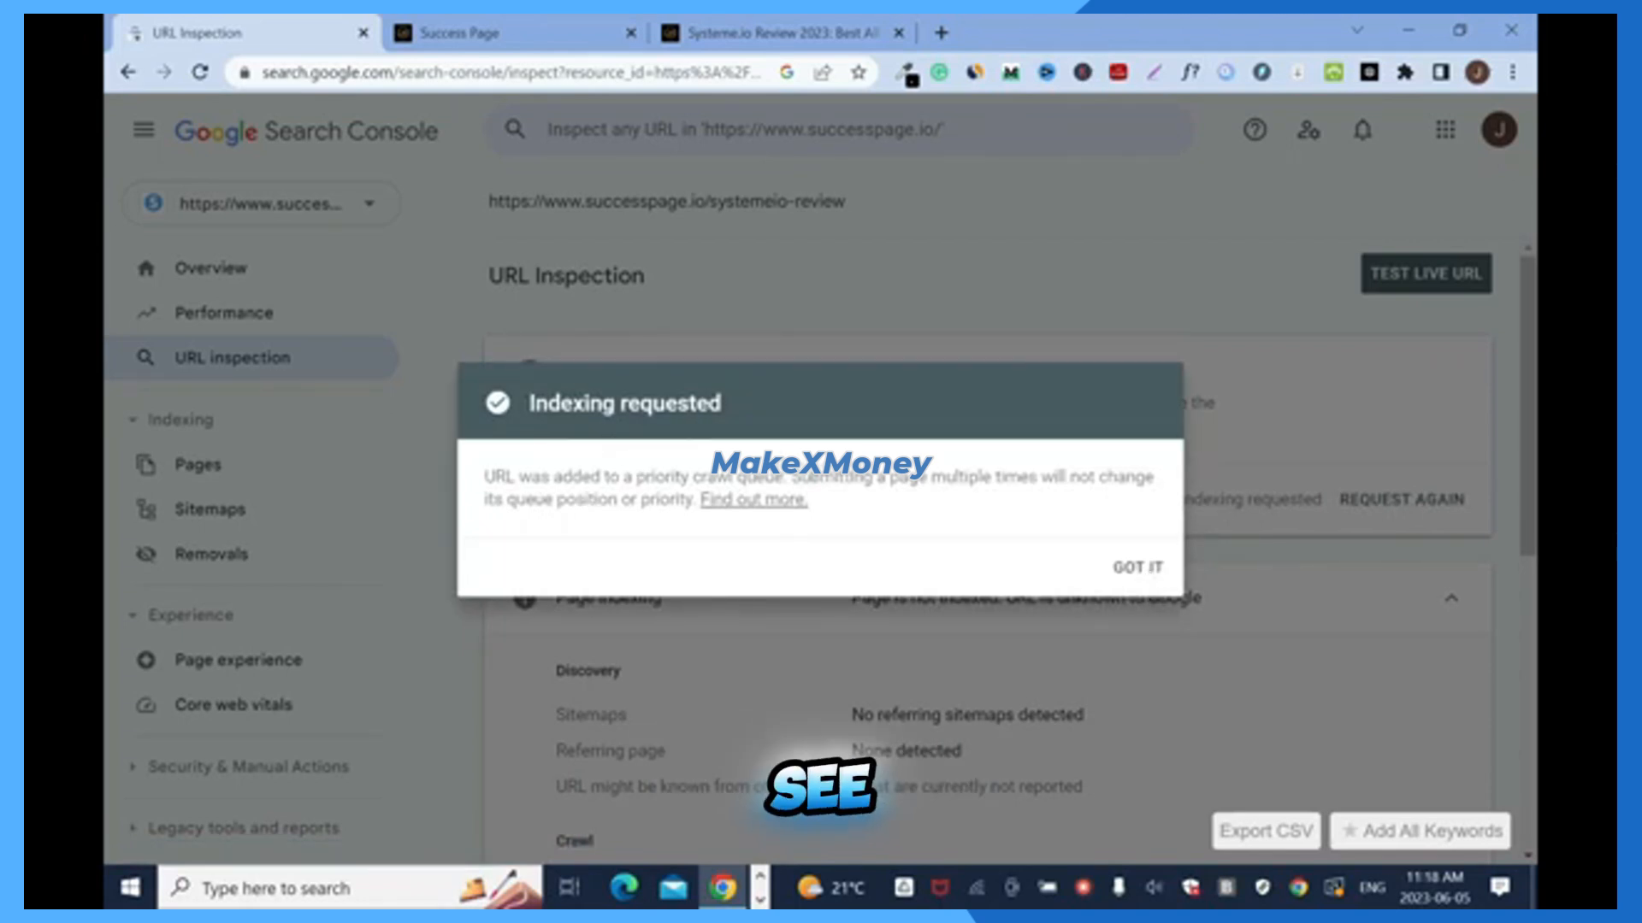
{"action": "mouse_move", "coordinate": [1045, 507]}
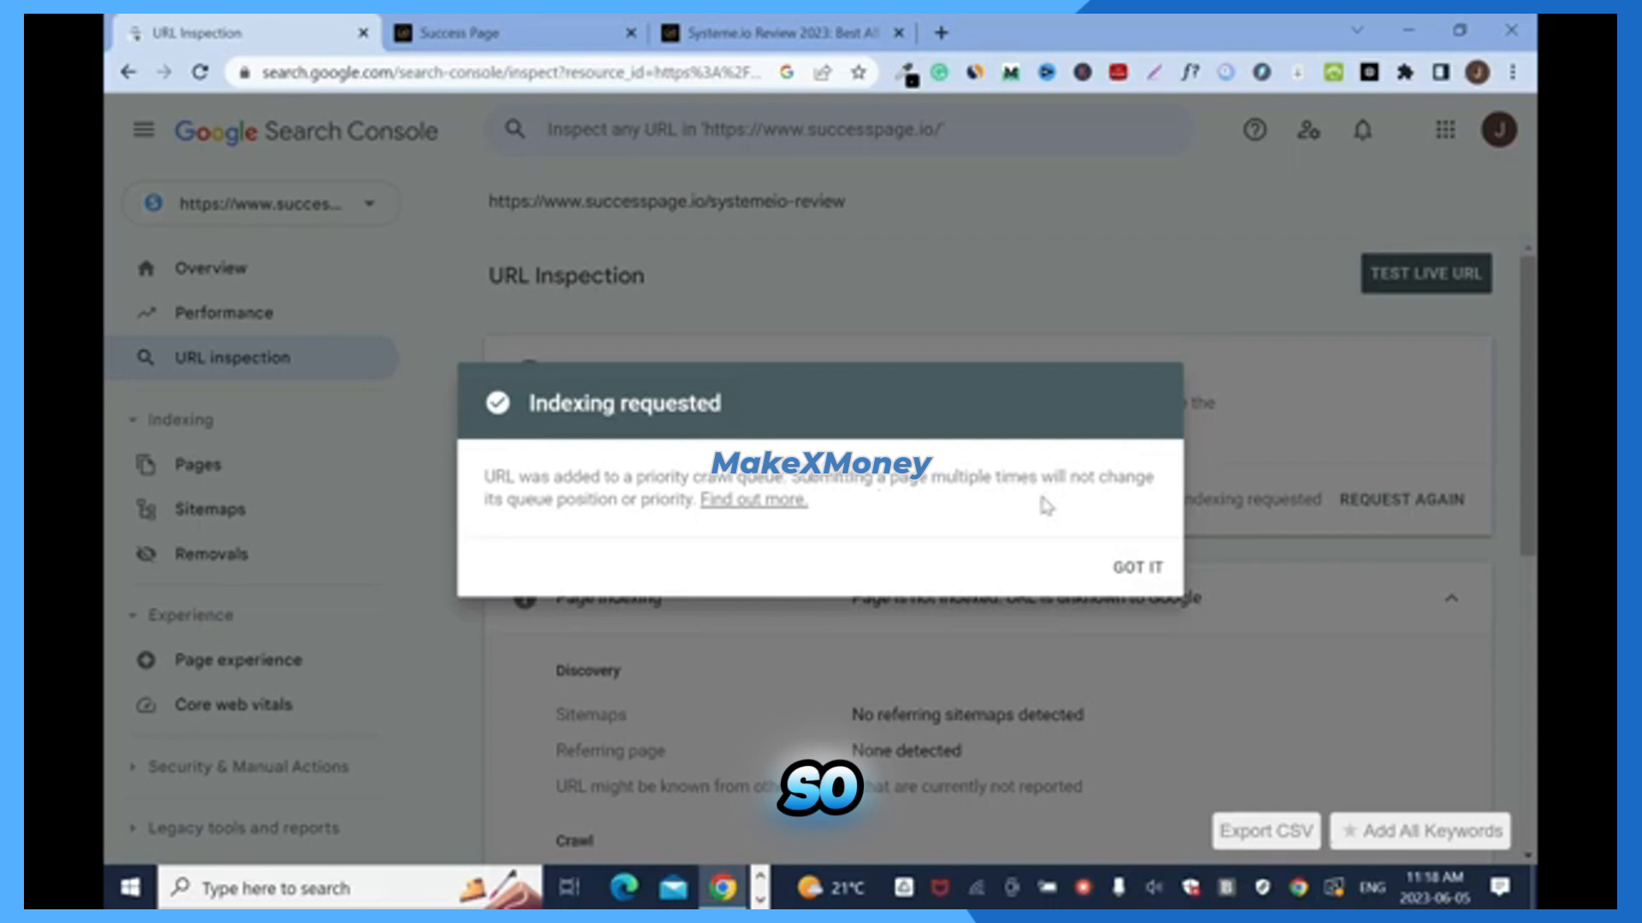
{"action": "left_click", "coordinate": [1047, 32]}
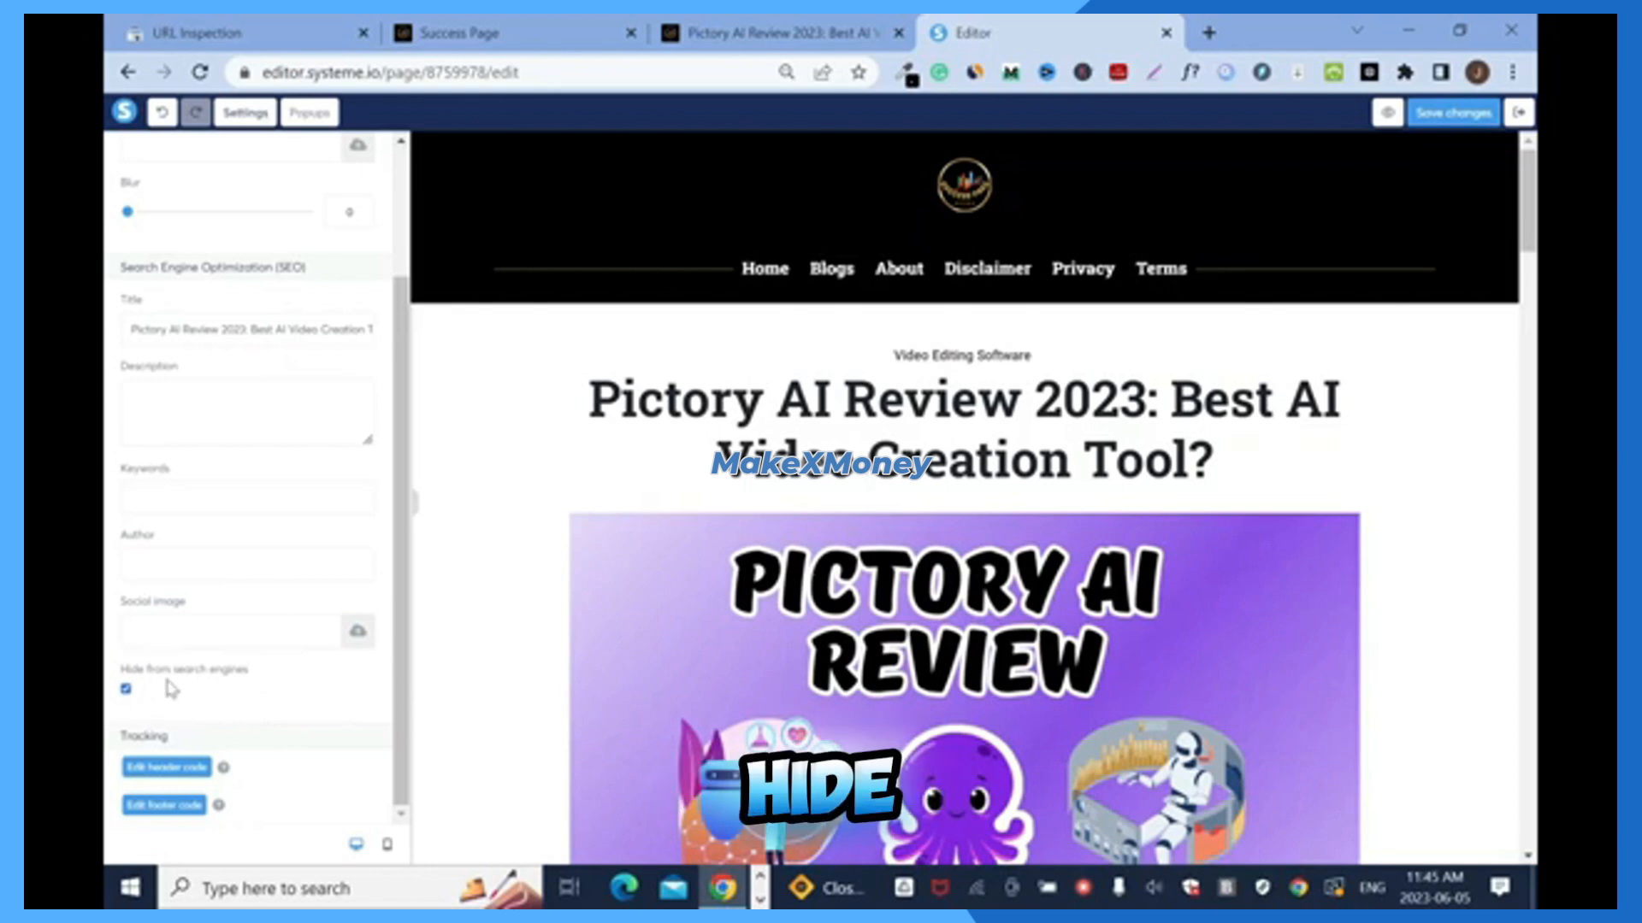
- Toggle Hide from search engines for the Pictory AI Review post
{"action": "left_click", "coordinate": [127, 689]}
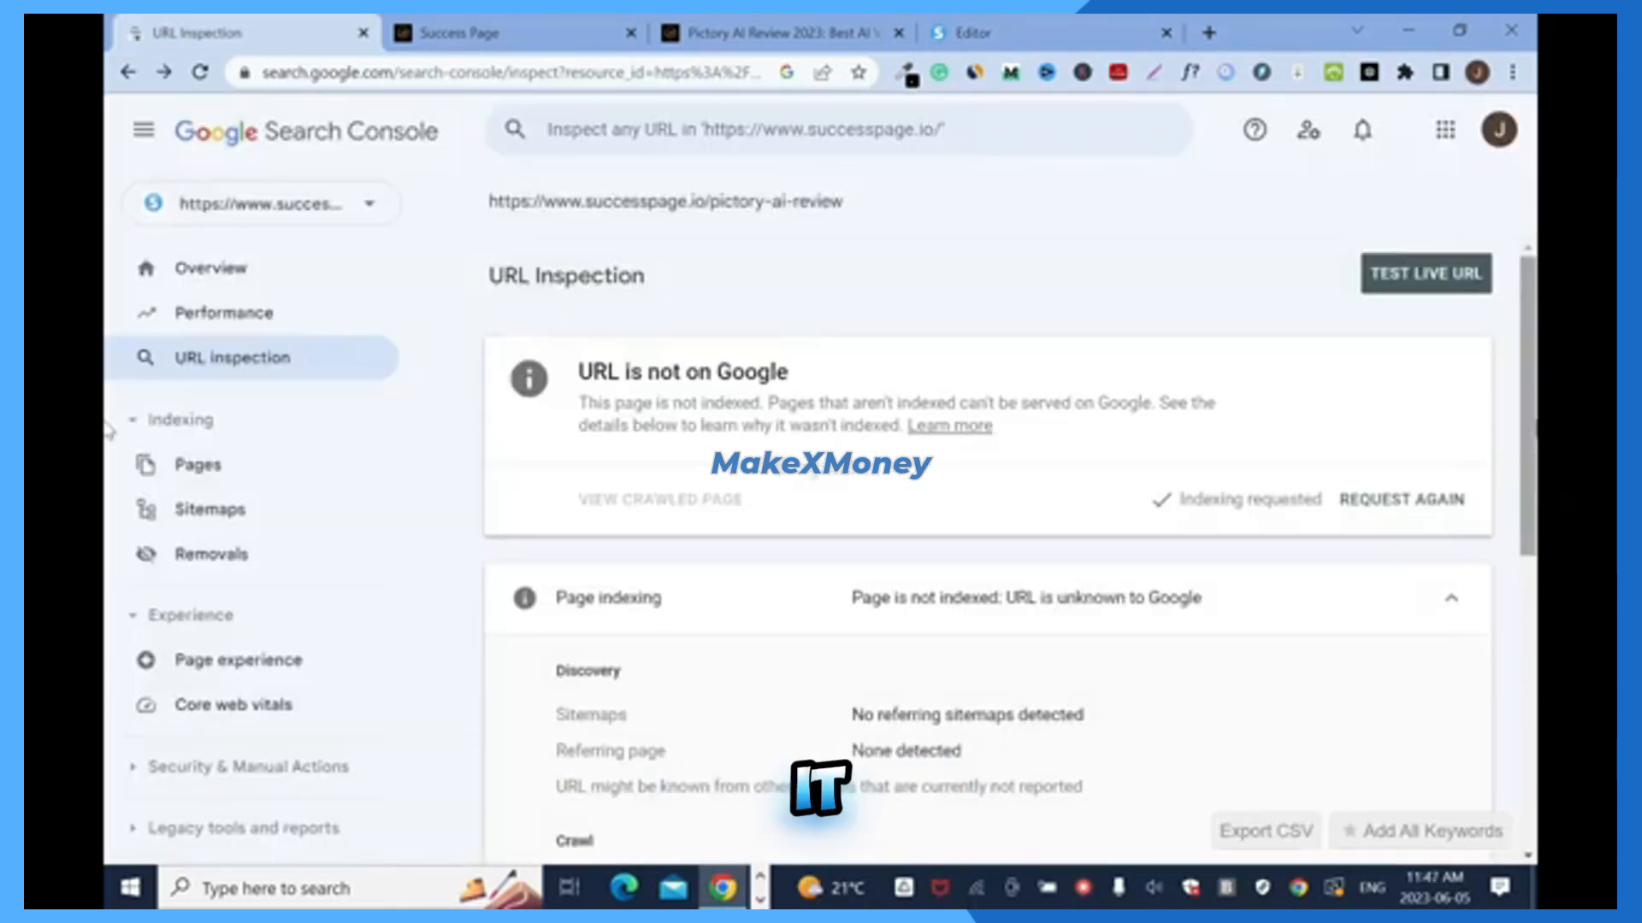
{"action": "scroll", "scroll_direction": "down", "scroll_amount": 3}
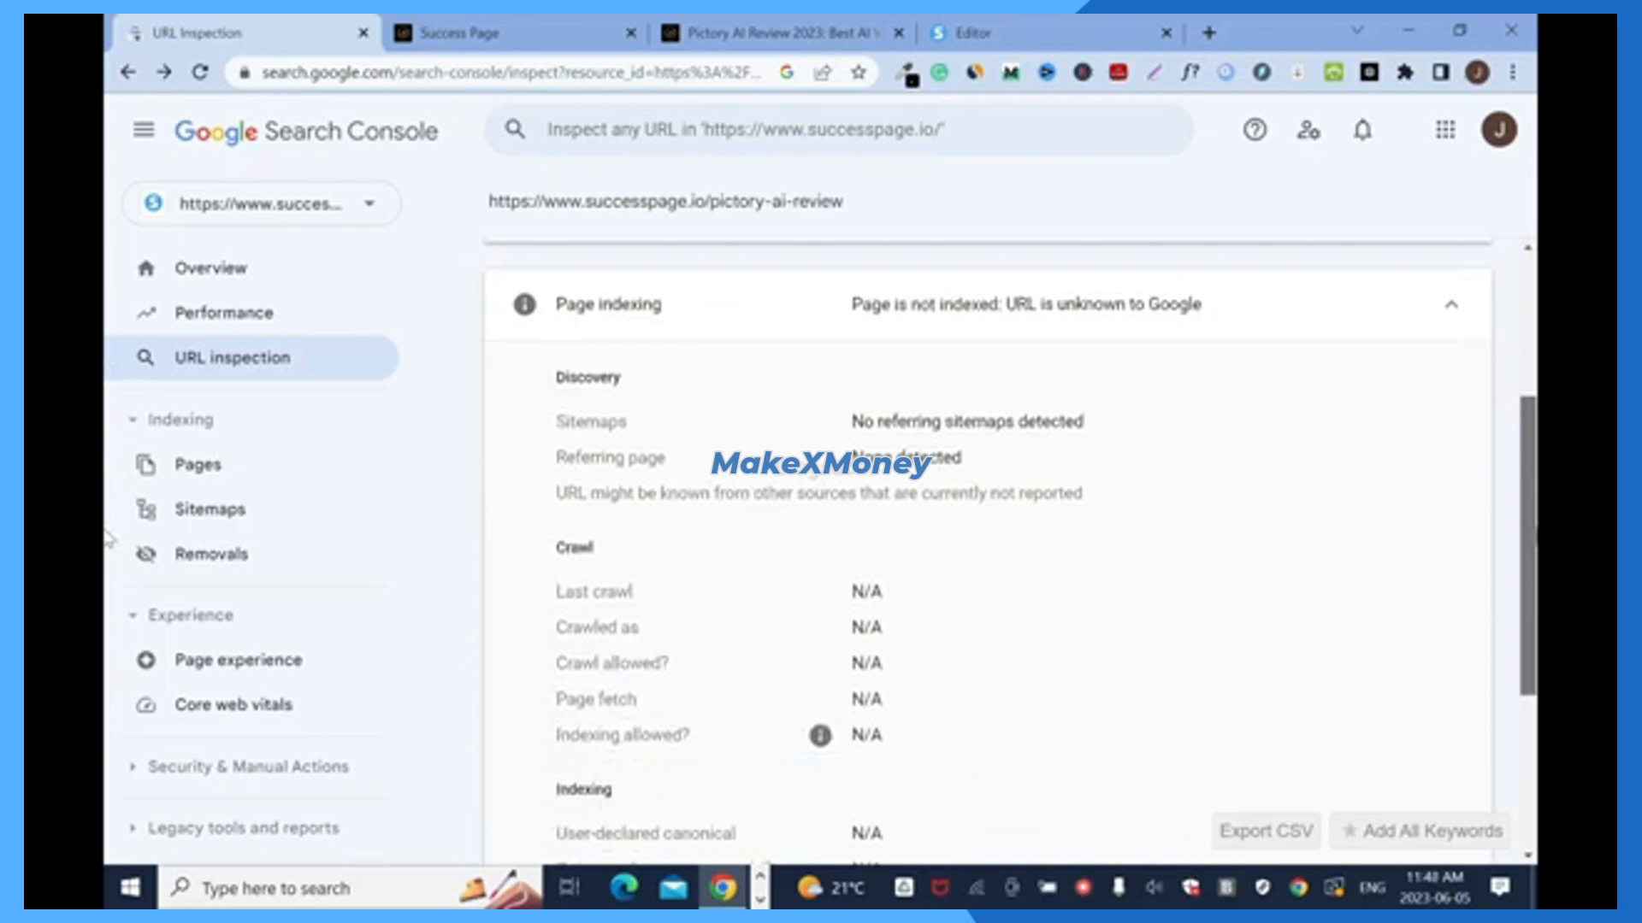